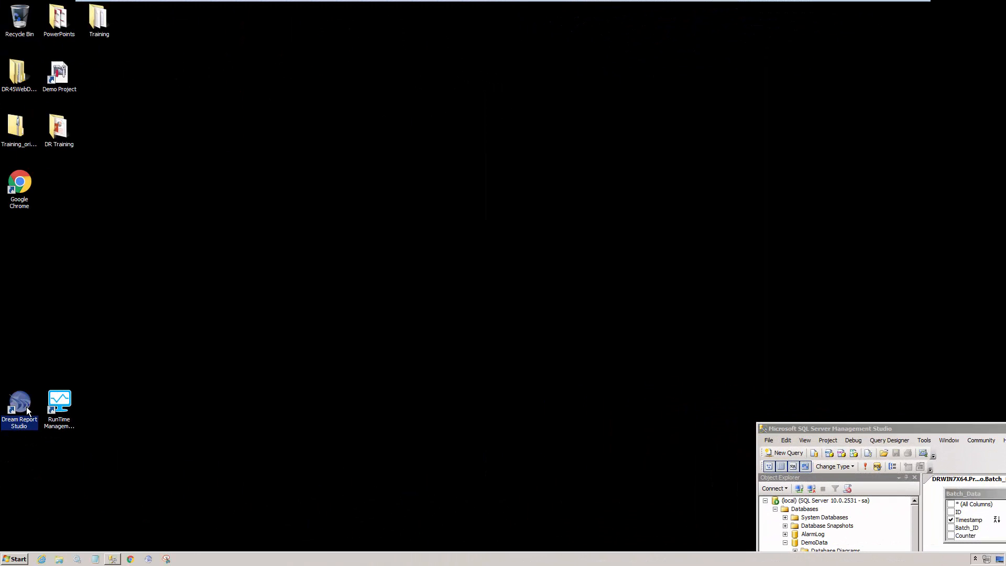
Step: Launch Dream Report Studio and open the existing SPC_Reports.drp project
{"action": "double_click", "coordinate": [19, 405]}
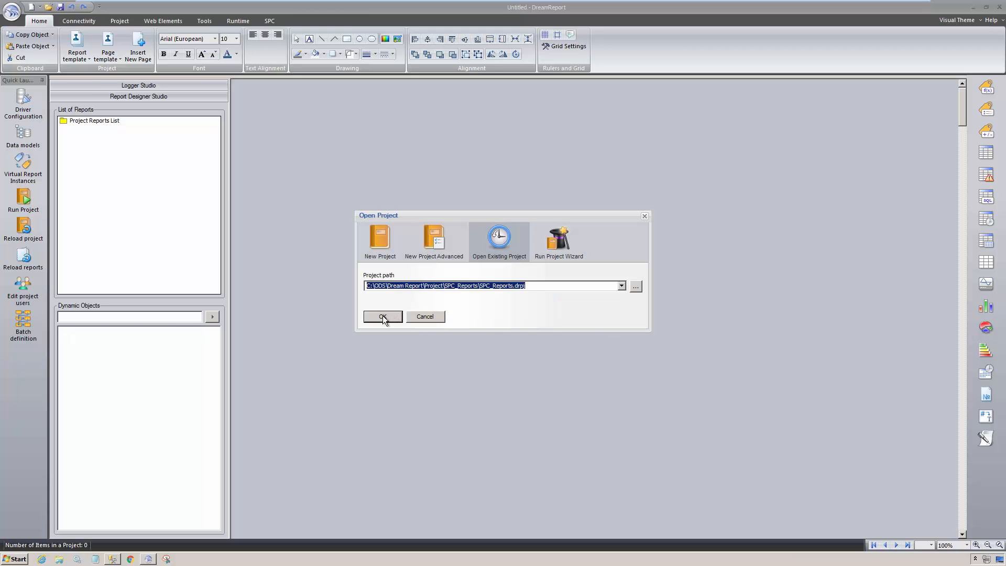
{"action": "left_click", "coordinate": [382, 317]}
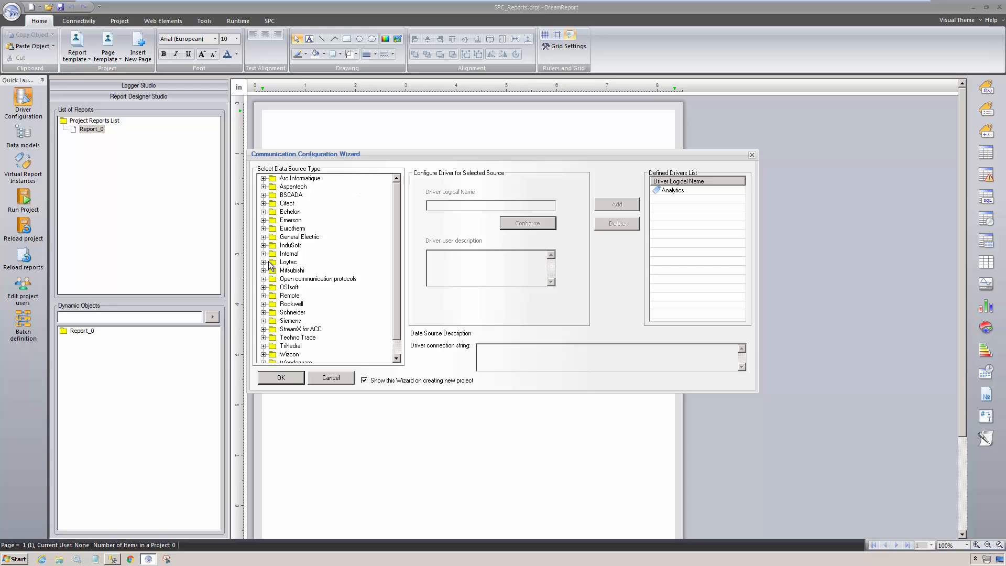
Step: Choose an ODBC historical values driver, name it SPC_Data and go to its database settings
{"action": "left_click", "coordinate": [264, 278]}
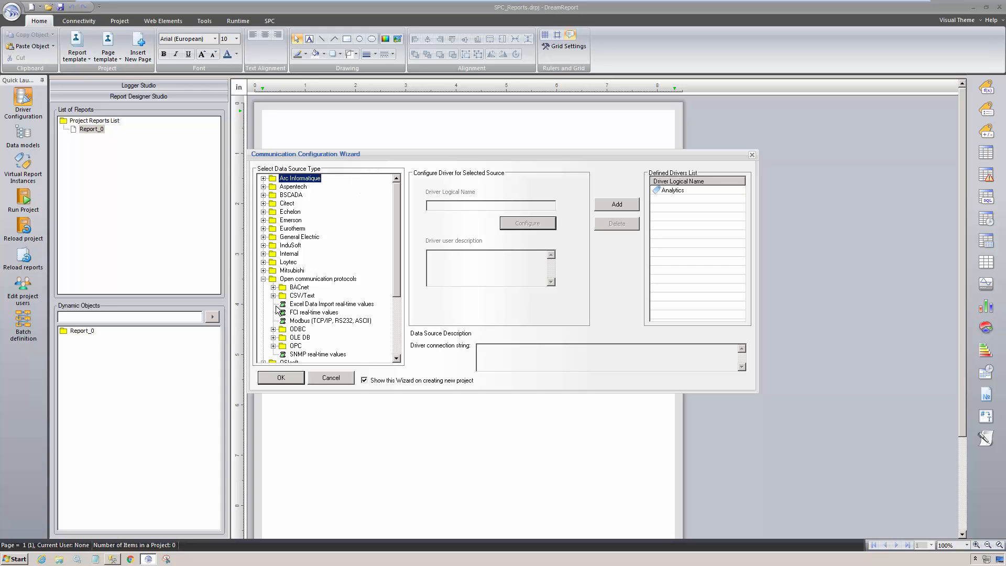
{"action": "left_click", "coordinate": [274, 328]}
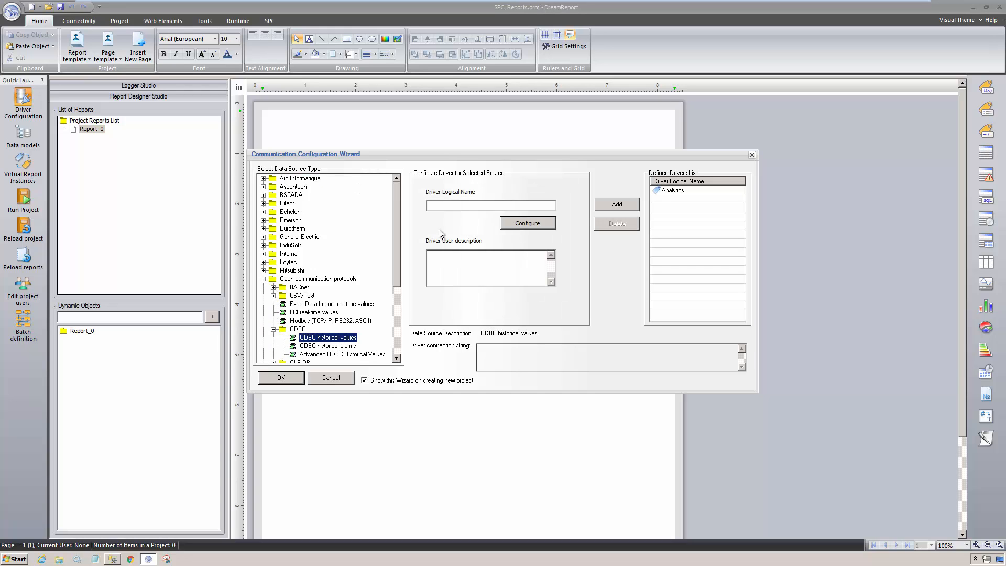
{"action": "type", "text": "SPC_Data"}
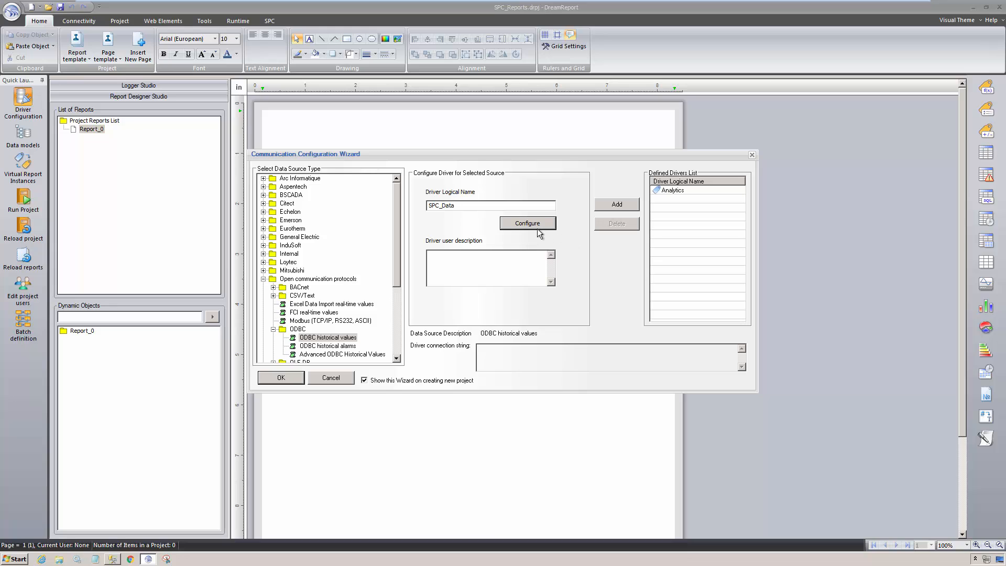
{"action": "left_click", "coordinate": [527, 223]}
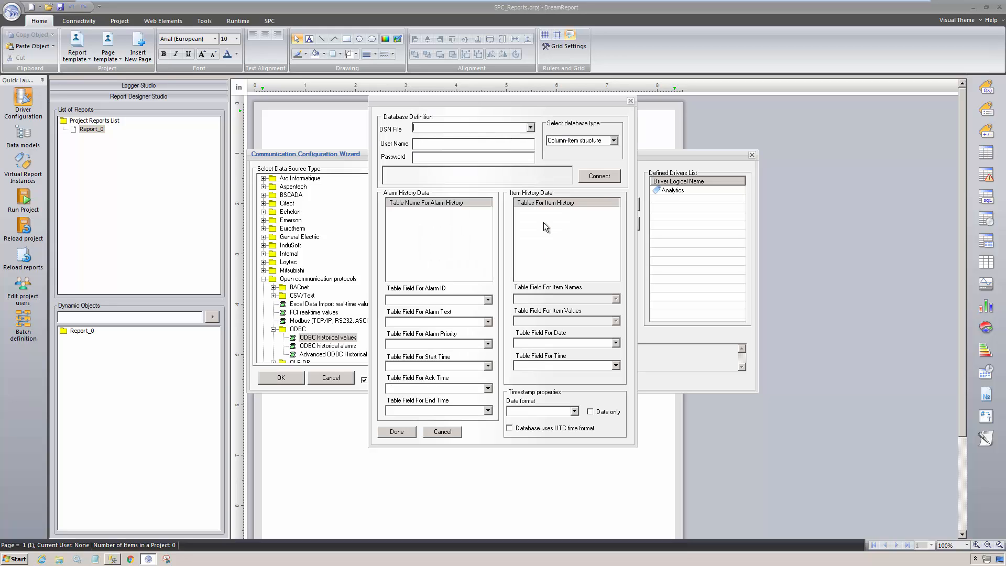
{"action": "mouse_move", "coordinate": [531, 132]}
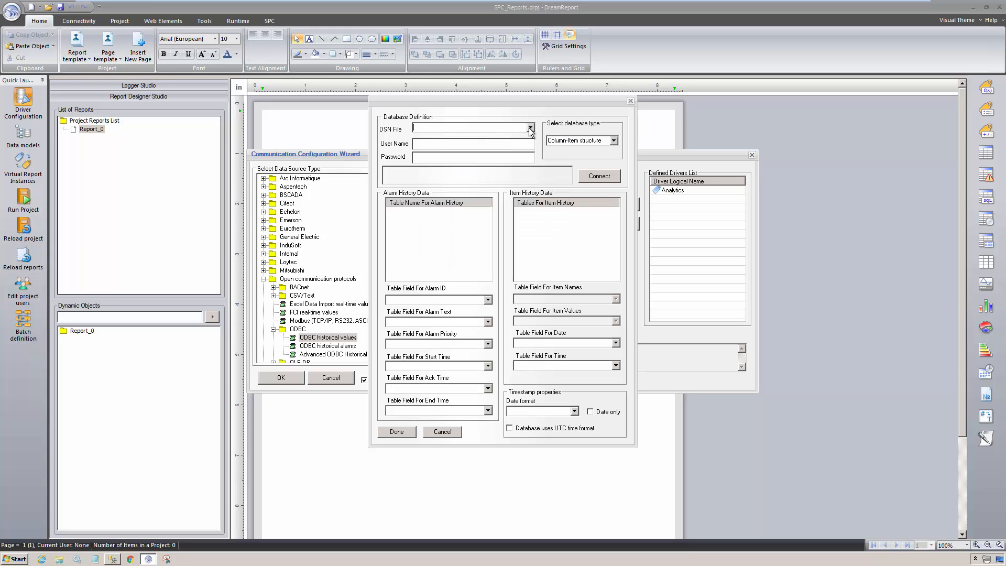
Step: Connect SPC_Data to dsnSPCData's Tube_Data table with SampleTime as date field, add the driver and close
{"action": "left_click", "coordinate": [531, 128]}
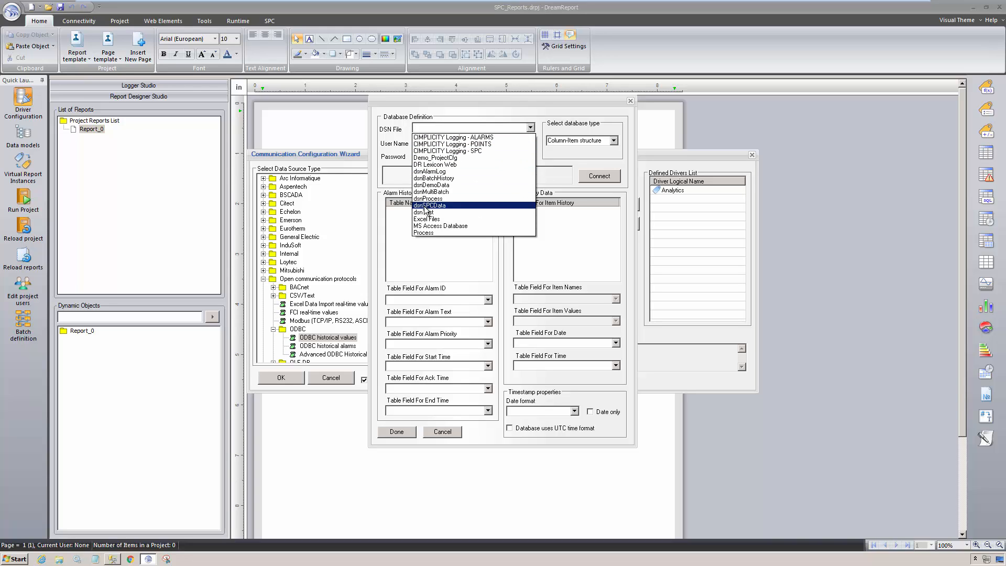
{"action": "left_click", "coordinate": [427, 205]}
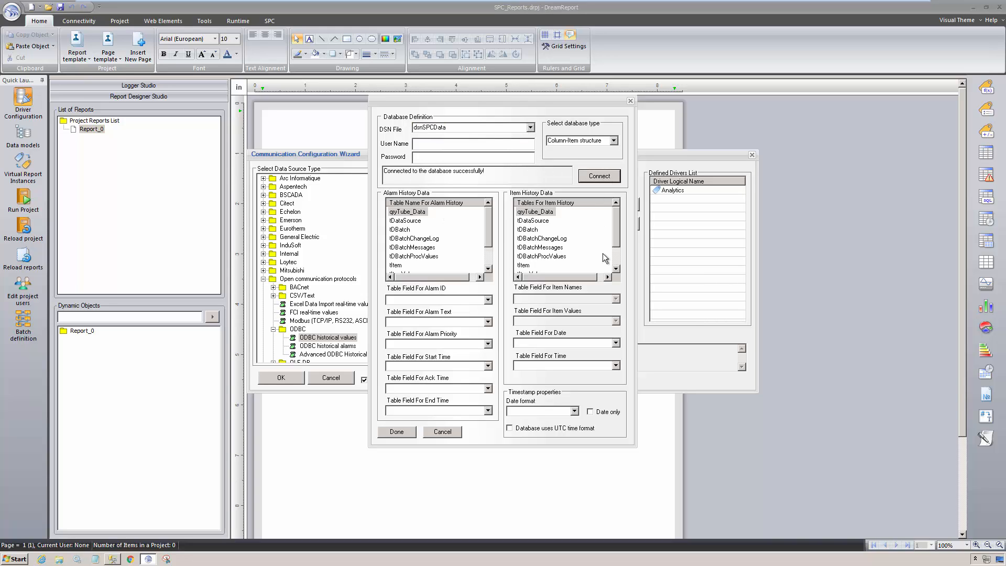
{"action": "left_click", "coordinate": [531, 265]}
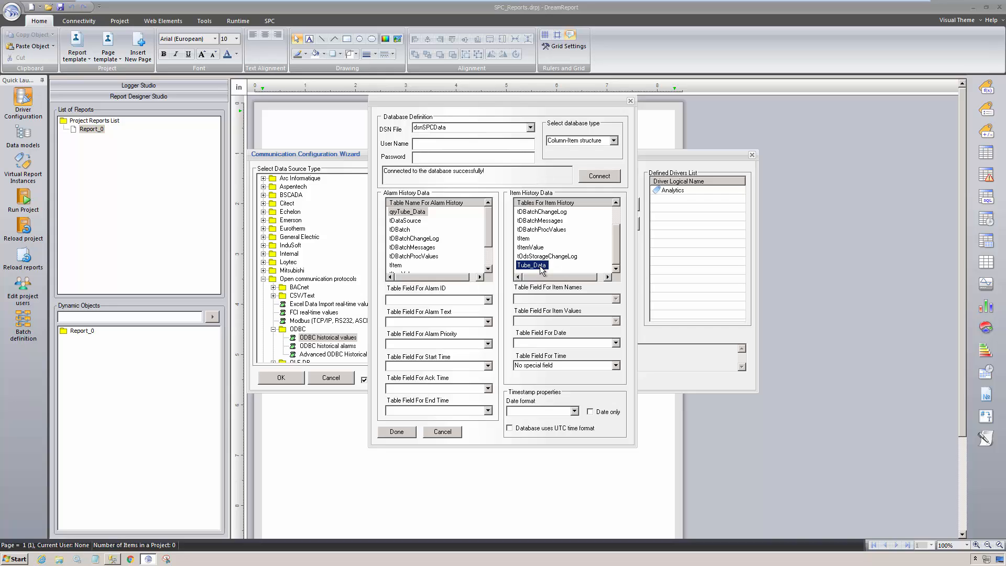
{"action": "mouse_move", "coordinate": [618, 346]}
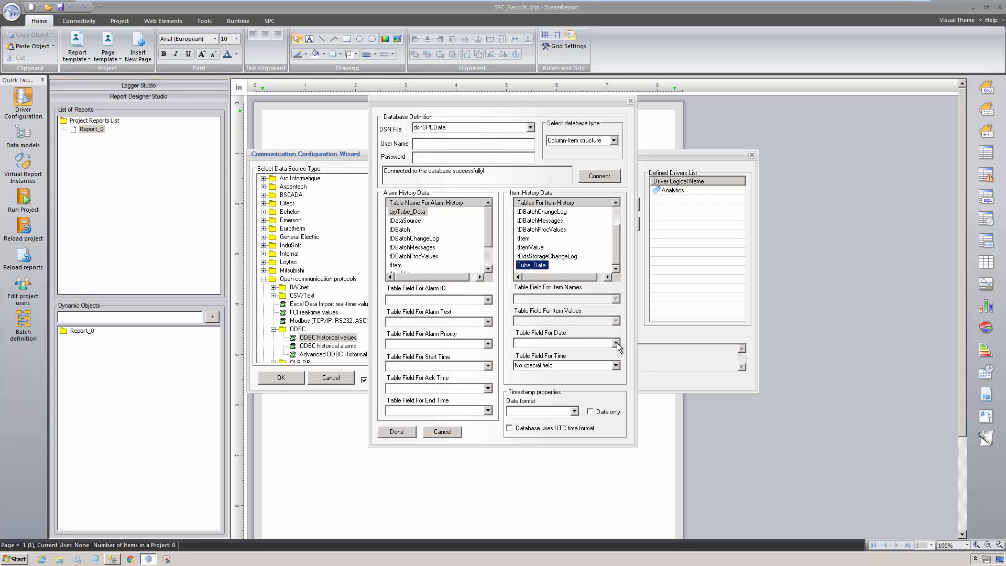
{"action": "left_click", "coordinate": [615, 342]}
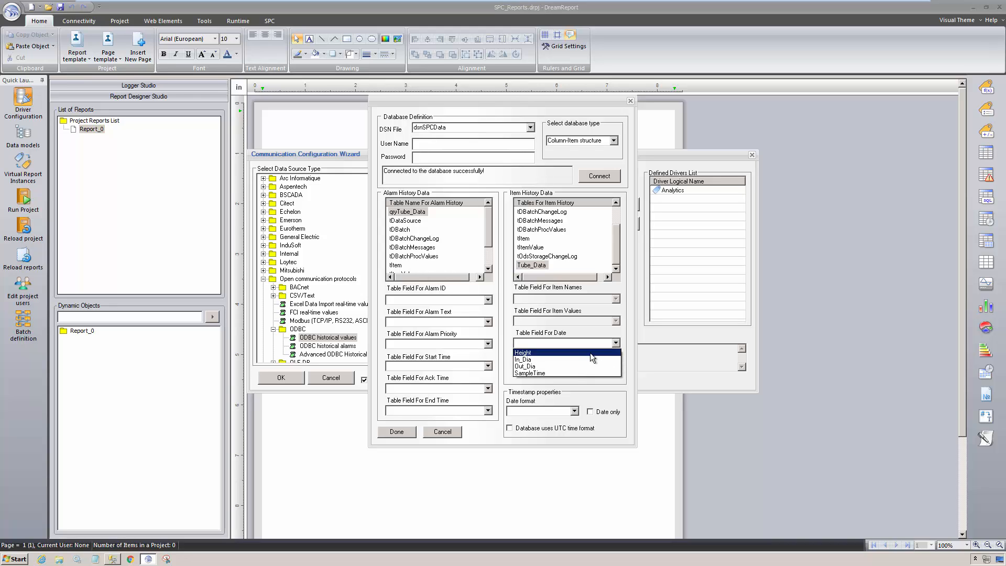
{"action": "left_click", "coordinate": [527, 373]}
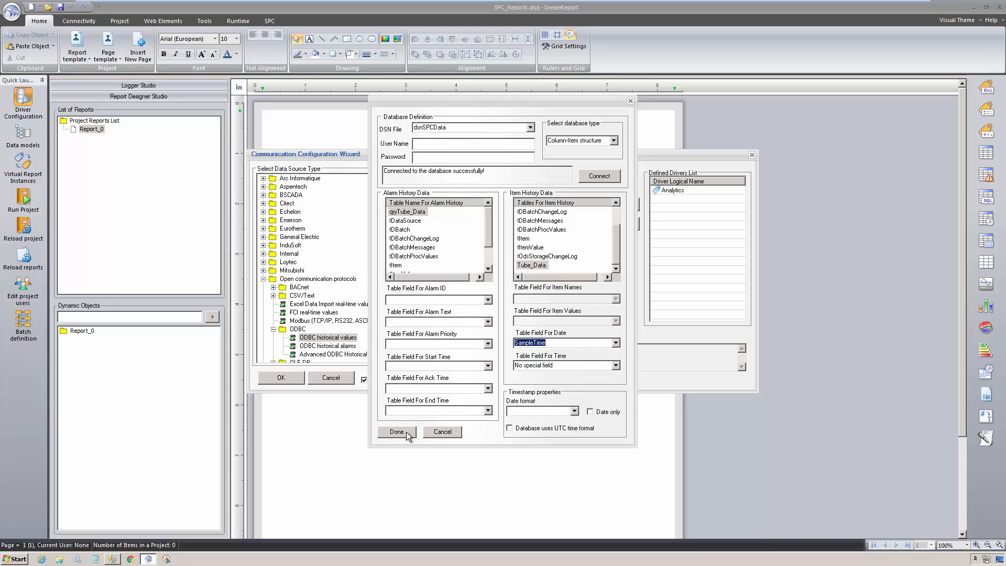
{"action": "left_click", "coordinate": [396, 431]}
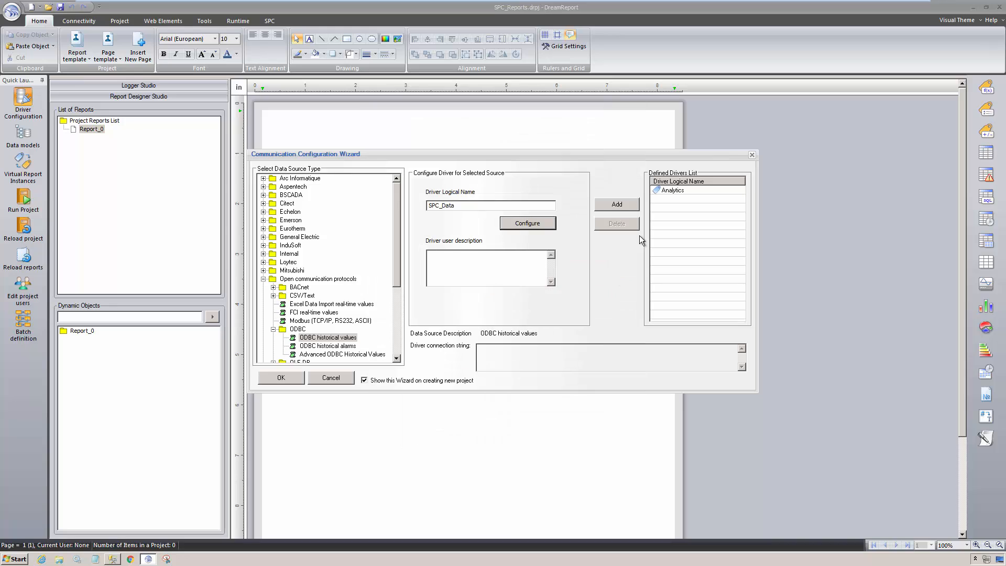
{"action": "left_click", "coordinate": [616, 203]}
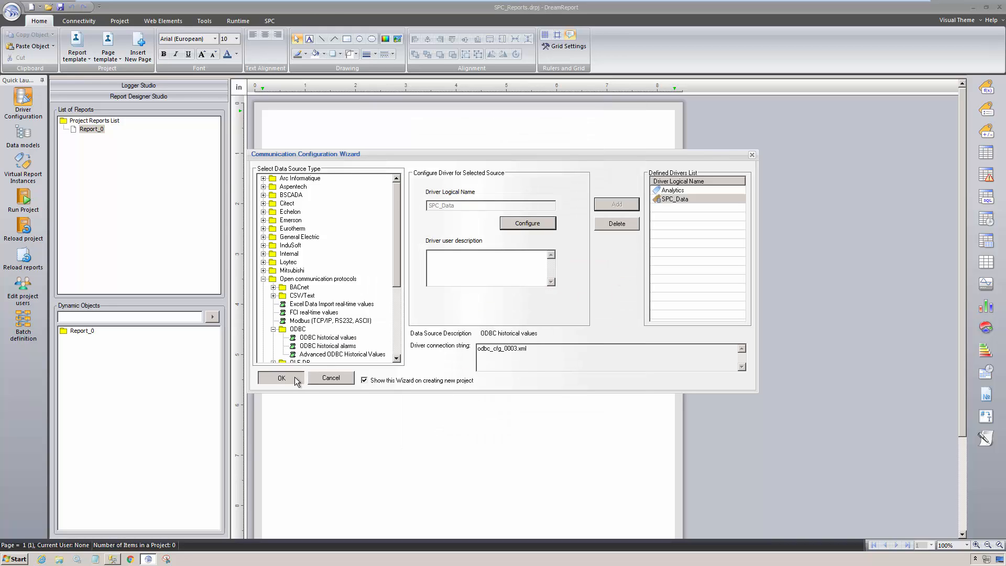
{"action": "left_click", "coordinate": [280, 377]}
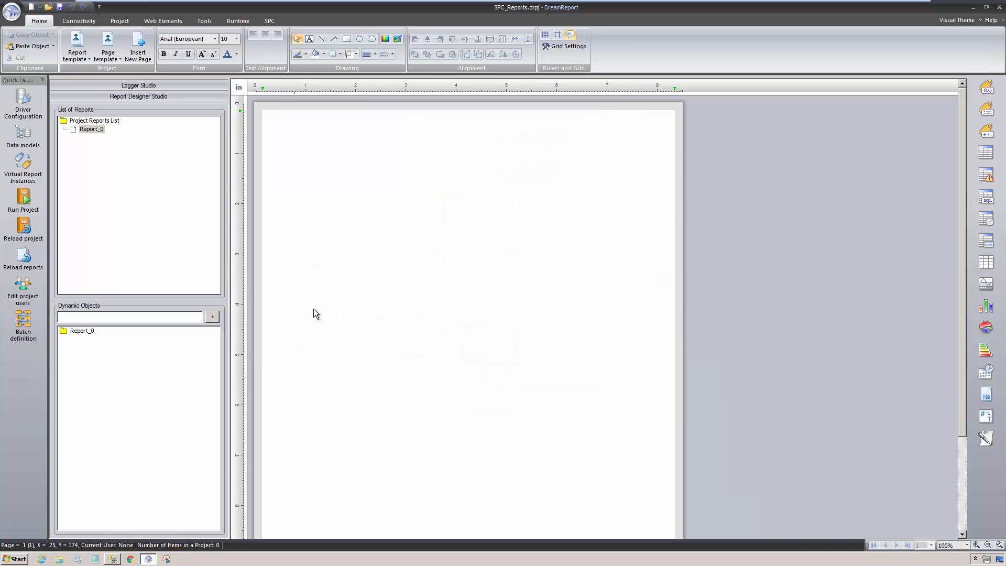
Step: Start an SPC configuration and name the new item Tube_Height
{"action": "left_click", "coordinate": [269, 21]}
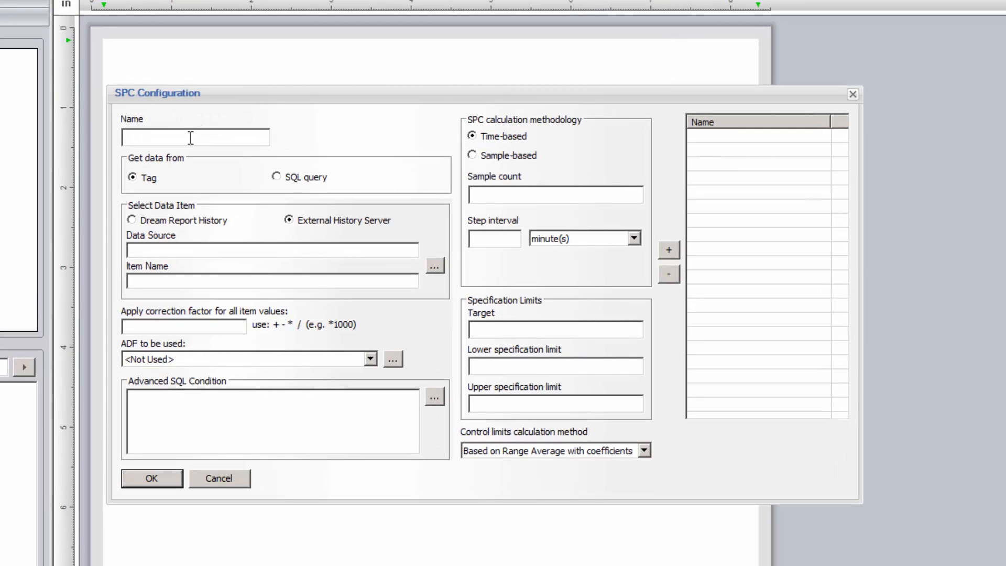
{"action": "left_click", "coordinate": [195, 136]}
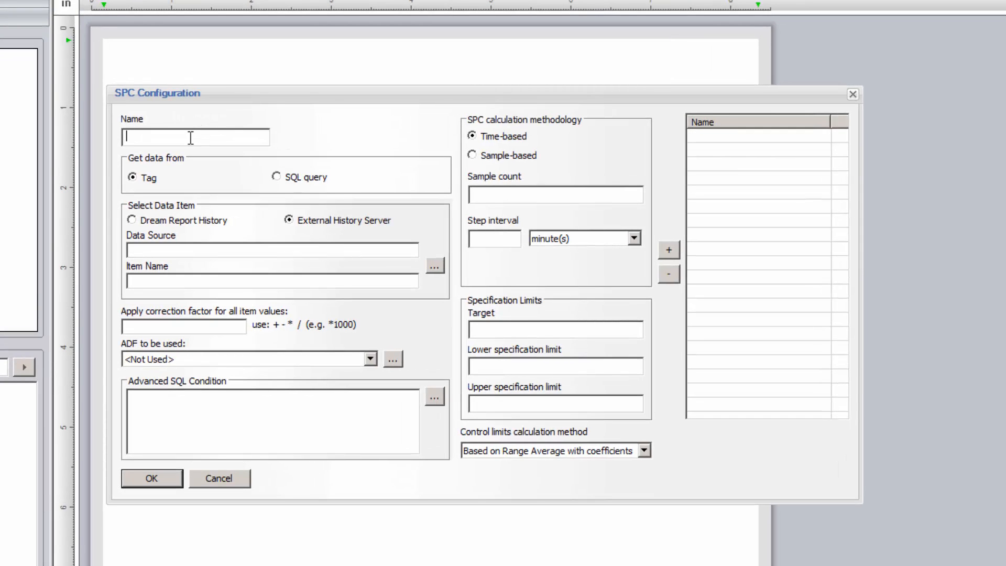
{"action": "type", "text": "T"}
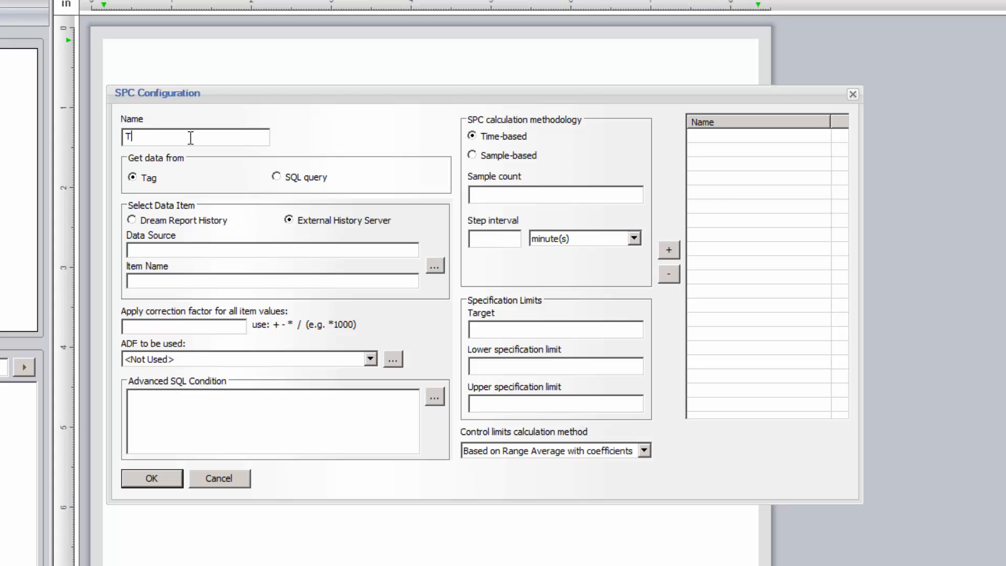
{"action": "type", "text": "ube_Hei"}
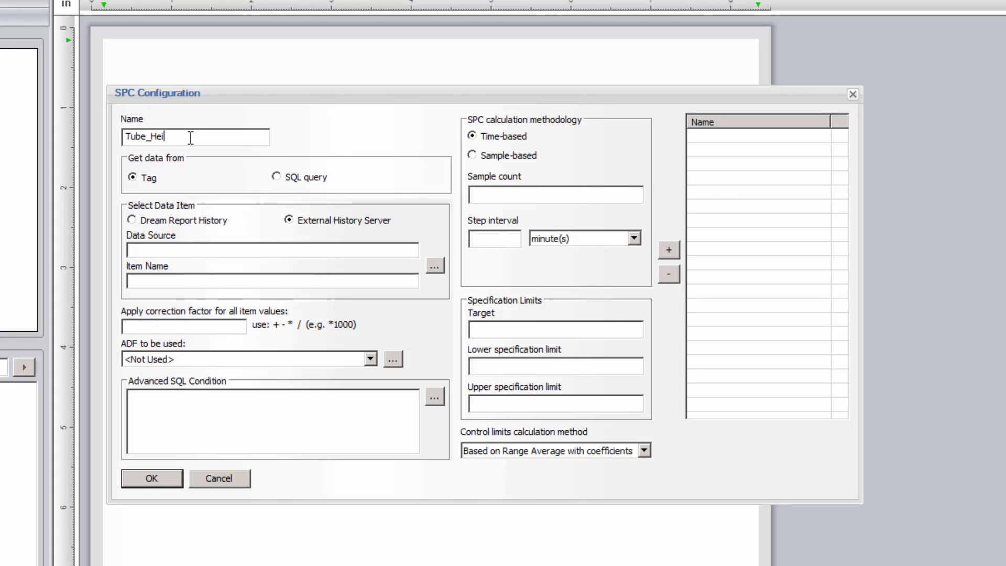
{"action": "type", "text": "ght"}
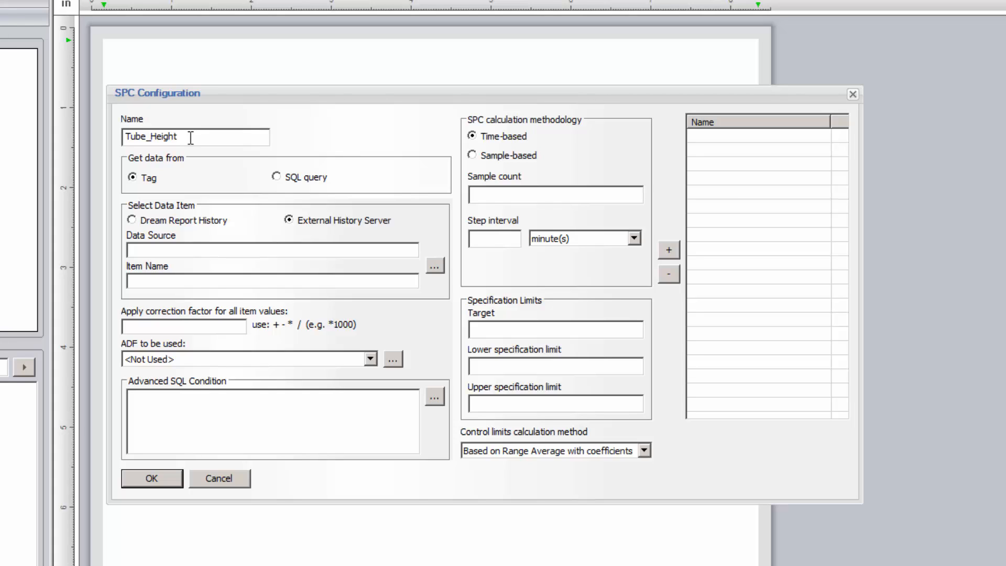
{"action": "mouse_move", "coordinate": [169, 172]}
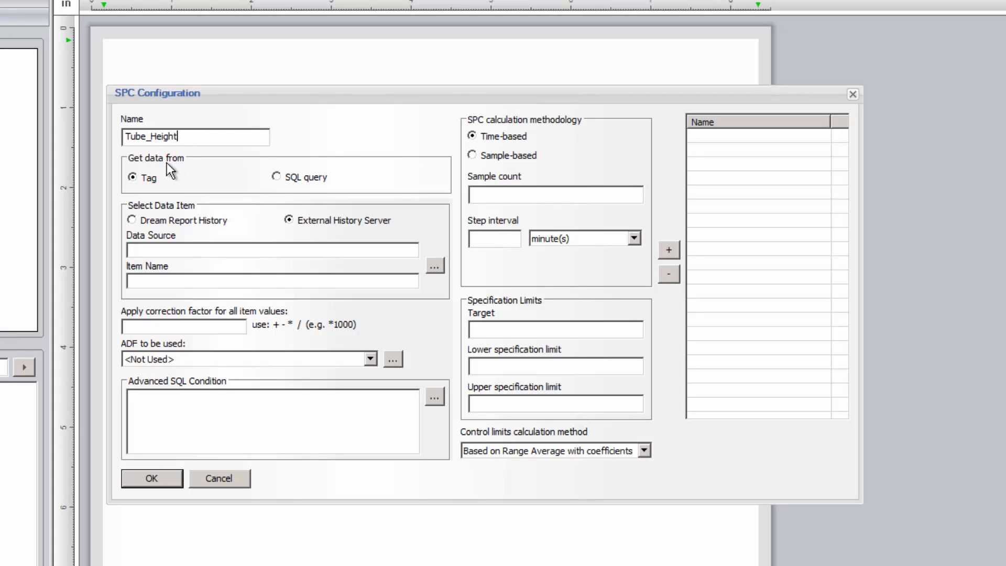
{"action": "mouse_move", "coordinate": [288, 184]}
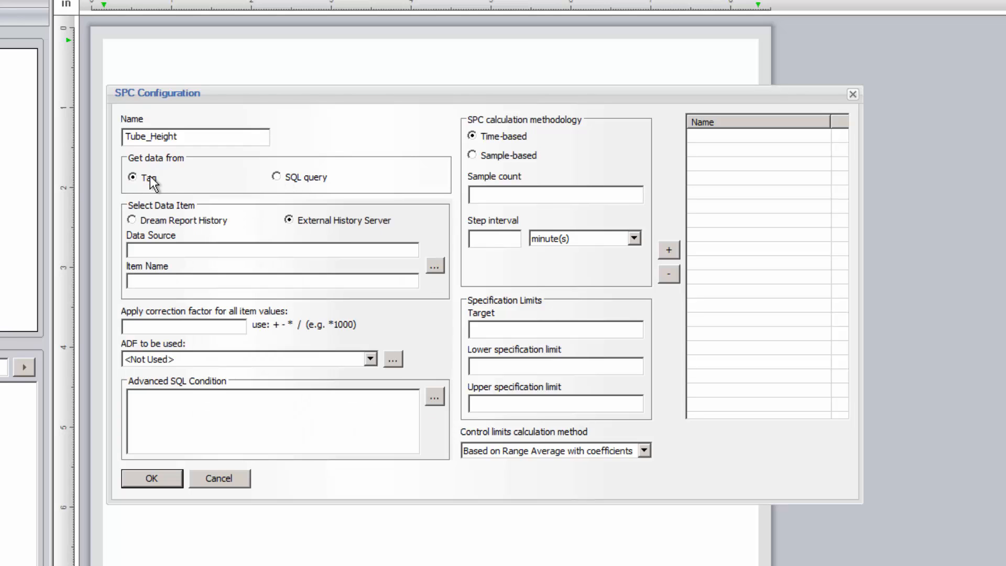
{"action": "mouse_move", "coordinate": [337, 230]}
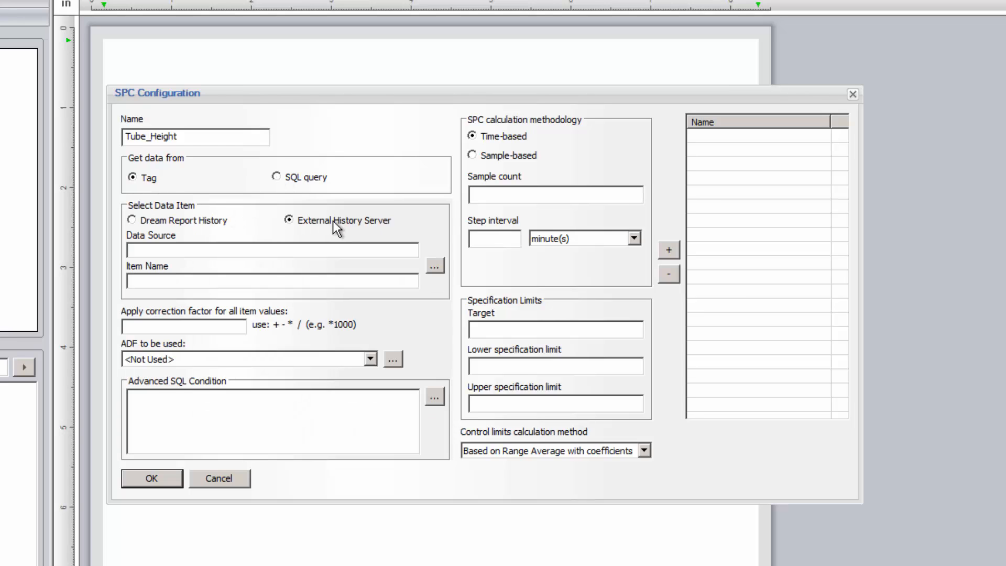
{"action": "left_click", "coordinate": [434, 265]}
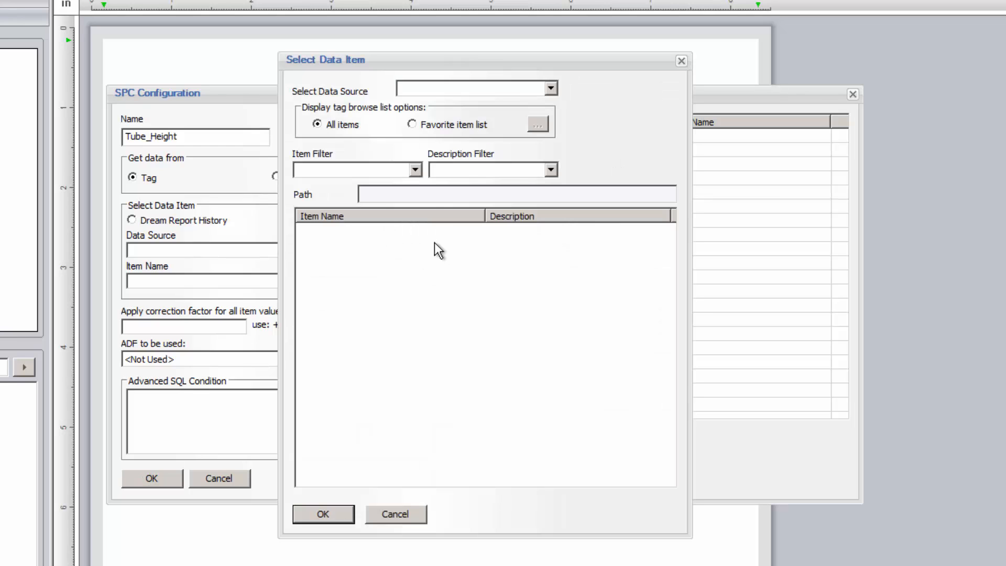
{"action": "left_click", "coordinate": [548, 88]}
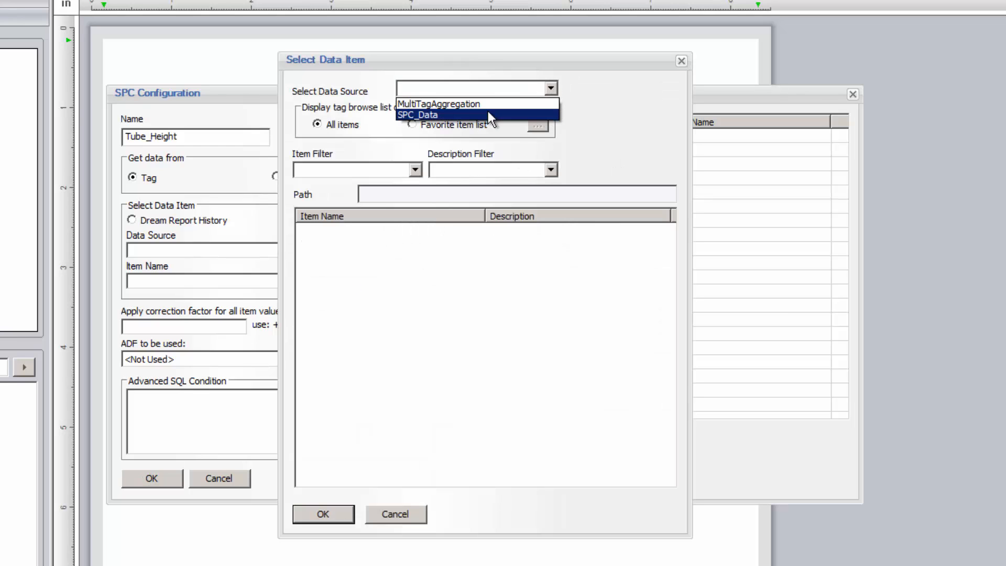
{"action": "left_click", "coordinate": [419, 115]}
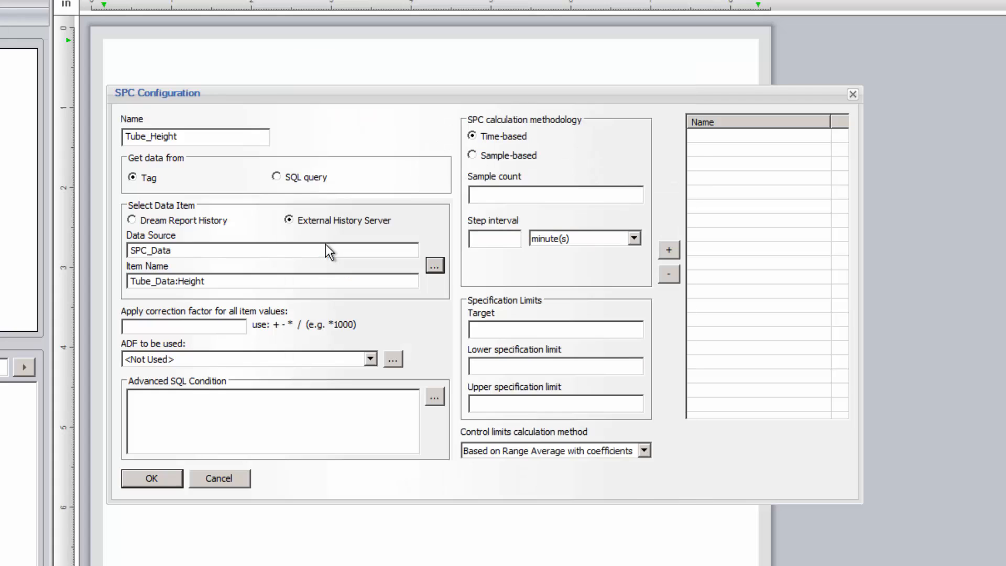
{"action": "mouse_move", "coordinate": [326, 246]}
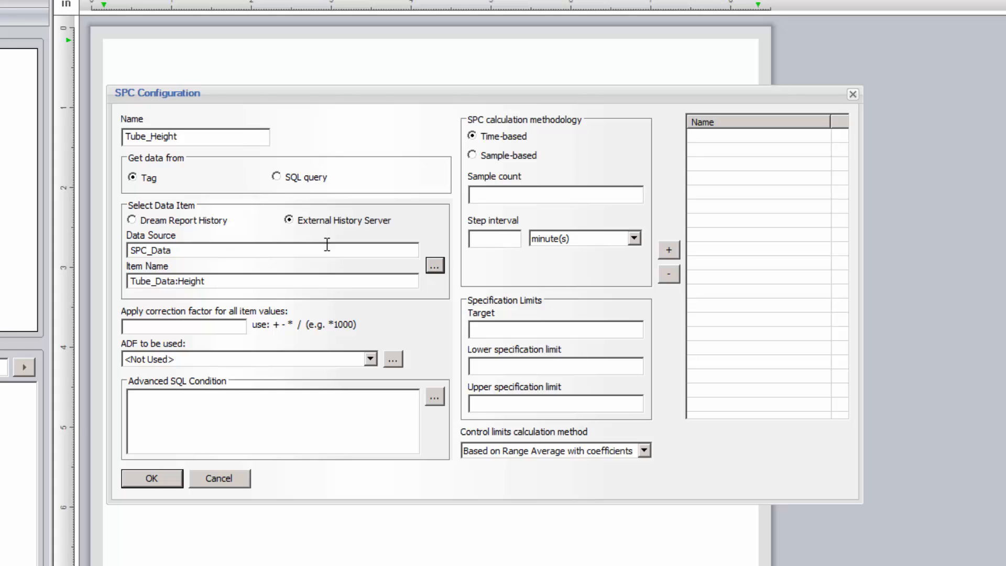
{"action": "left_click", "coordinate": [183, 326]}
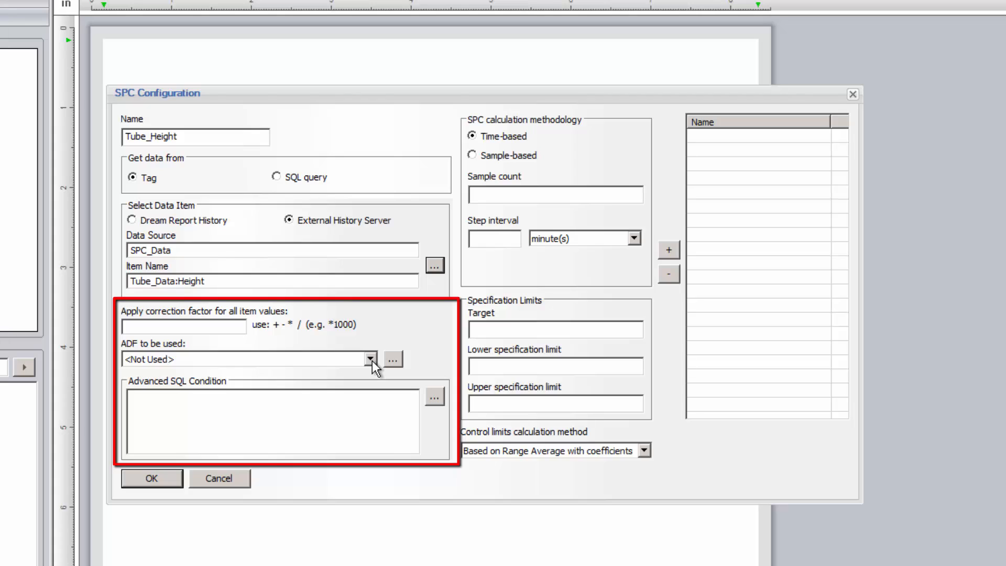
{"action": "left_click", "coordinate": [244, 358]}
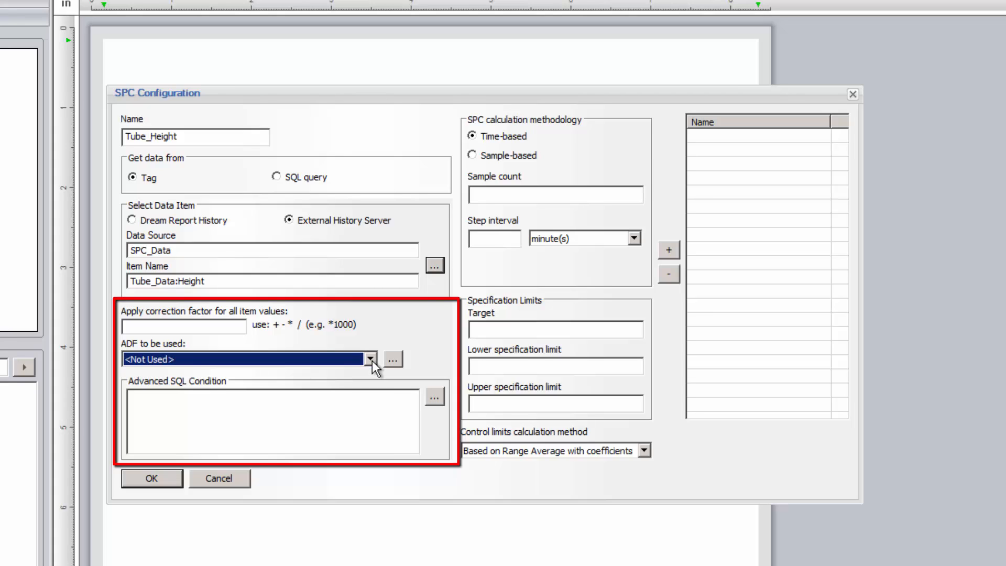
{"action": "mouse_move", "coordinate": [423, 338]}
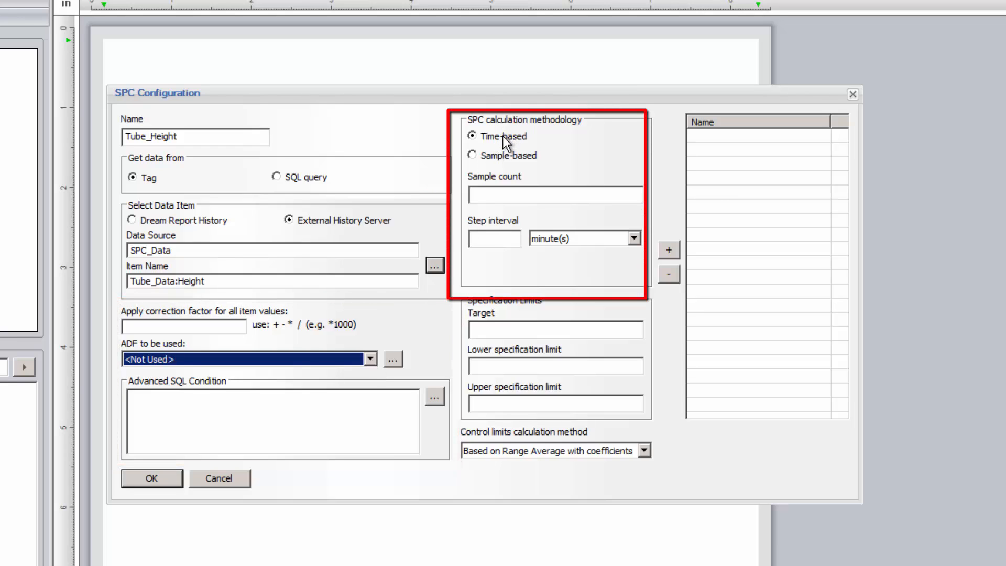
Step: Make Tube_Height sample-based with target 181, LSL 180 and USL 182
{"action": "left_click", "coordinate": [472, 155]}
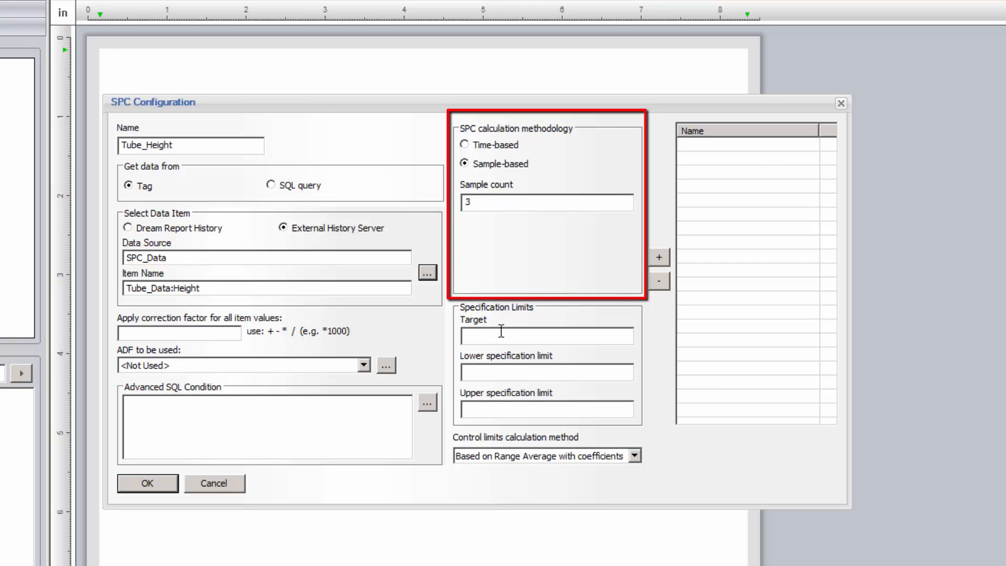
{"action": "left_click", "coordinate": [545, 336]}
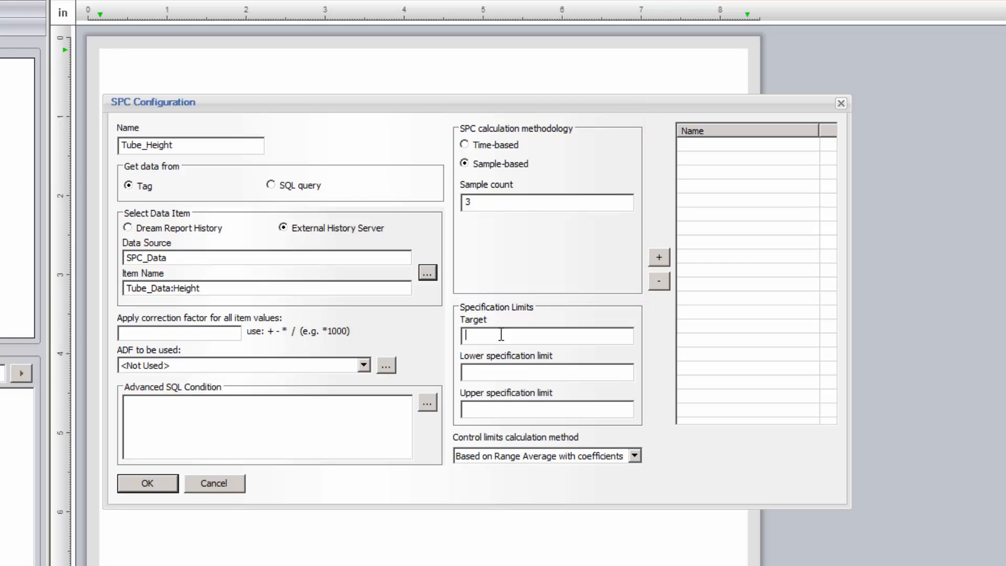
{"action": "type", "text": "1"}
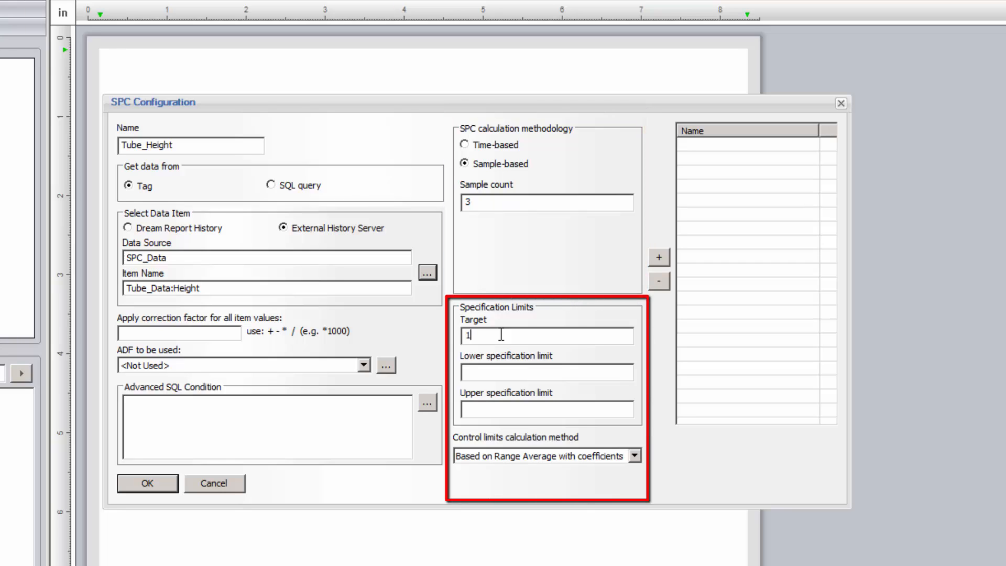
{"action": "type", "text": "81"}
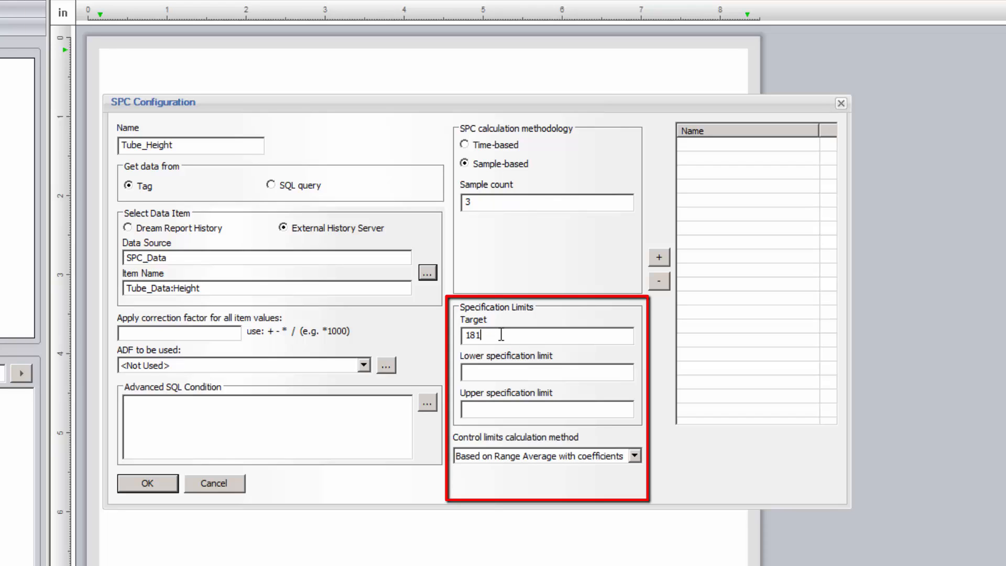
{"action": "left_click", "coordinate": [546, 372]}
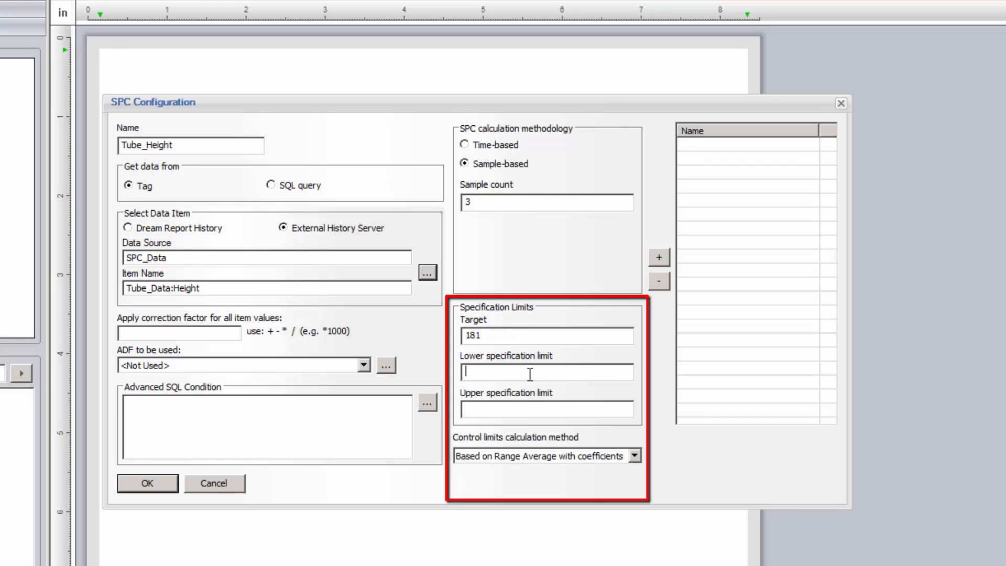
{"action": "type", "text": "1"}
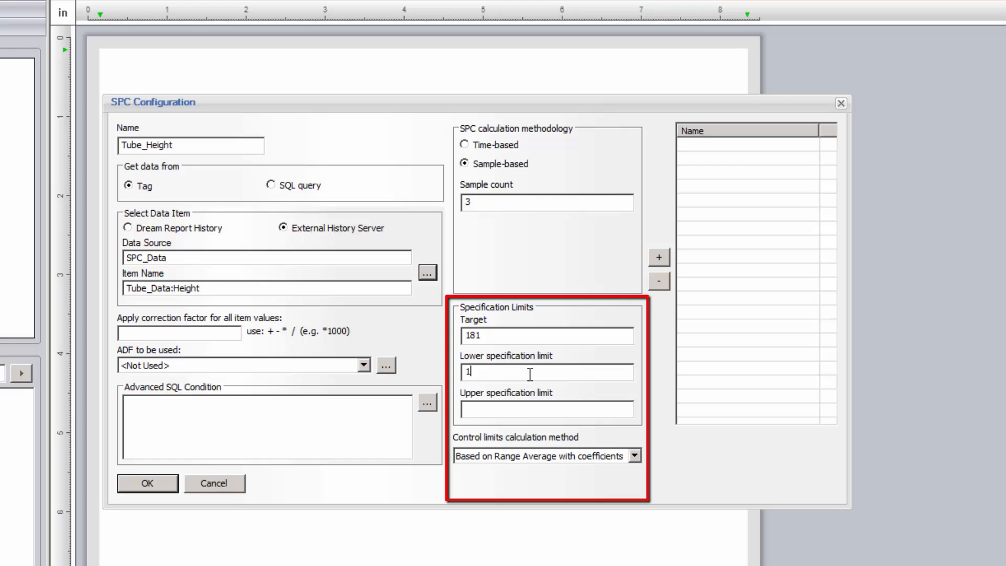
{"action": "type", "text": "80"}
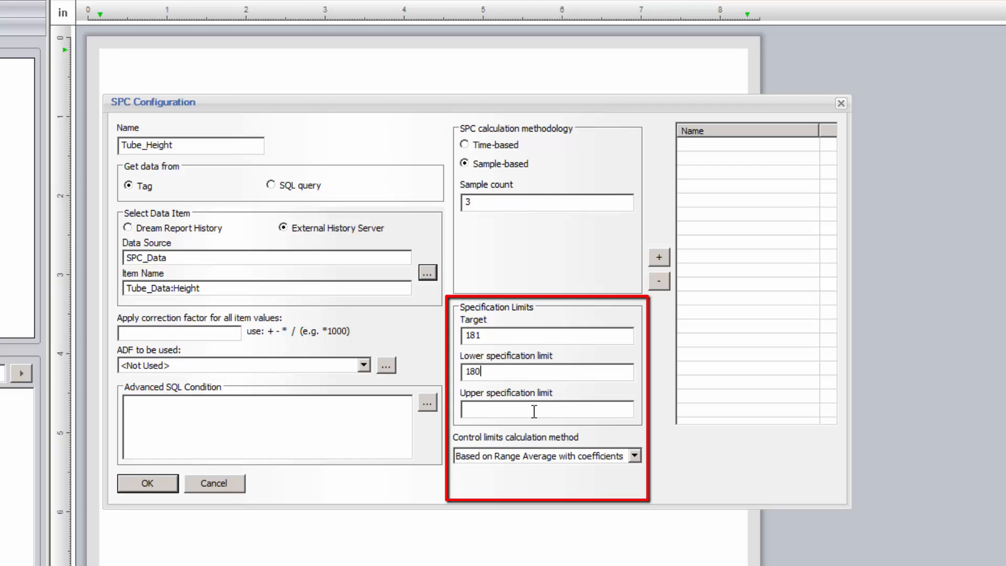
{"action": "type", "text": "18"}
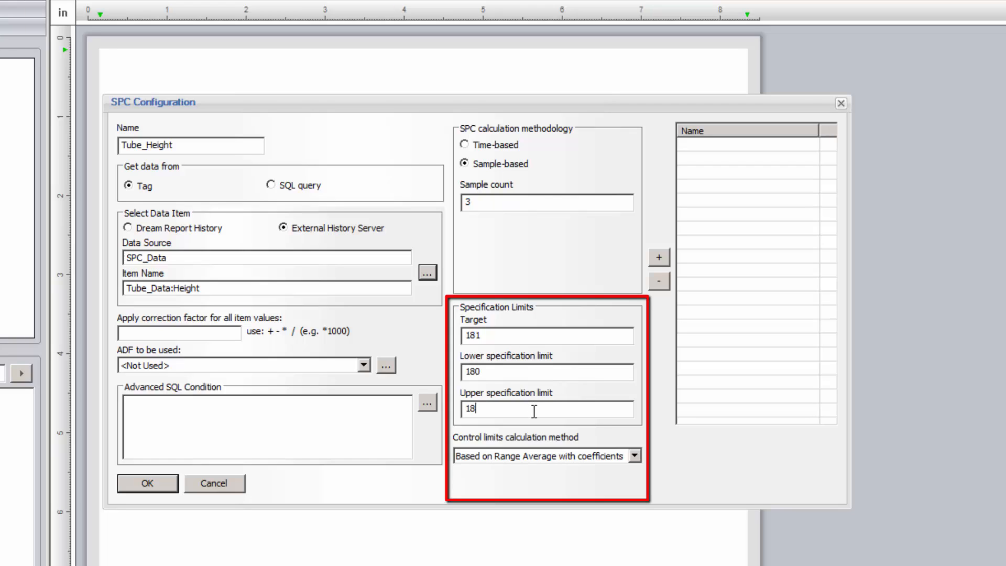
{"action": "type", "text": "2"}
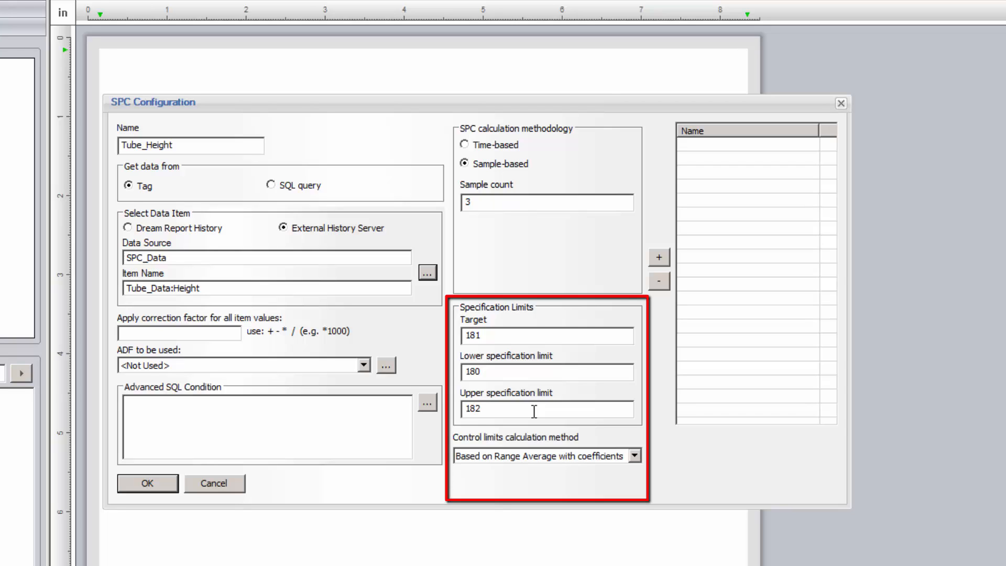
Step: Keep the Range Average with coefficients control-limit method and add Tube_Height to the SPC items
{"action": "left_click", "coordinate": [634, 456]}
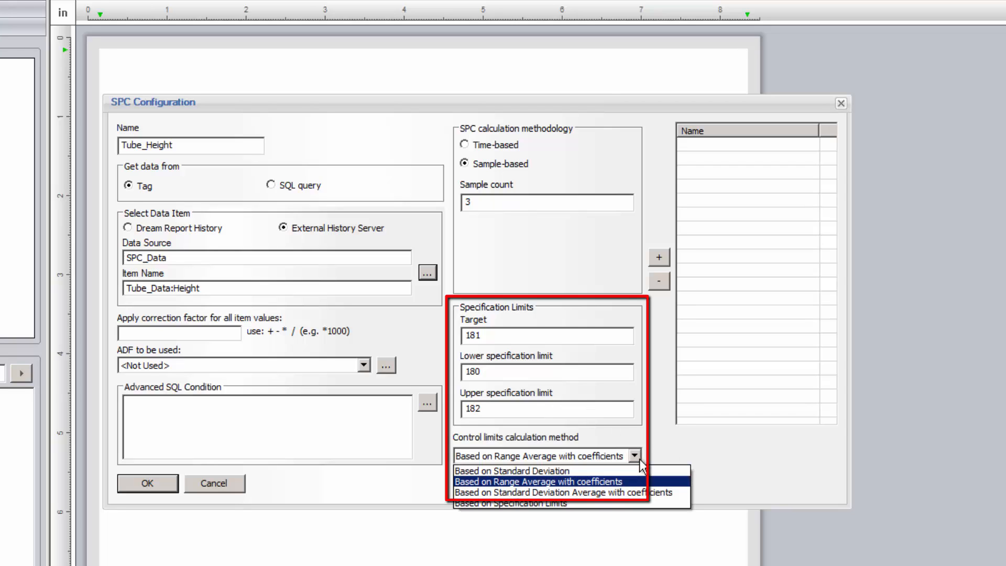
{"action": "mouse_move", "coordinate": [635, 491]}
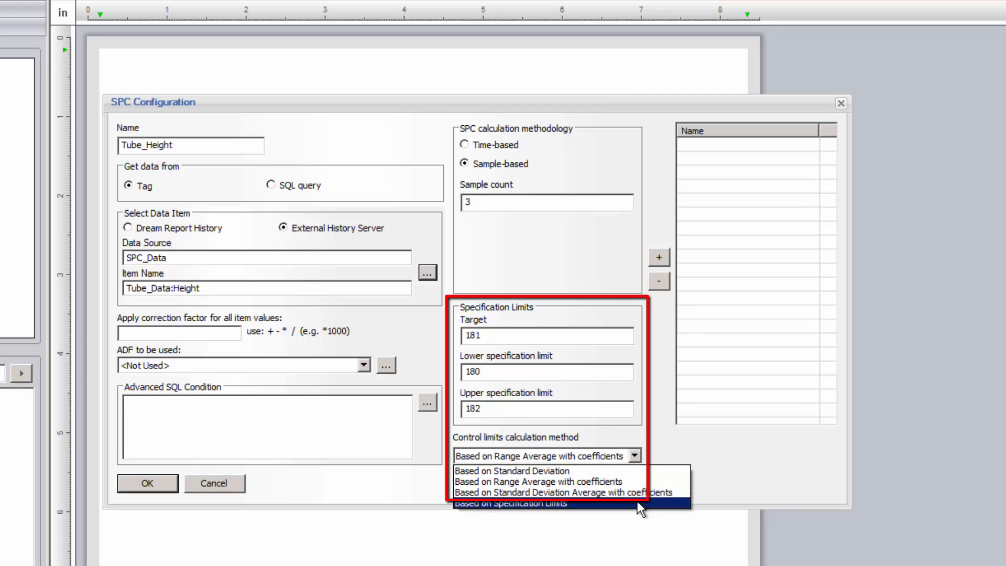
{"action": "left_click", "coordinate": [545, 482]}
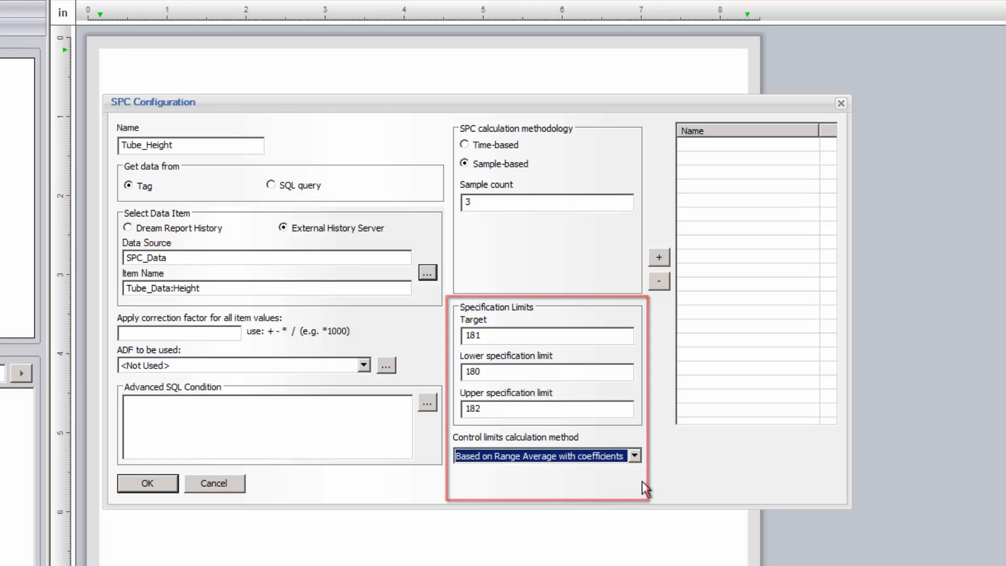
{"action": "left_click", "coordinate": [658, 258]}
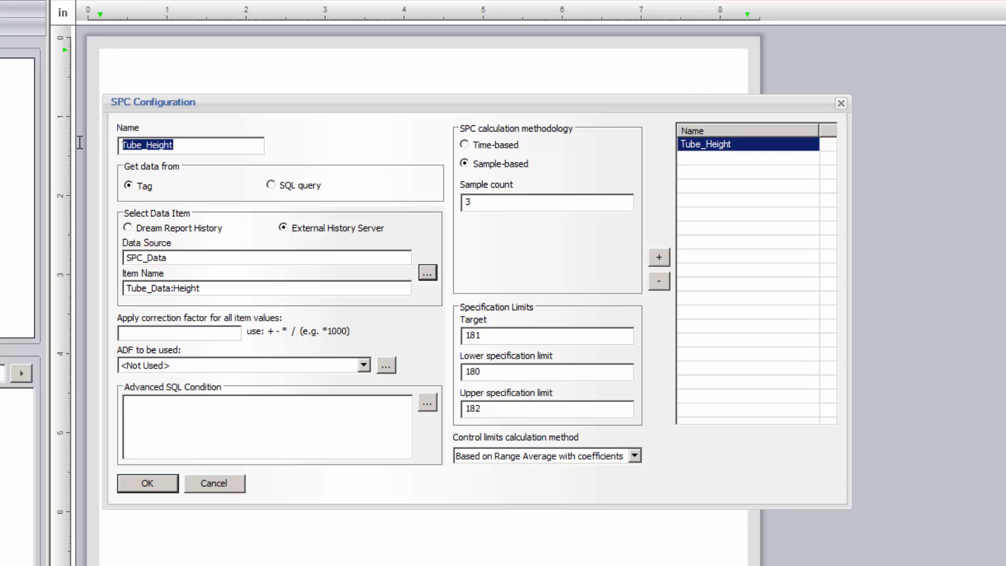
Step: Name the next item Tank1_Temp, feed it from a SQL query and go to the DSN Manager
{"action": "type", "text": "Tank1_Temp"}
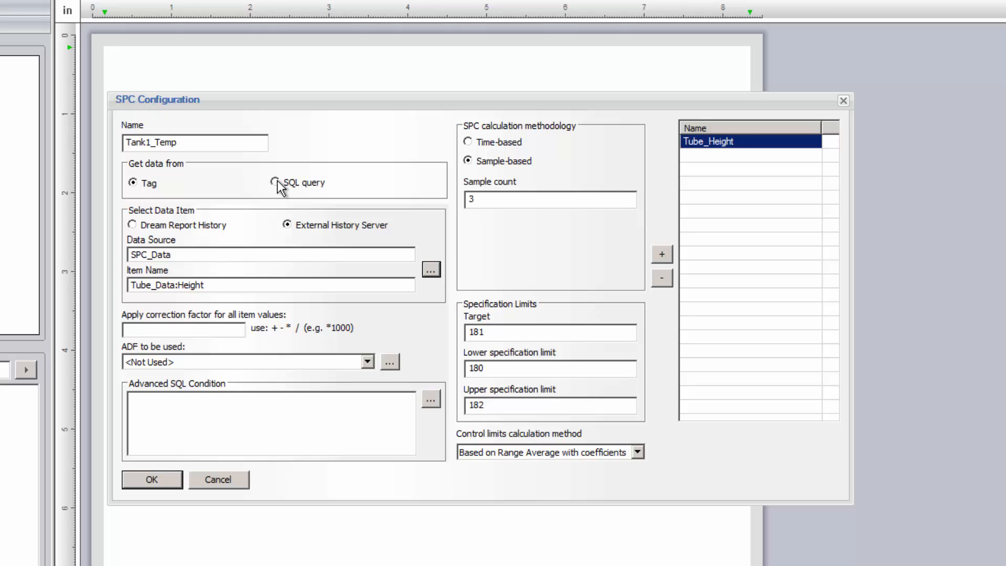
{"action": "left_click", "coordinate": [276, 182]}
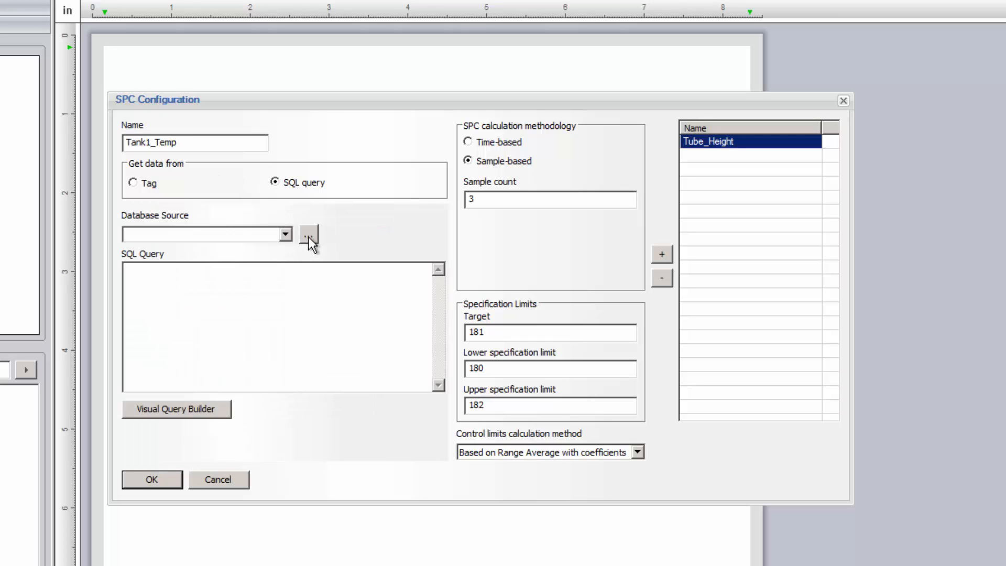
{"action": "left_click", "coordinate": [309, 234]}
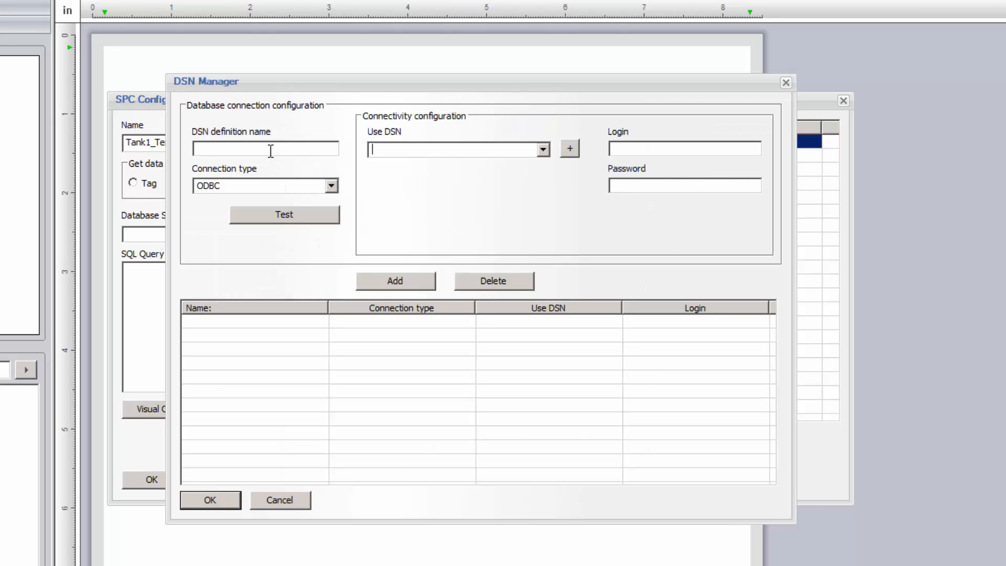
Step: Create direct MS SQL connection dsnSPC with SQL Server Native Client 11.0, test it and save
{"action": "left_click", "coordinate": [330, 185]}
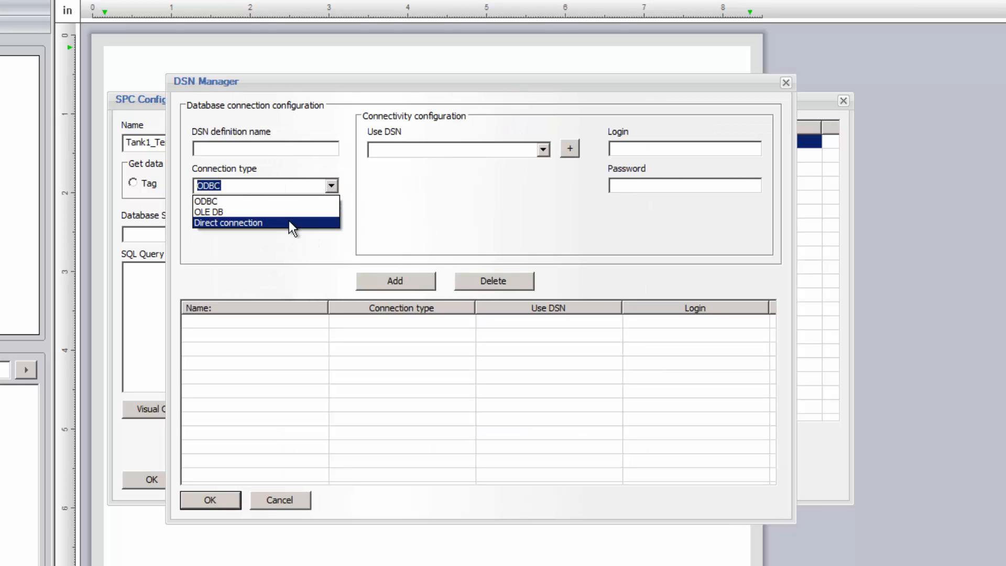
{"action": "left_click", "coordinate": [227, 222]}
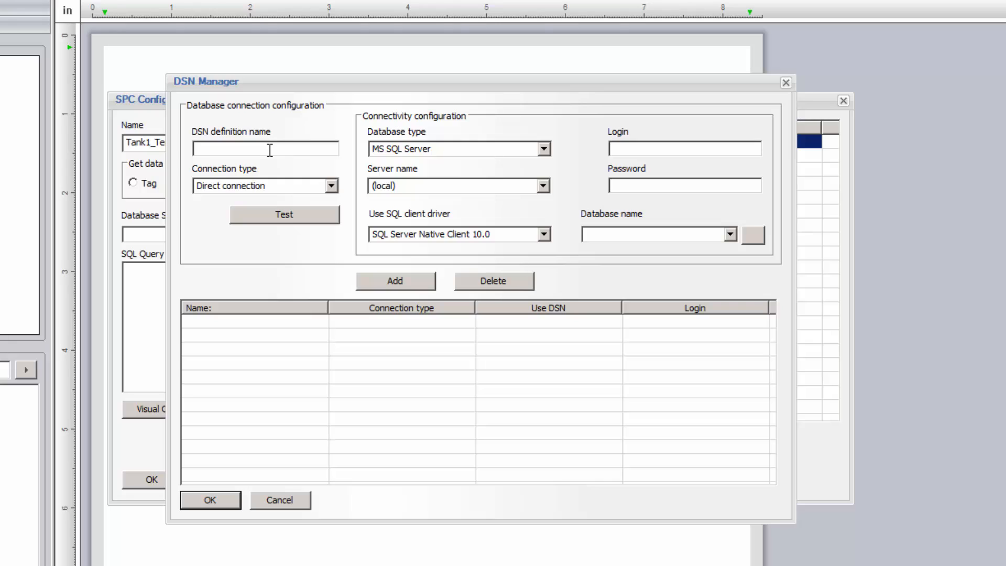
{"action": "type", "text": "dsn"}
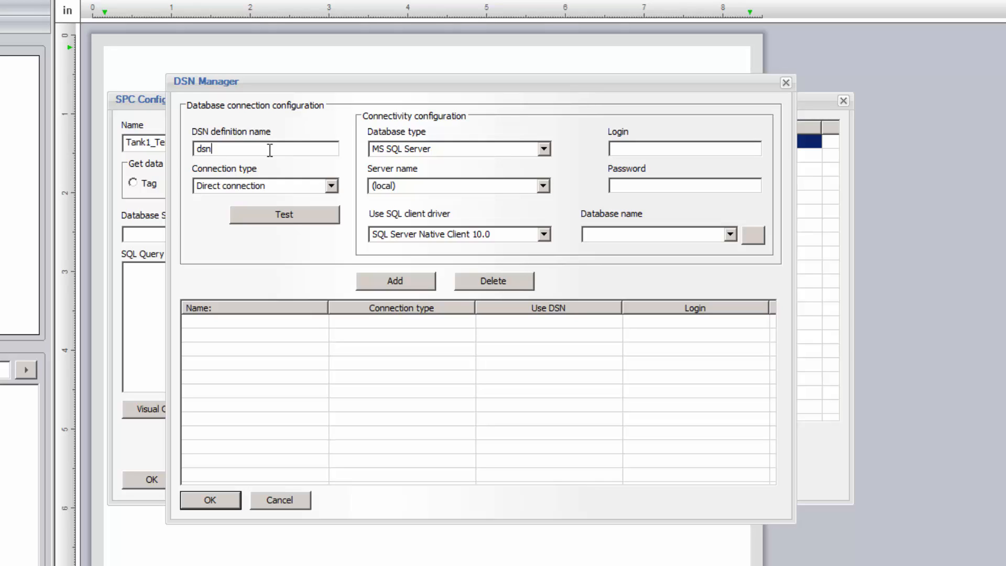
{"action": "type", "text": "SPC"}
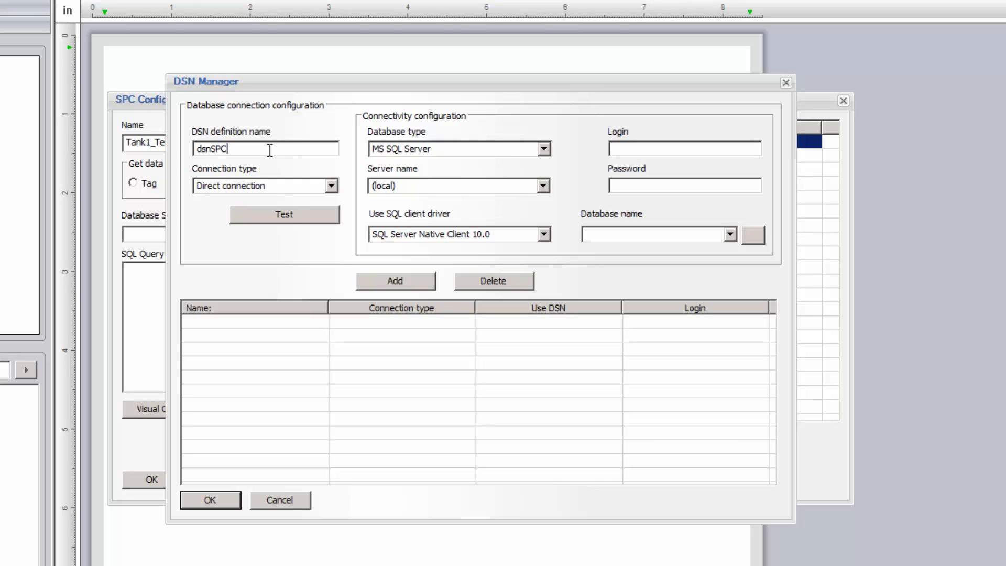
{"action": "left_click", "coordinate": [544, 148]}
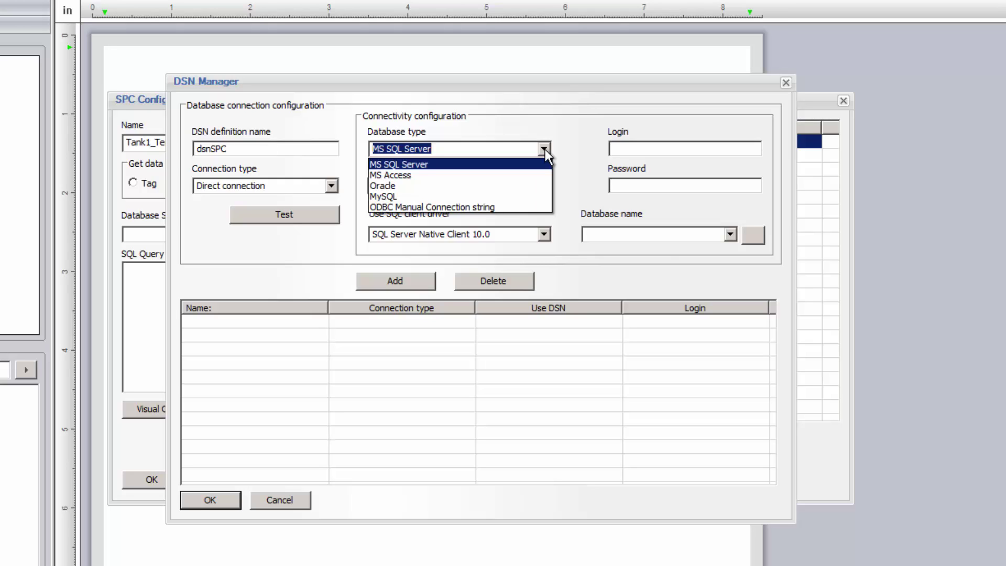
{"action": "left_click", "coordinate": [399, 164]}
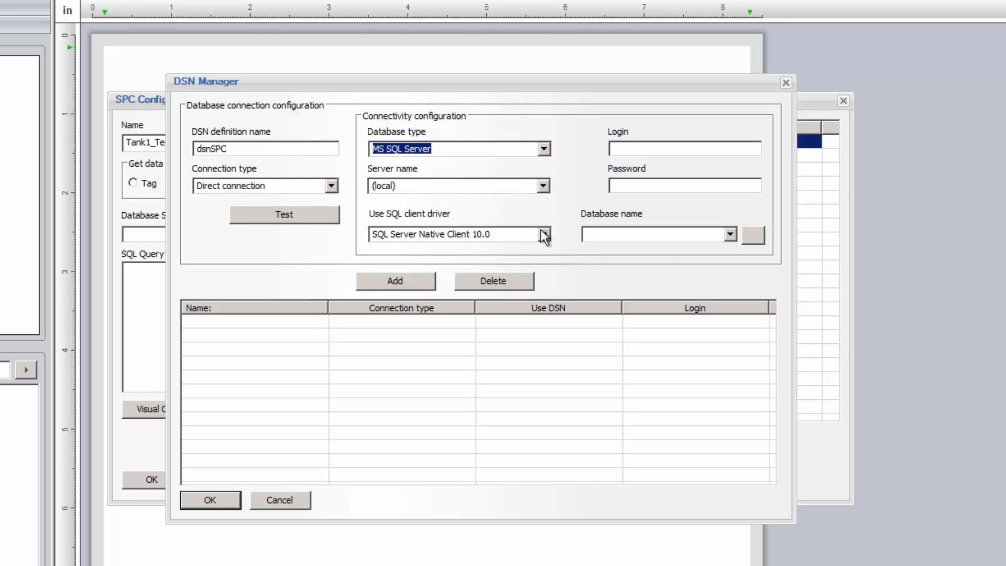
{"action": "left_click", "coordinate": [544, 234]}
{"action": "type", "text": "sa"}
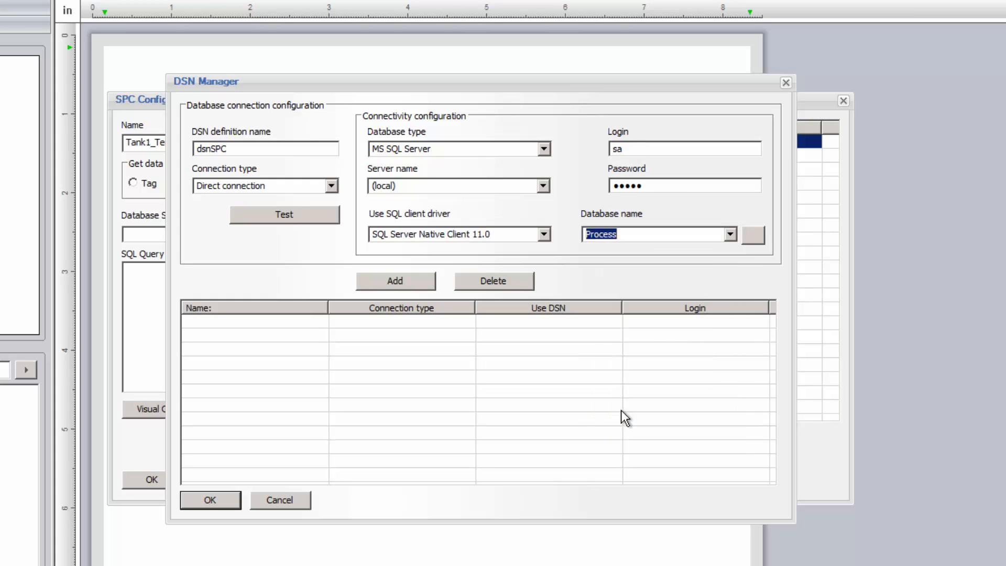
{"action": "left_click", "coordinate": [284, 214]}
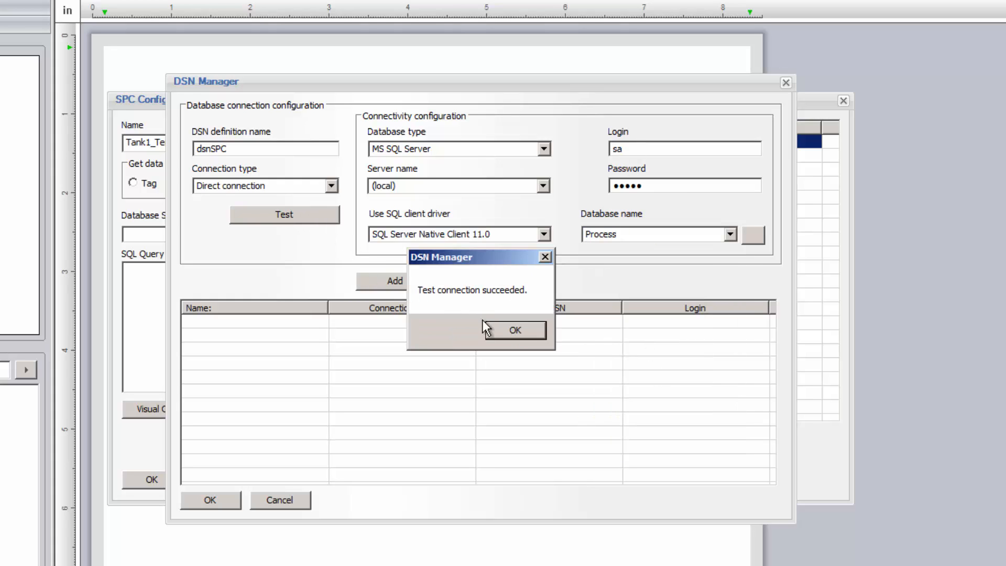
{"action": "left_click", "coordinate": [513, 330]}
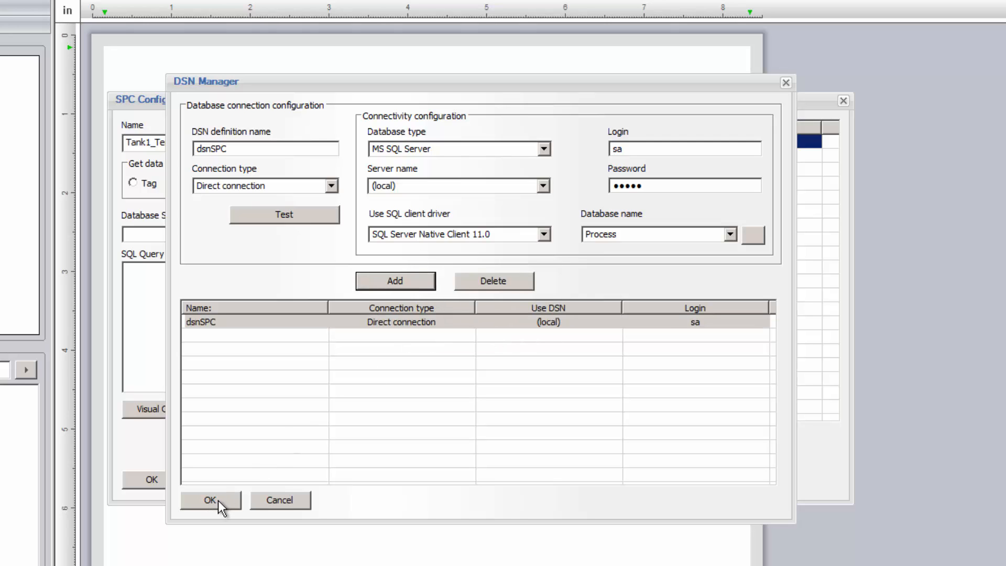
{"action": "left_click", "coordinate": [209, 499]}
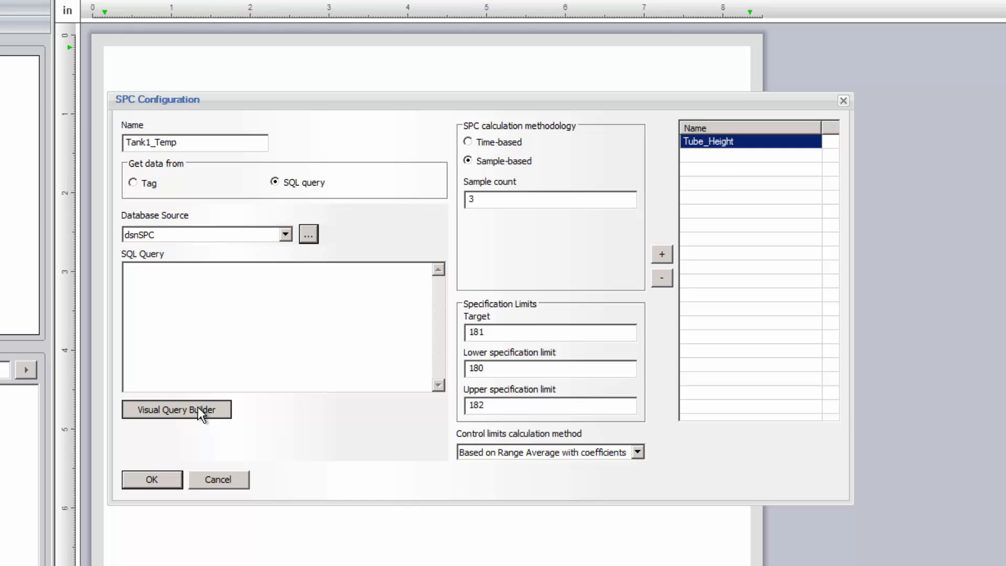
Step: Visually build the query selecting Timestamp and Temp1 from Process Batch_Data since 1/1/2015
{"action": "left_click", "coordinate": [176, 410]}
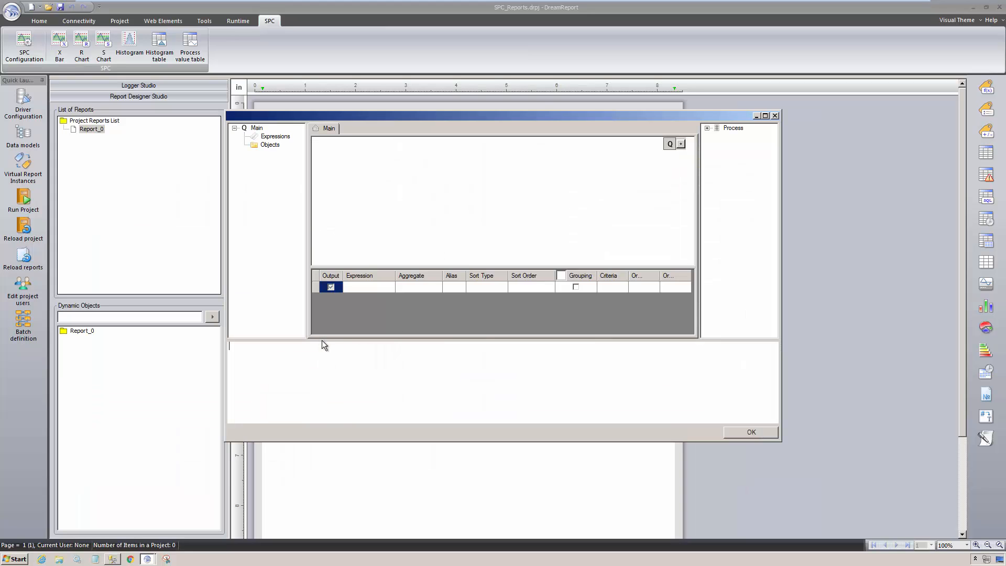
{"action": "left_click", "coordinate": [707, 128]}
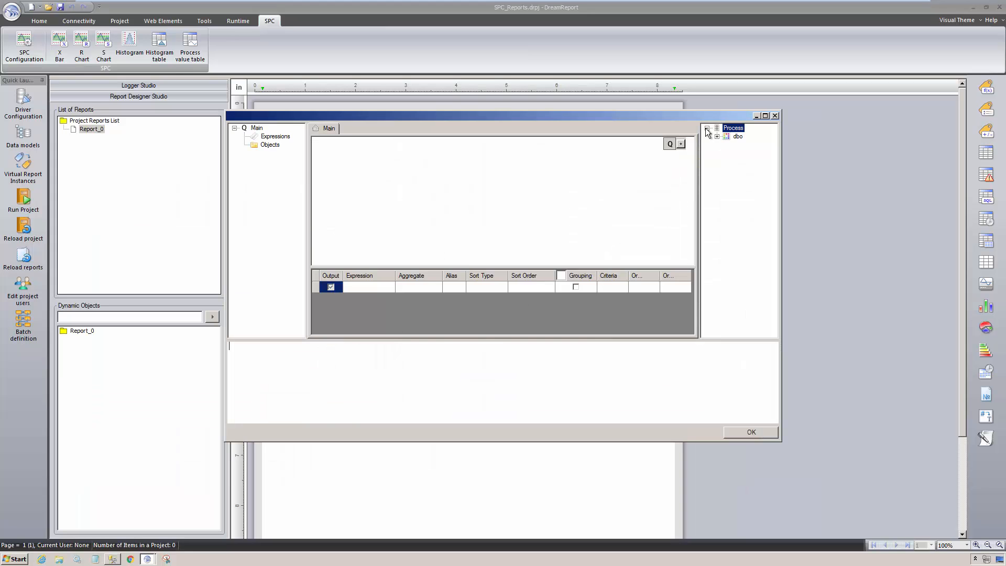
{"action": "left_click", "coordinate": [717, 135]}
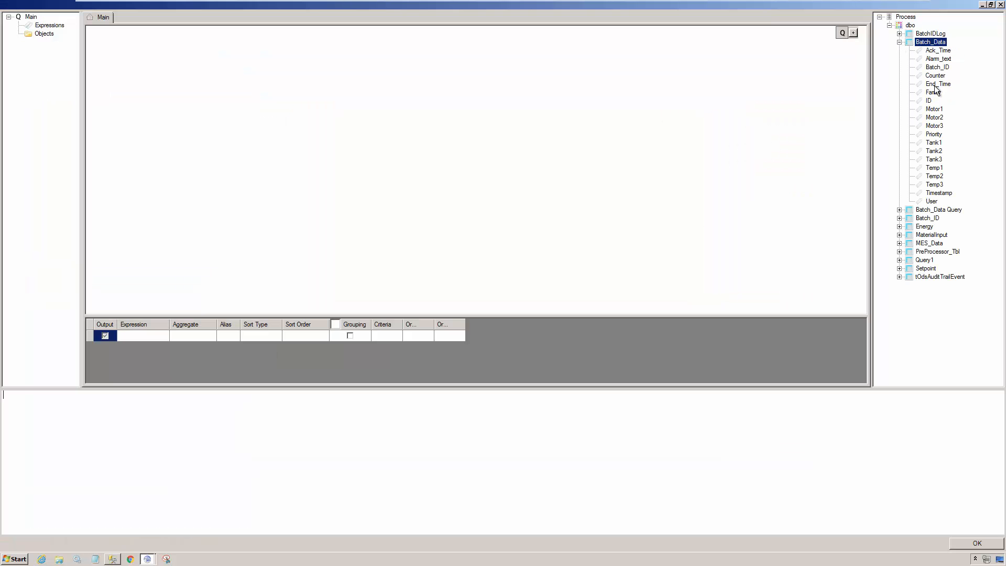
{"action": "left_click", "coordinate": [938, 193]}
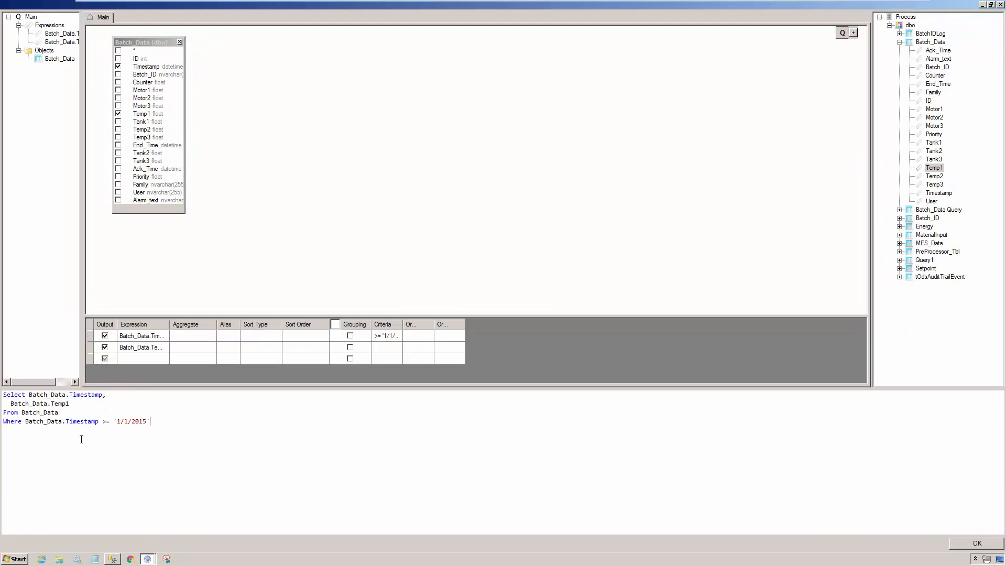
{"action": "left_click", "coordinate": [976, 544]}
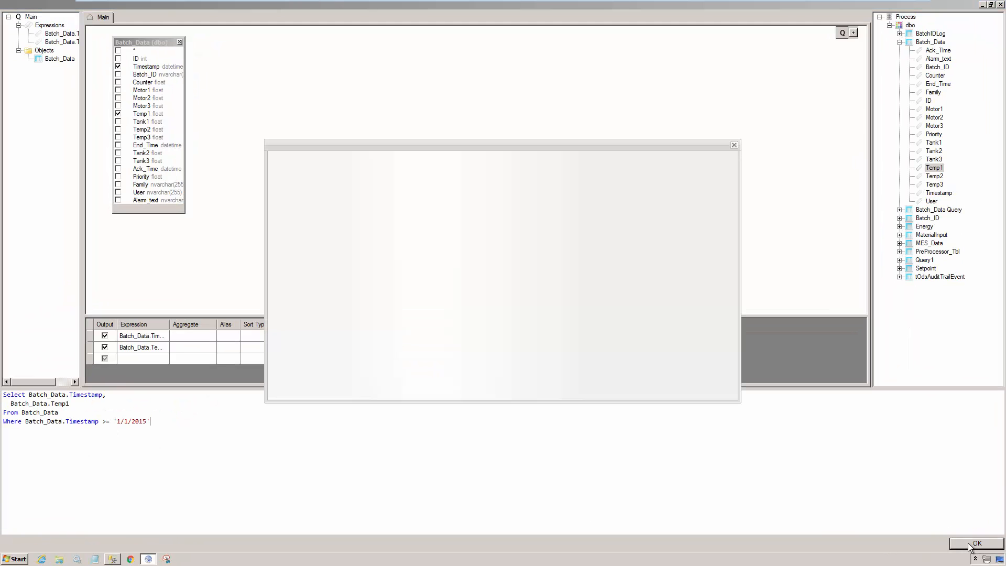
{"action": "left_click", "coordinate": [976, 544]}
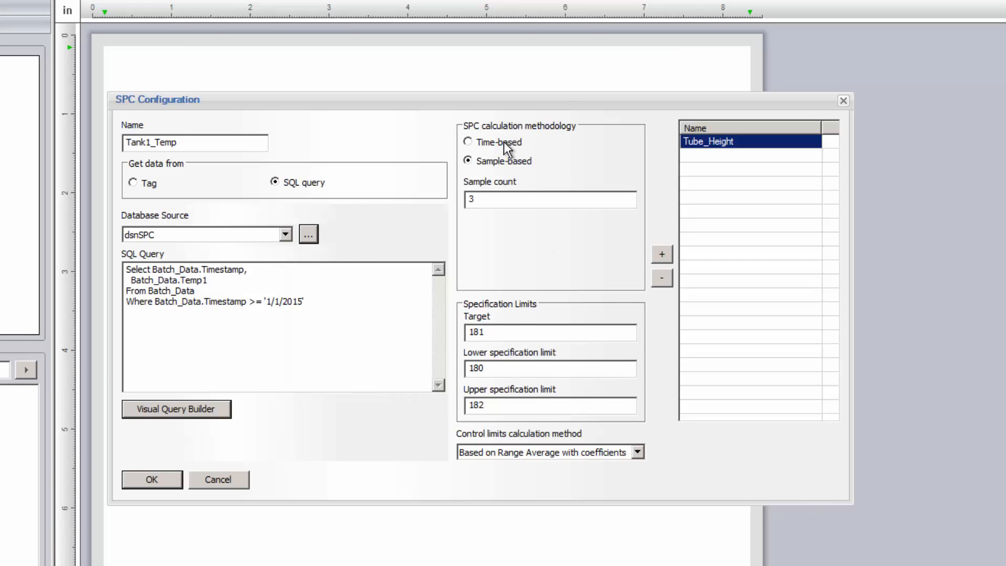
Step: Make Tank1_Temp time-based with target 85 and limits 80–93, add it and save the SPC configuration
{"action": "left_click", "coordinate": [468, 141]}
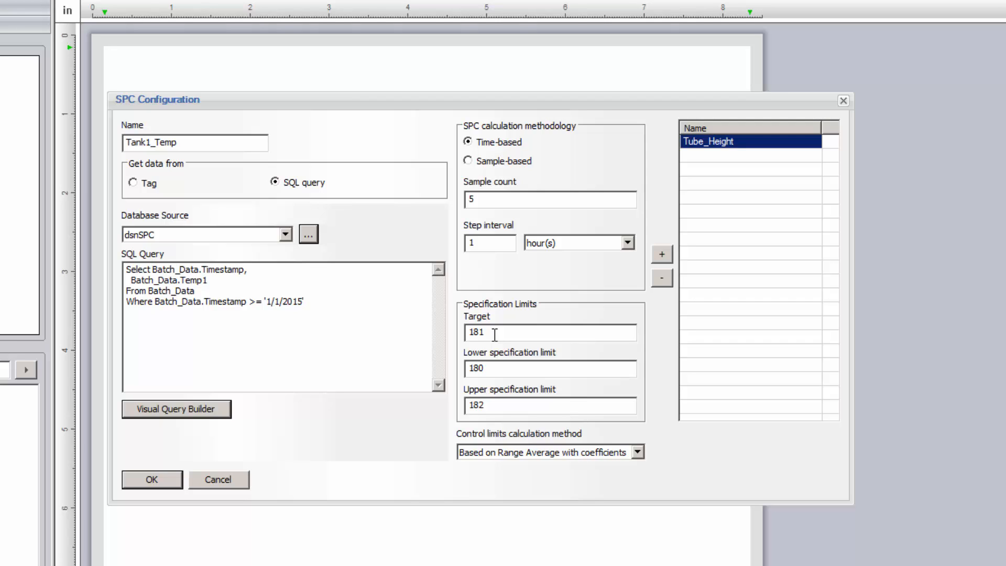
{"action": "mouse_move", "coordinate": [425, 330]}
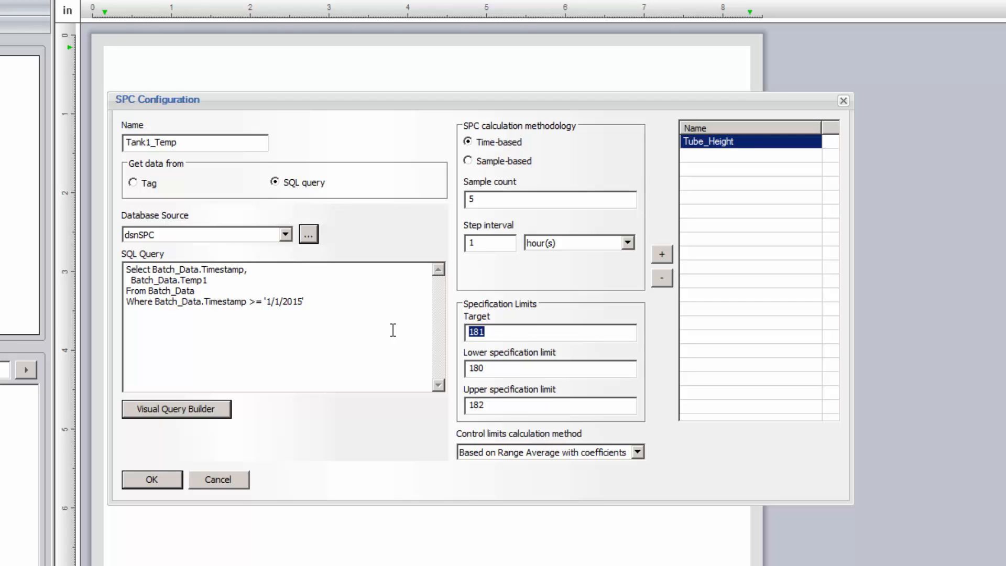
{"action": "type", "text": "85"}
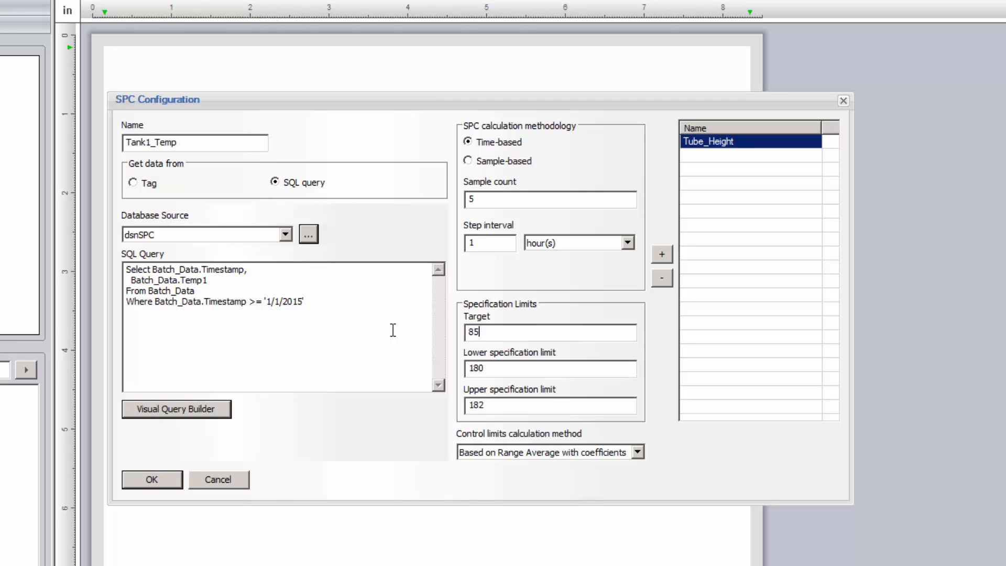
{"action": "triple_click", "coordinate": [548, 368]}
{"action": "type", "text": "80"}
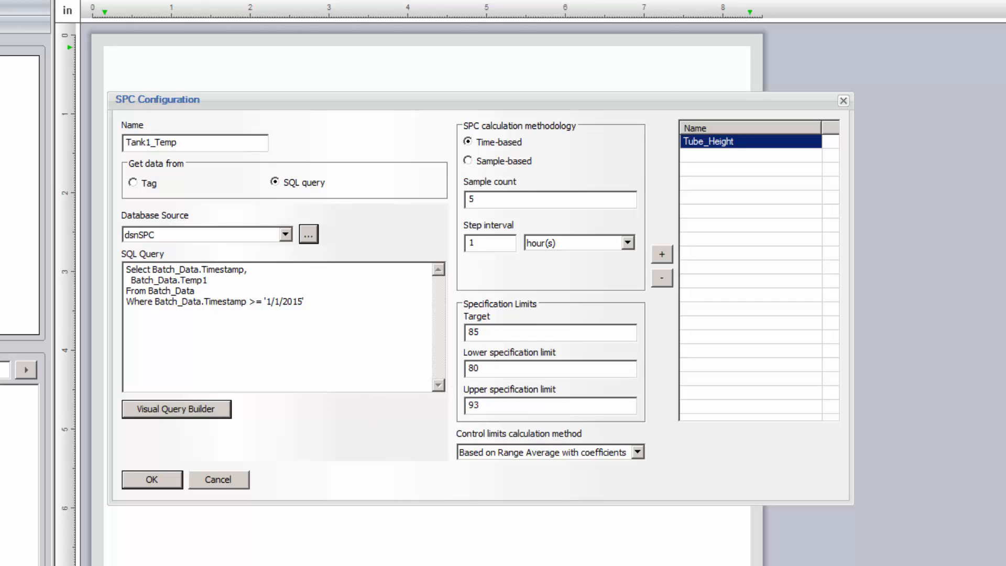
{"action": "left_click", "coordinate": [661, 254]}
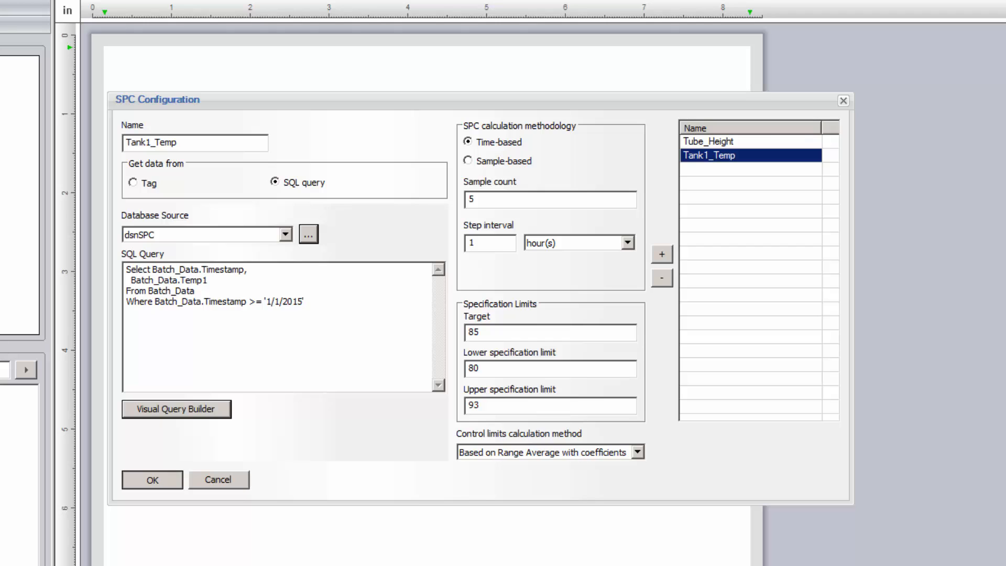
{"action": "left_click", "coordinate": [151, 479]}
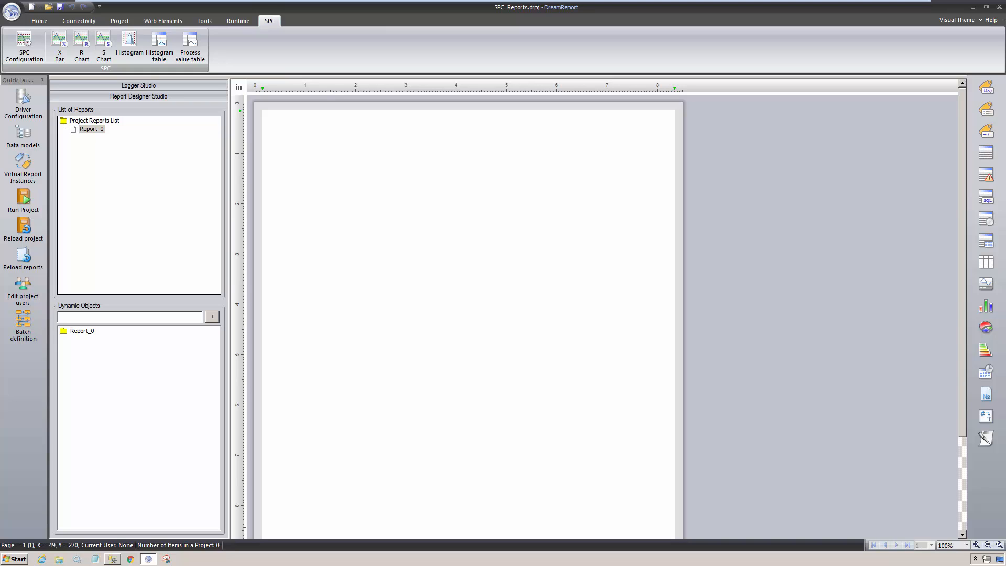
Step: Rename Report_0 to Tube Quality Report - Height Measurement with landscape PDF opening after generation
{"action": "double_click", "coordinate": [91, 129]}
{"action": "type", "text": "Tube Quality Report - Height Measur"}
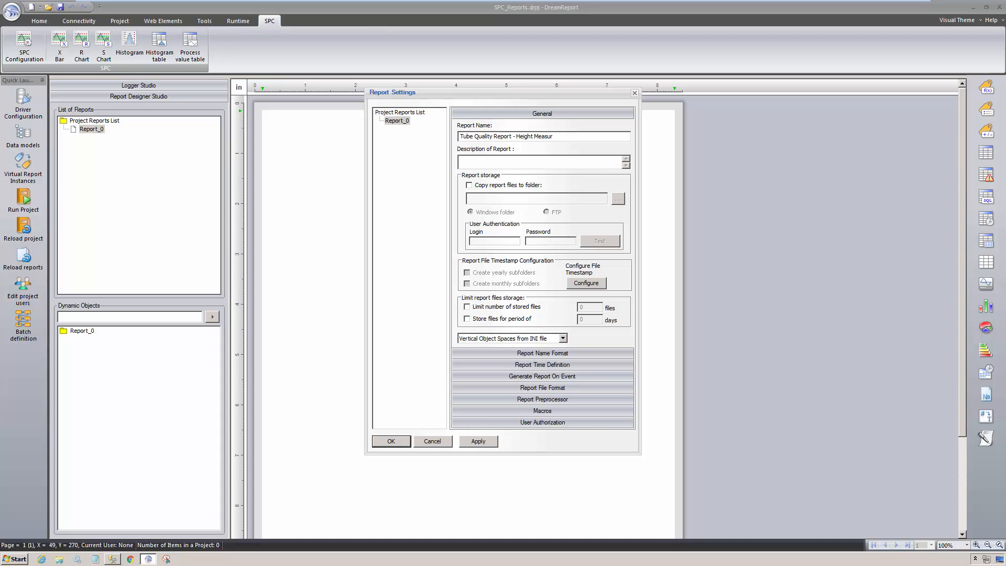
{"action": "left_click", "coordinate": [542, 386]}
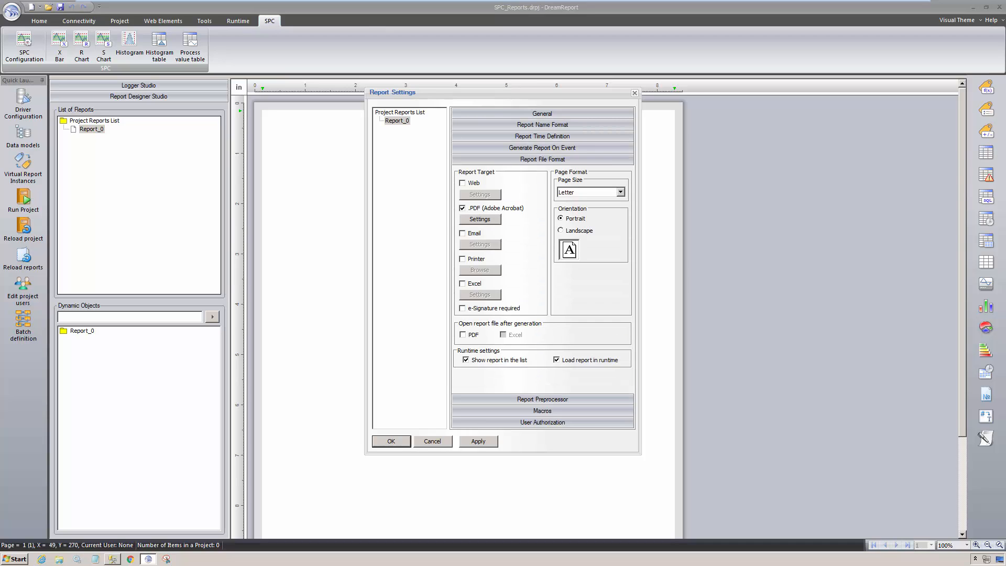
{"action": "left_click", "coordinate": [561, 231]}
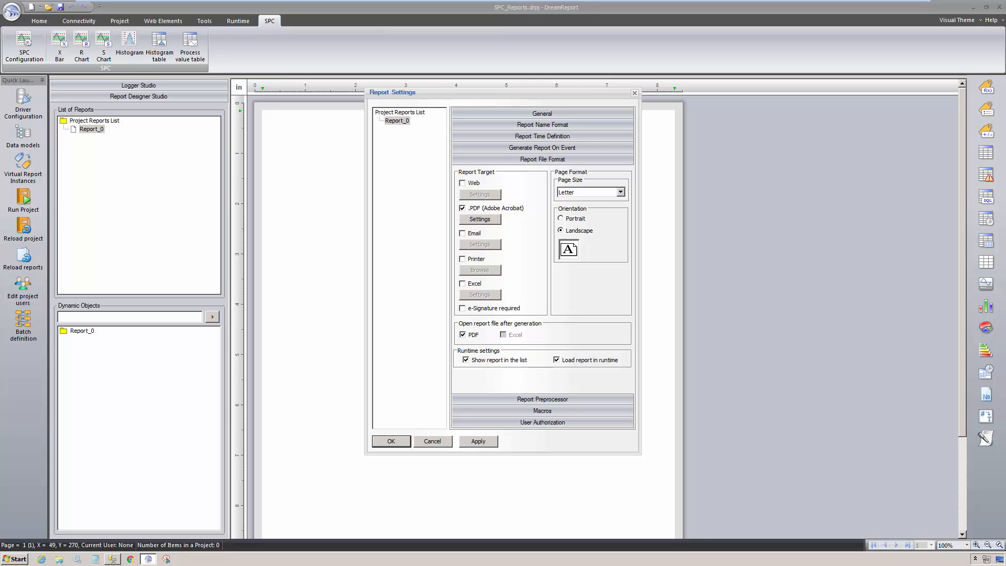
{"action": "left_click", "coordinate": [391, 441]}
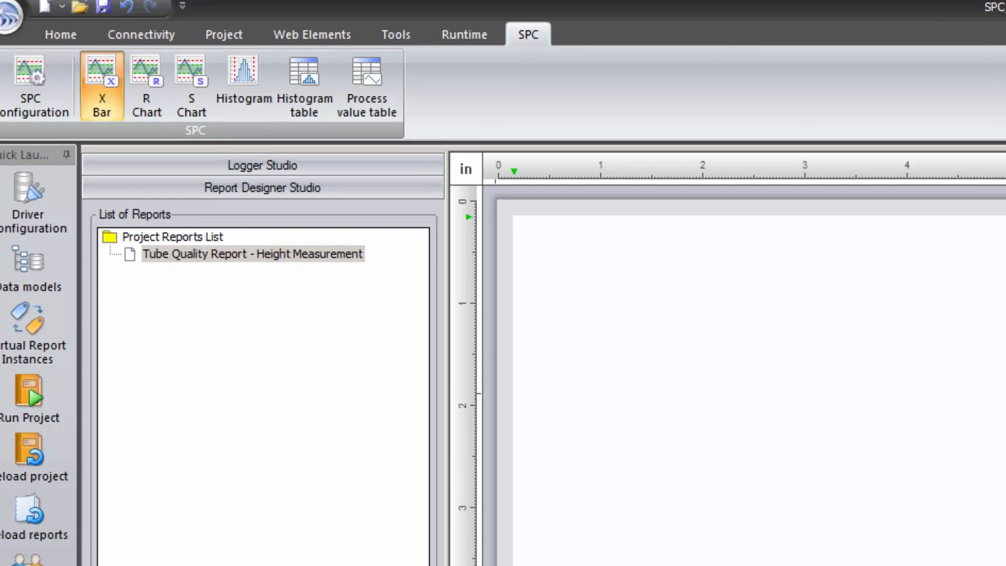
Step: Insert an X Bar chart into the report and choose Tube_Height as its SPC item
{"action": "left_click", "coordinate": [101, 86]}
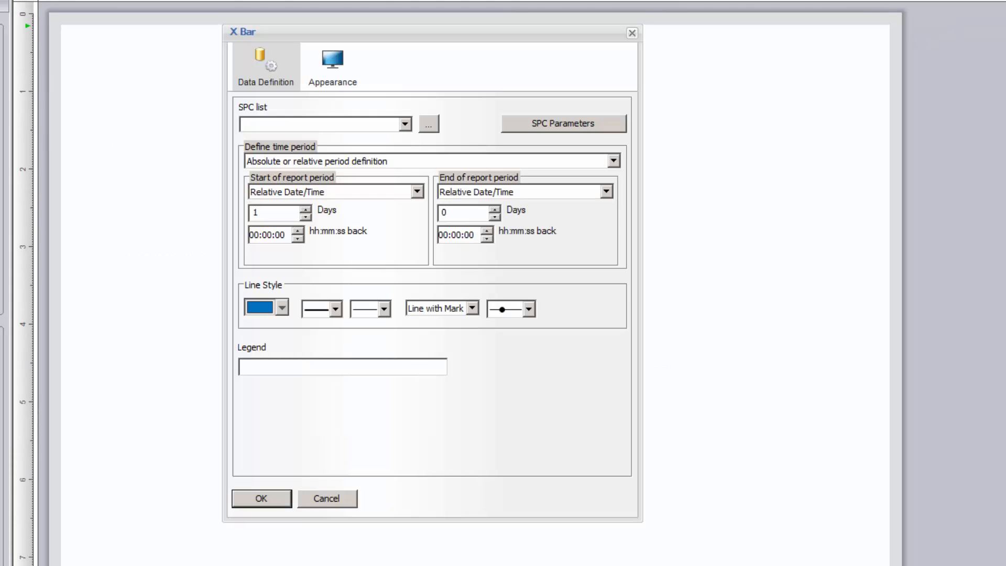
{"action": "left_click", "coordinate": [403, 124]}
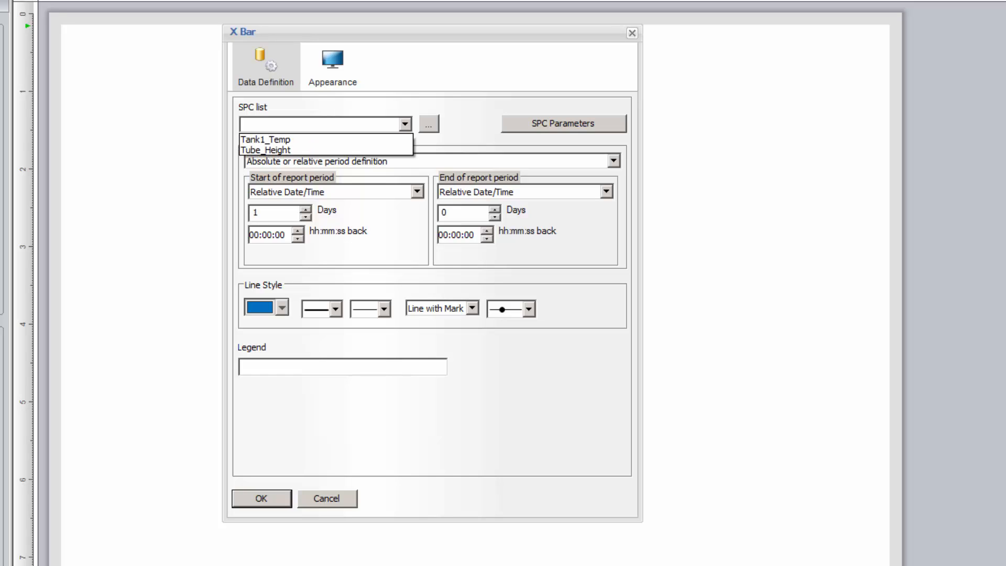
{"action": "left_click", "coordinate": [320, 139]}
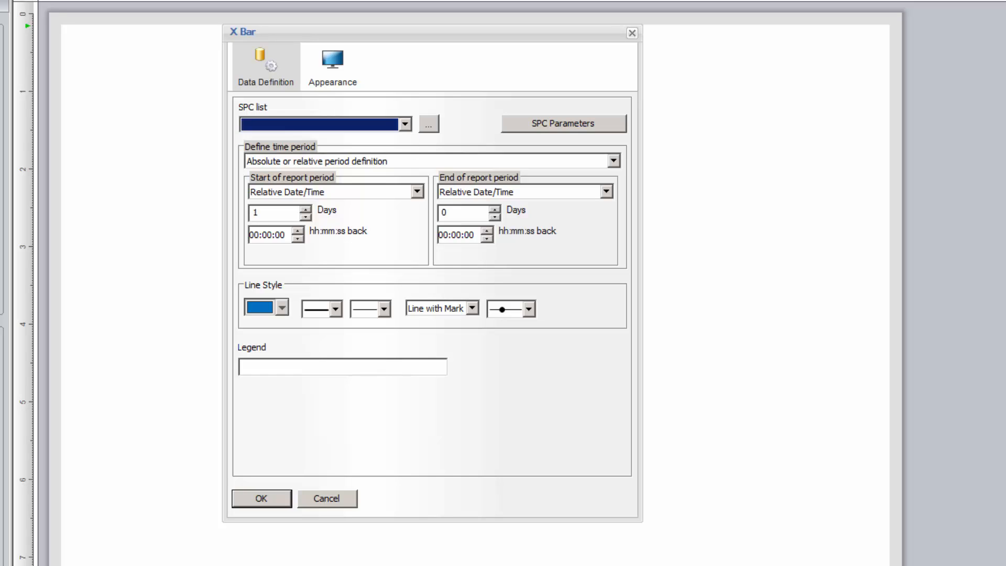
{"action": "left_click", "coordinate": [562, 124]}
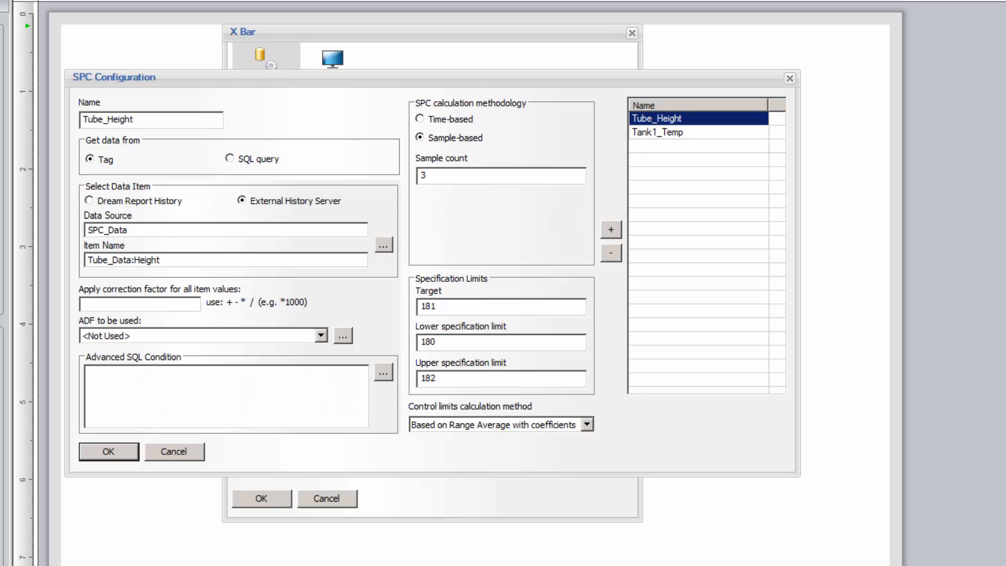
{"action": "left_click", "coordinate": [108, 451]}
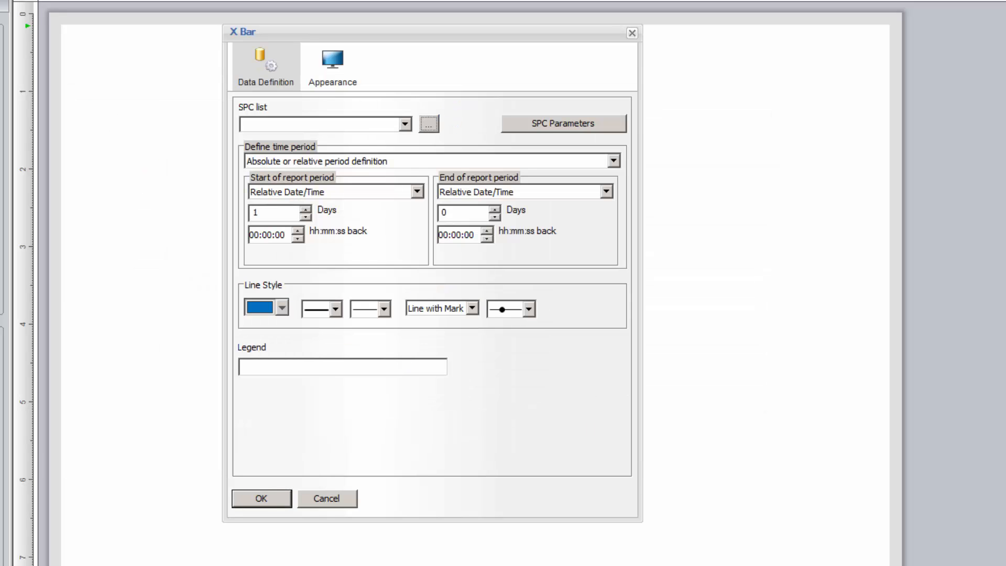
{"action": "left_click", "coordinate": [402, 124]}
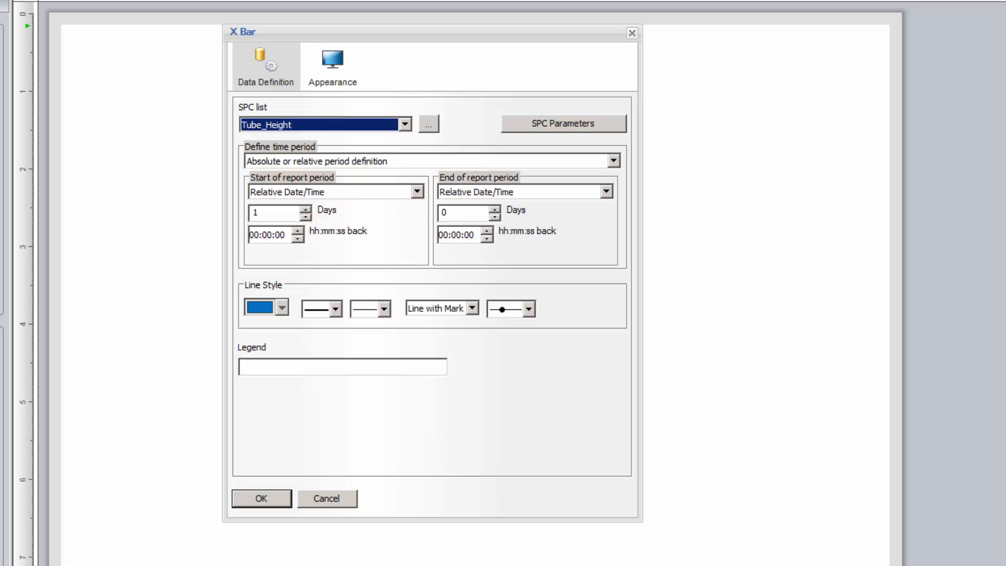
{"action": "left_click", "coordinate": [610, 161]}
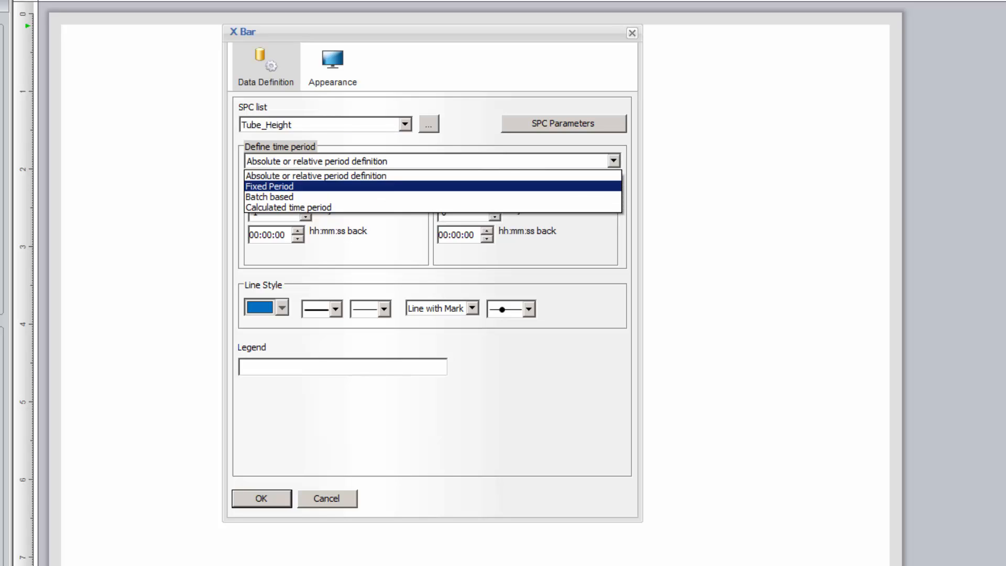
Step: Set the chart to an absolute period on 12/10/2015 from 08:00 to 10:00
{"action": "left_click", "coordinate": [269, 187]}
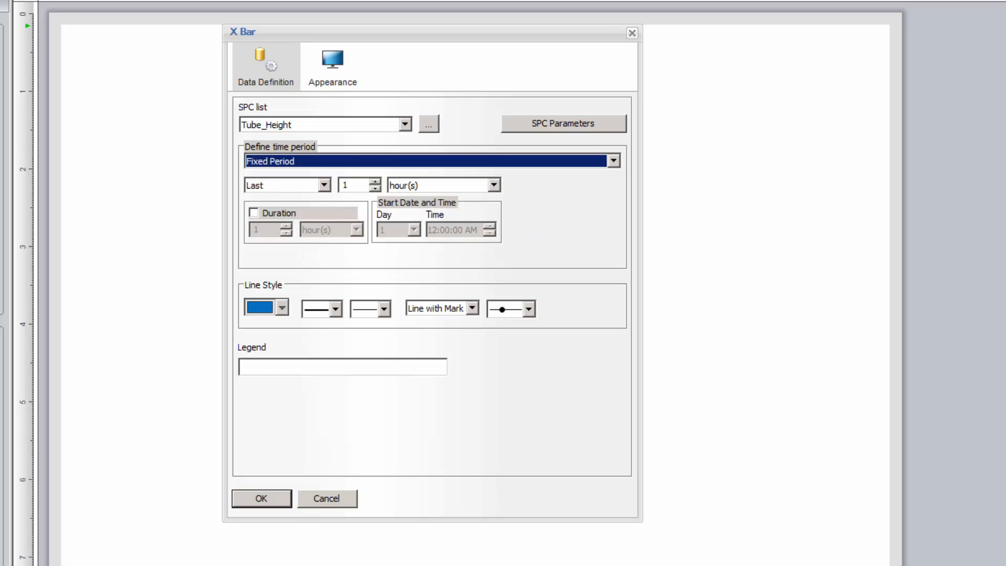
{"action": "left_click", "coordinate": [611, 160]}
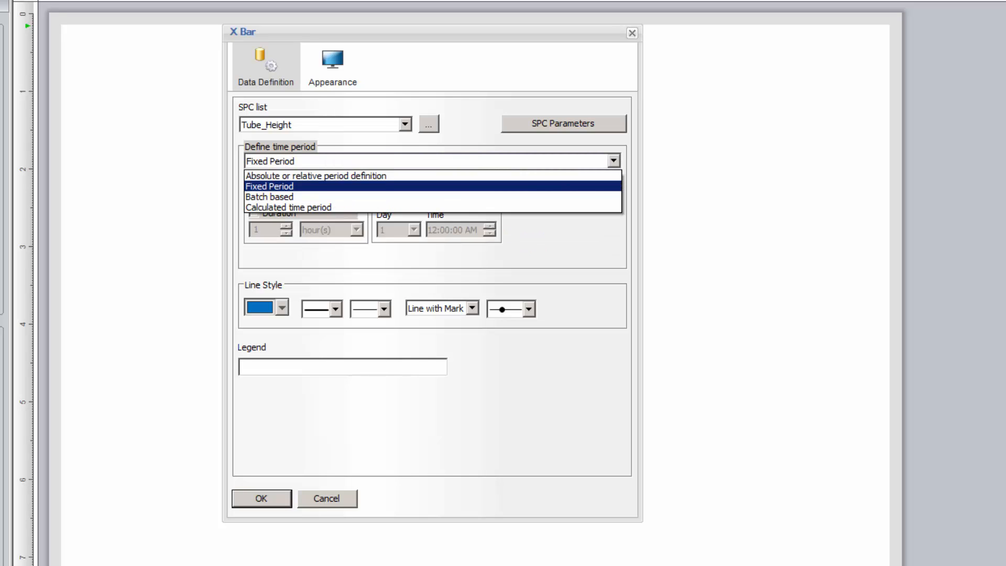
{"action": "left_click", "coordinate": [314, 175]}
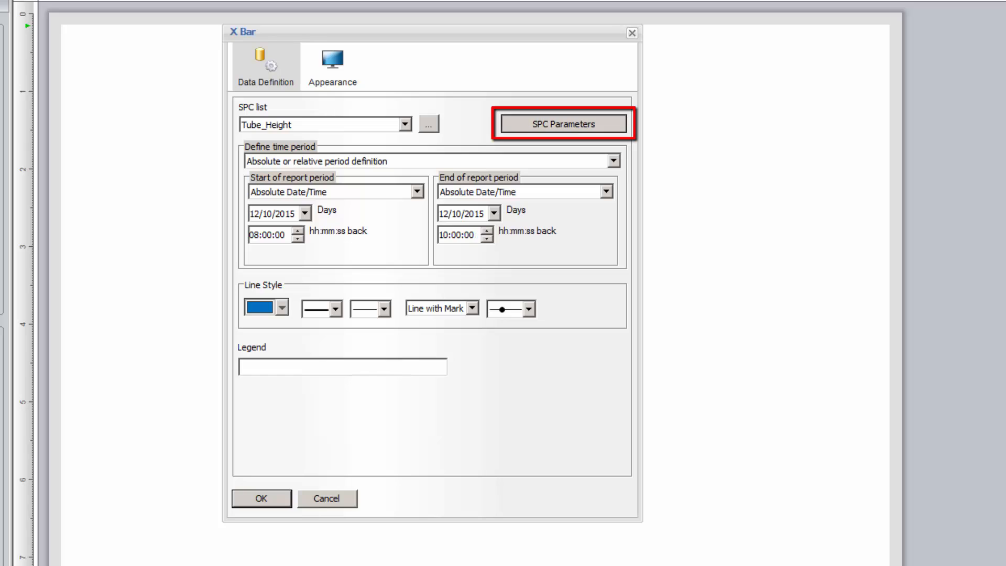
Step: Show the Target and XGA lines and right-align the UCL, LCL and XGA line labels
{"action": "left_click", "coordinate": [562, 124]}
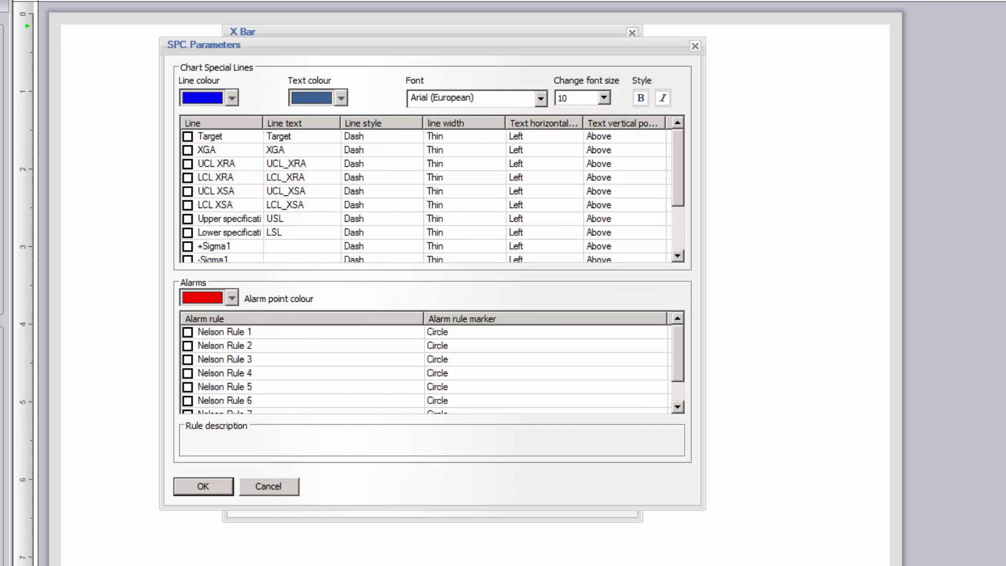
{"action": "left_click", "coordinate": [187, 136]}
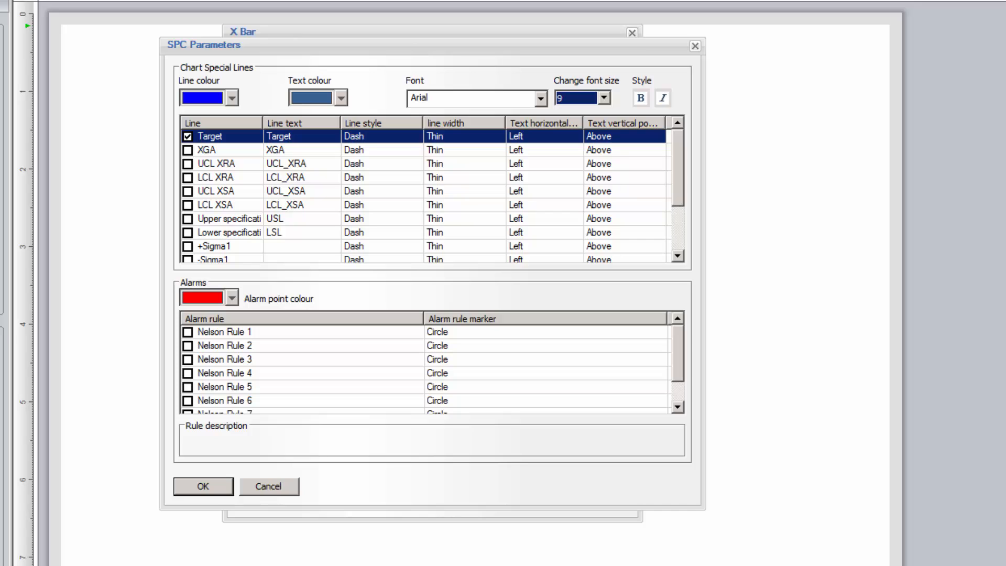
{"action": "left_click", "coordinate": [190, 150]}
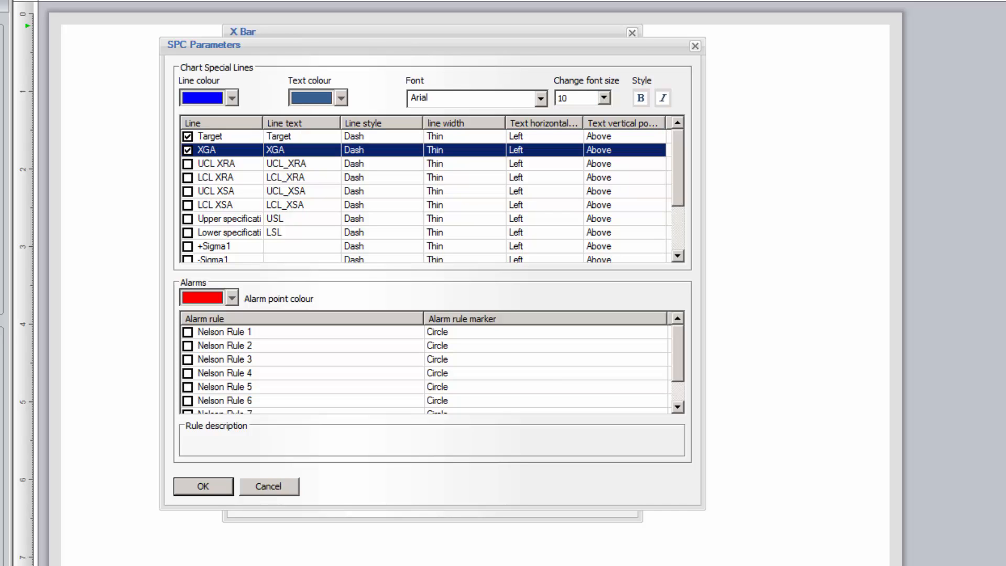
{"action": "left_click", "coordinate": [574, 164]}
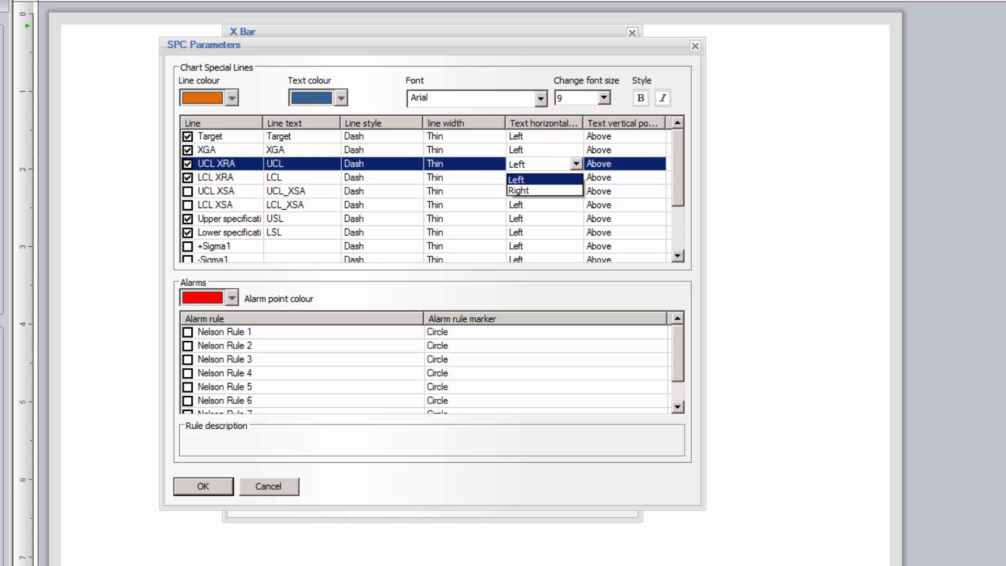
{"action": "left_click", "coordinate": [218, 150]}
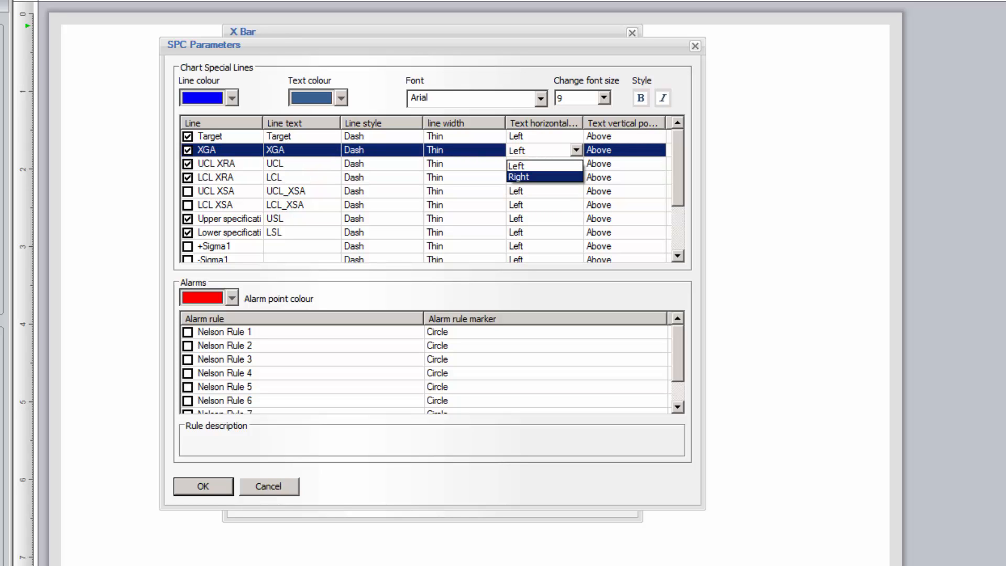
{"action": "left_click", "coordinate": [517, 176]}
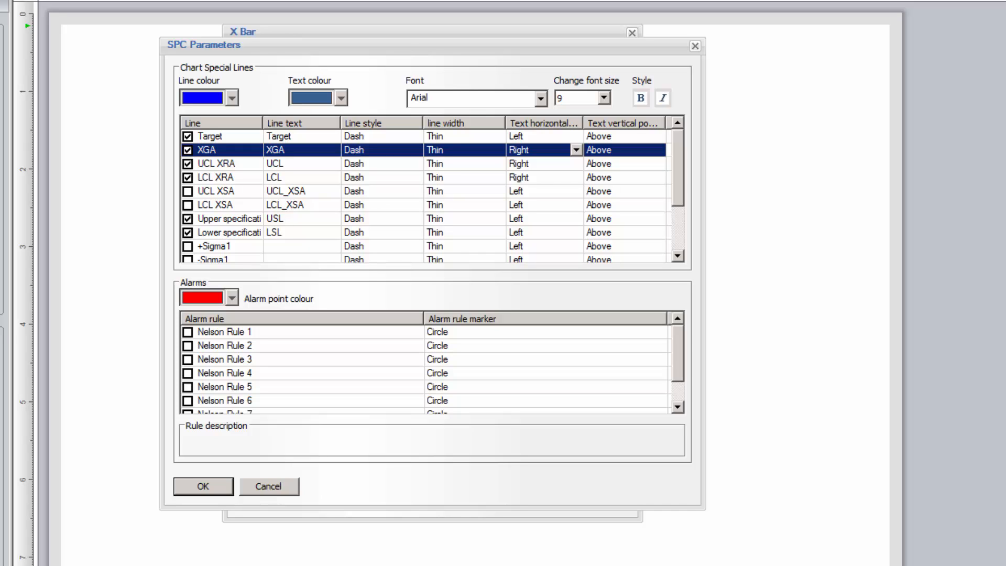
Step: Enable the Nelson Rule 1 alarm and confirm the SPC line settings
{"action": "left_click", "coordinate": [188, 333]}
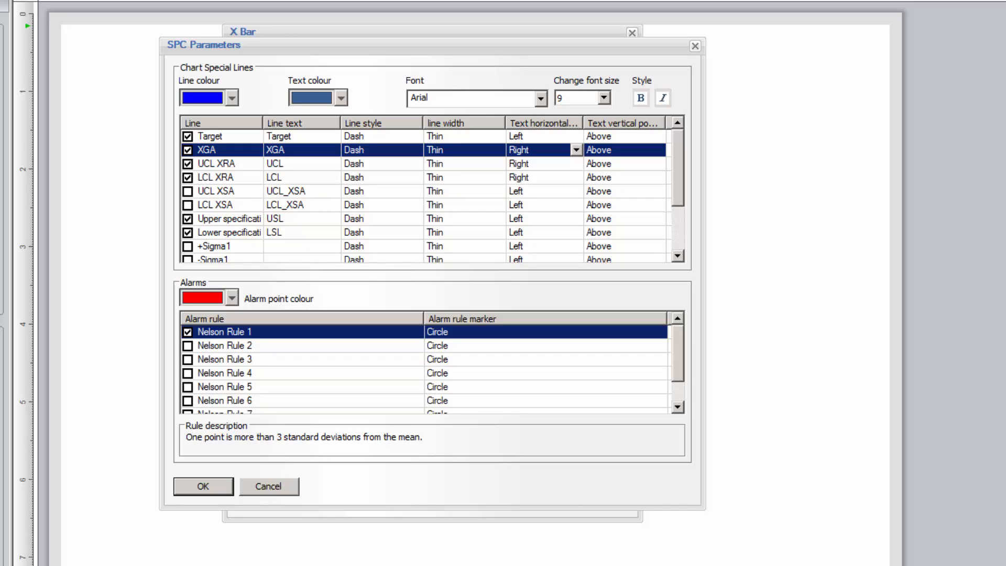
{"action": "left_click", "coordinate": [187, 359]}
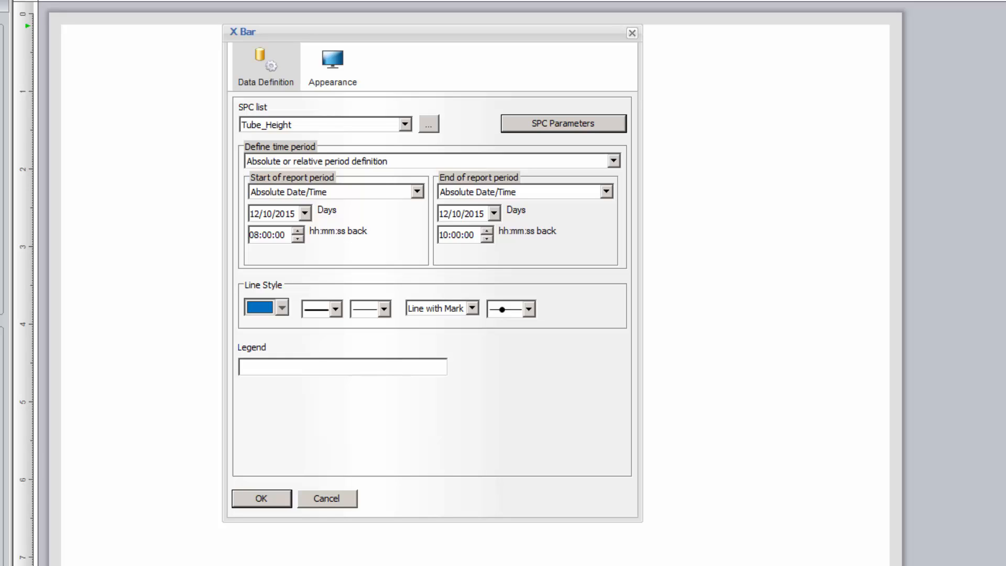
Step: Name the chart X-Bar Chart with mm units, solid fill and no Y-axis grid, then place it
{"action": "left_click", "coordinate": [332, 65]}
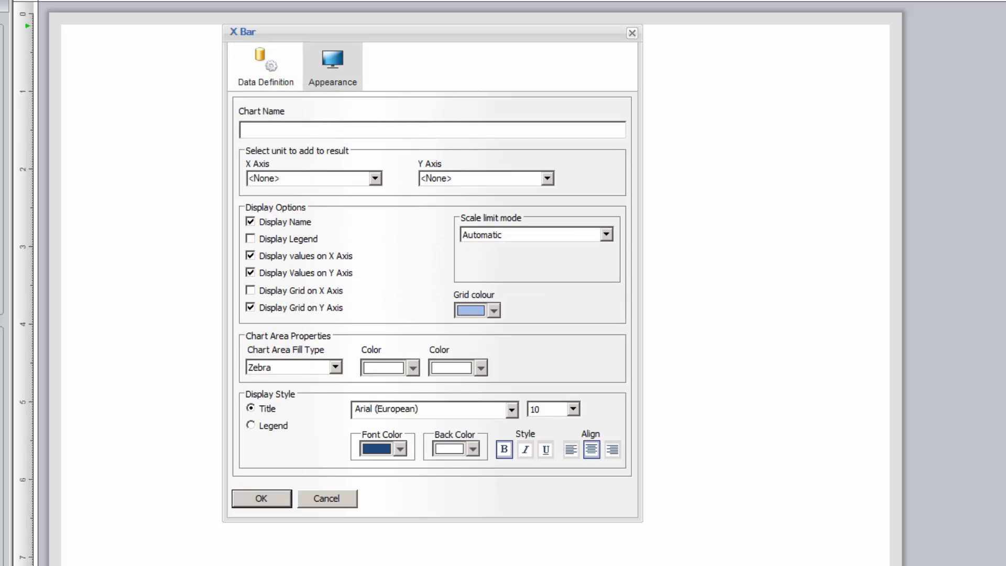
{"action": "type", "text": "X-"}
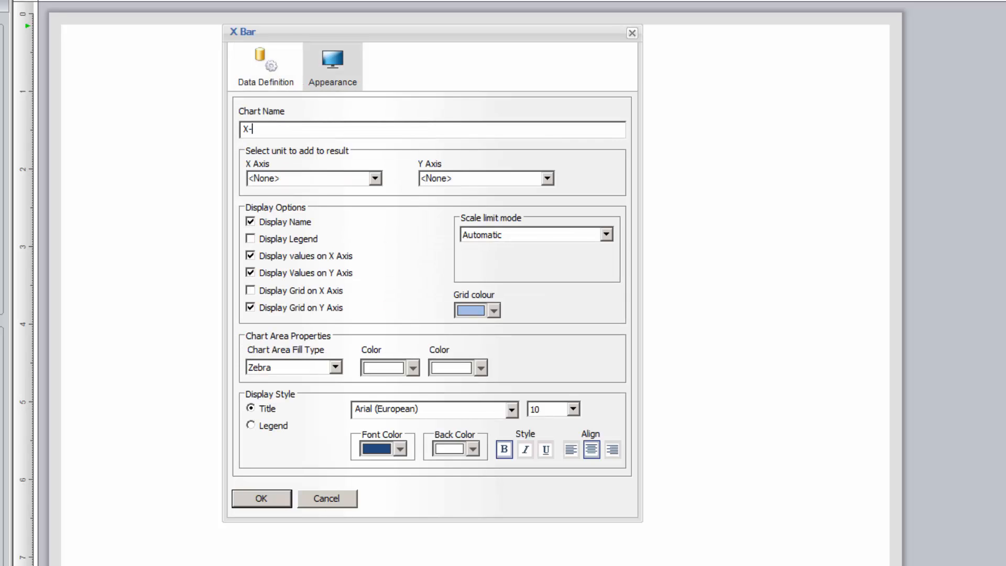
{"action": "type", "text": "Bar Chart"}
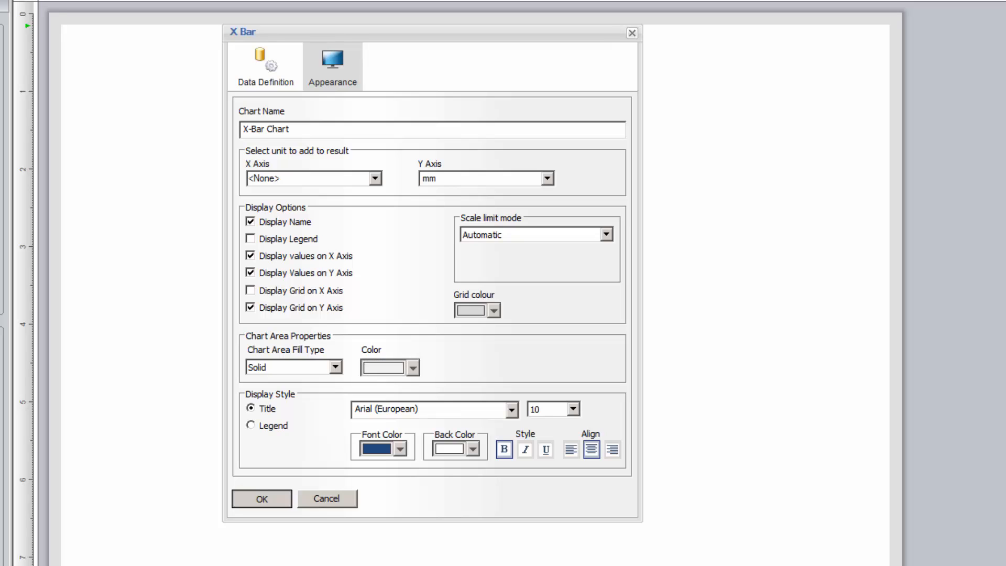
{"action": "left_click", "coordinate": [261, 499]}
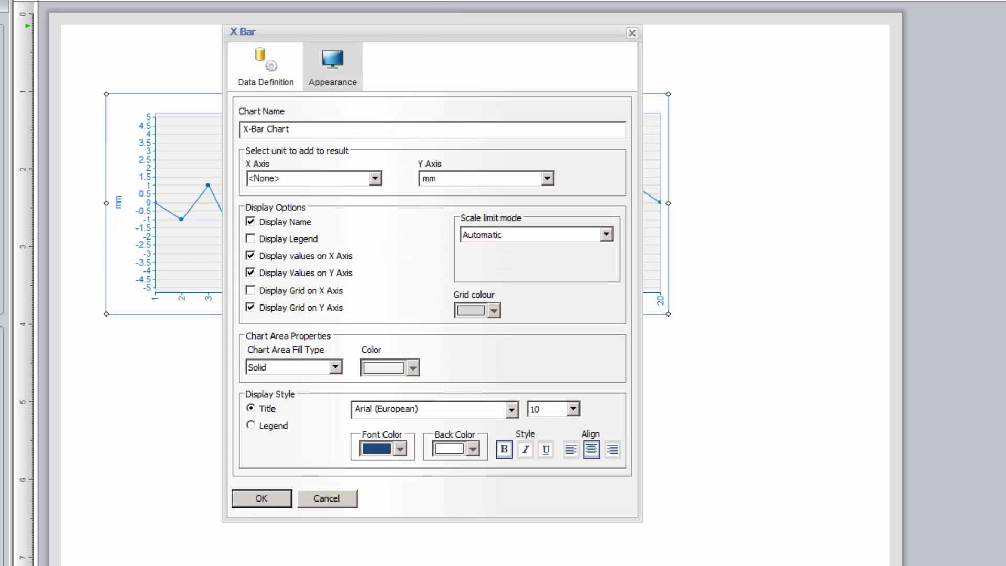
{"action": "left_click", "coordinate": [250, 307]}
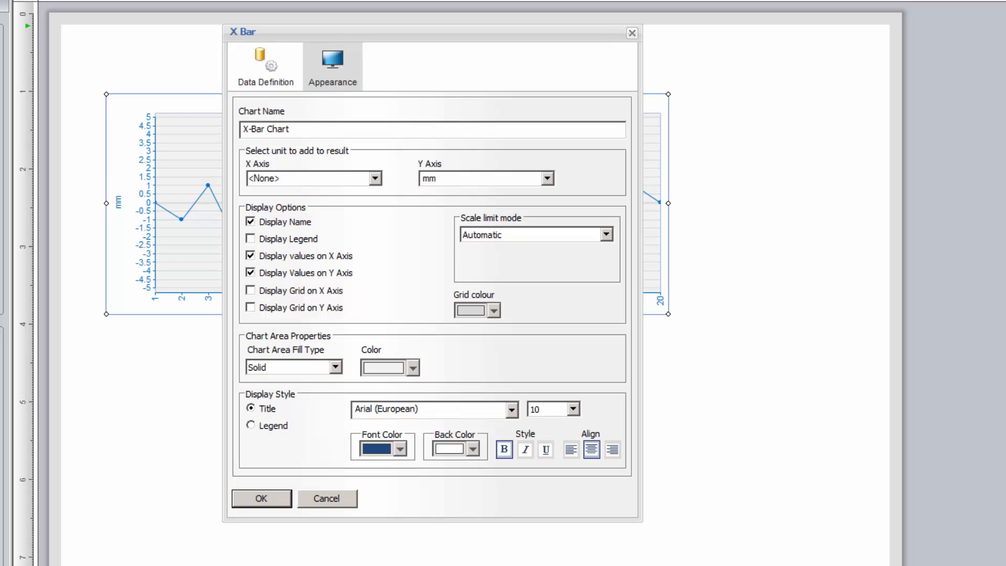
{"action": "left_click", "coordinate": [261, 499]}
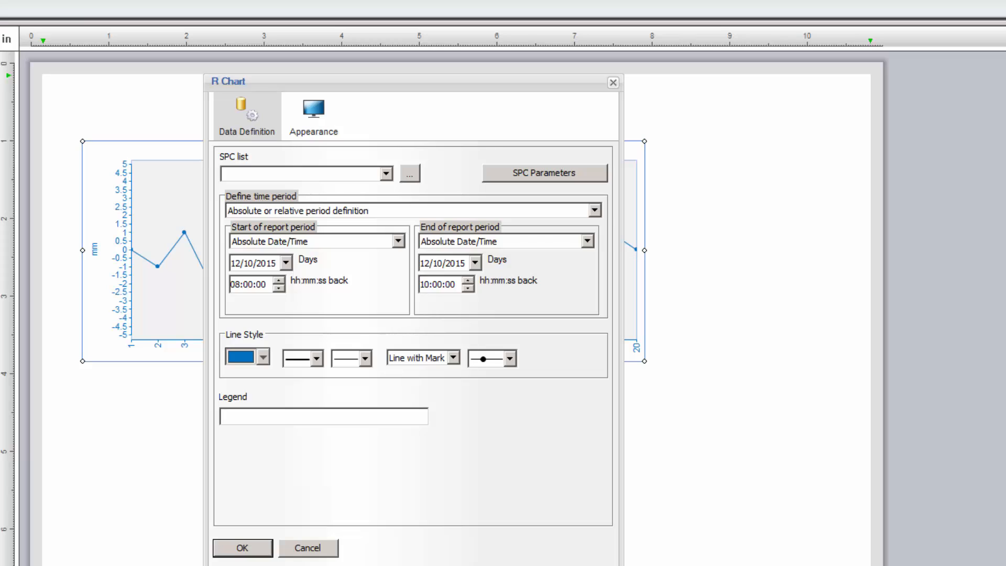
Step: Feed the R Chart from Tube_Height, show the RA line and adjust the control line labels
{"action": "left_click", "coordinate": [305, 174]}
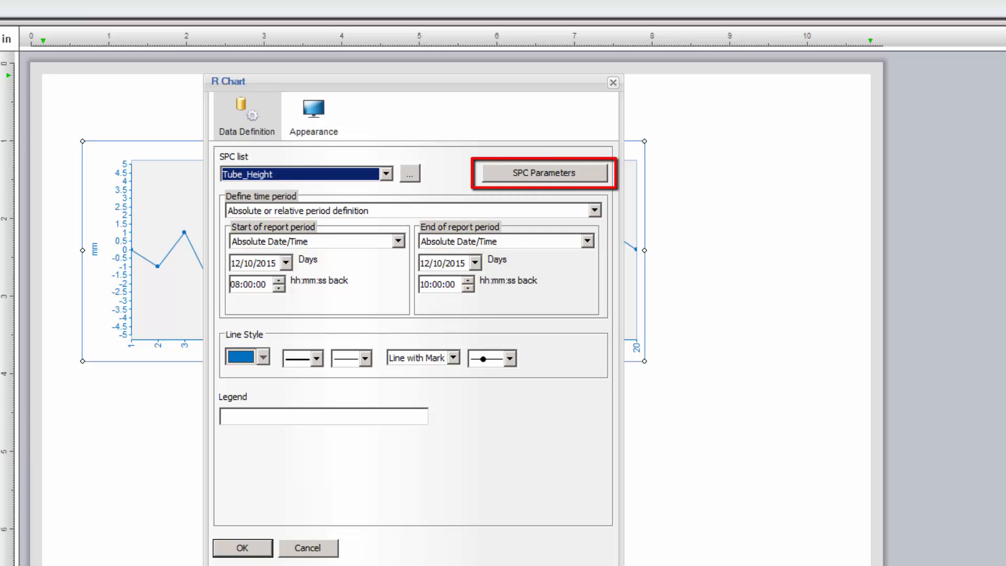
{"action": "left_click", "coordinate": [544, 173]}
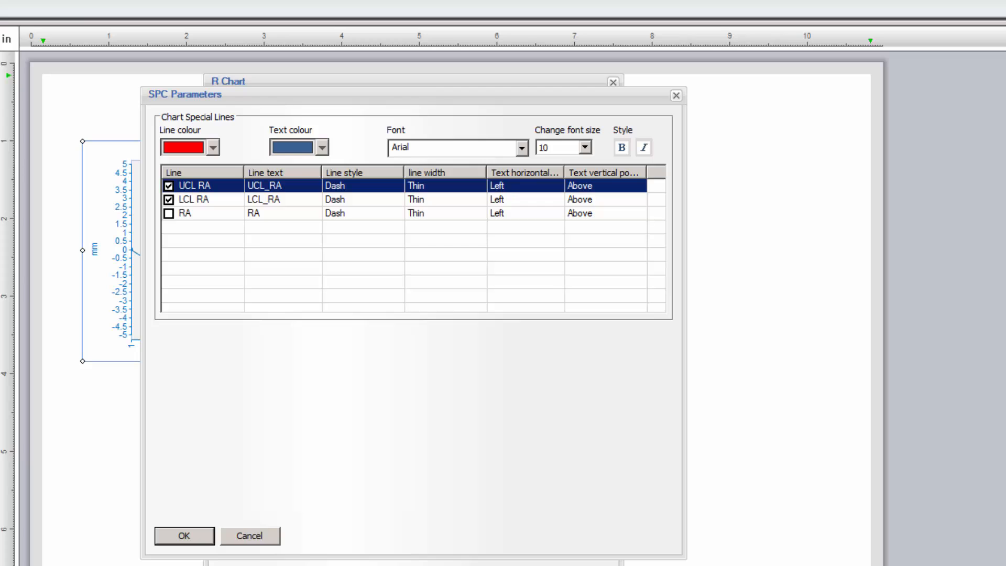
{"action": "left_click", "coordinate": [167, 212]}
{"action": "type", "text": "U"}
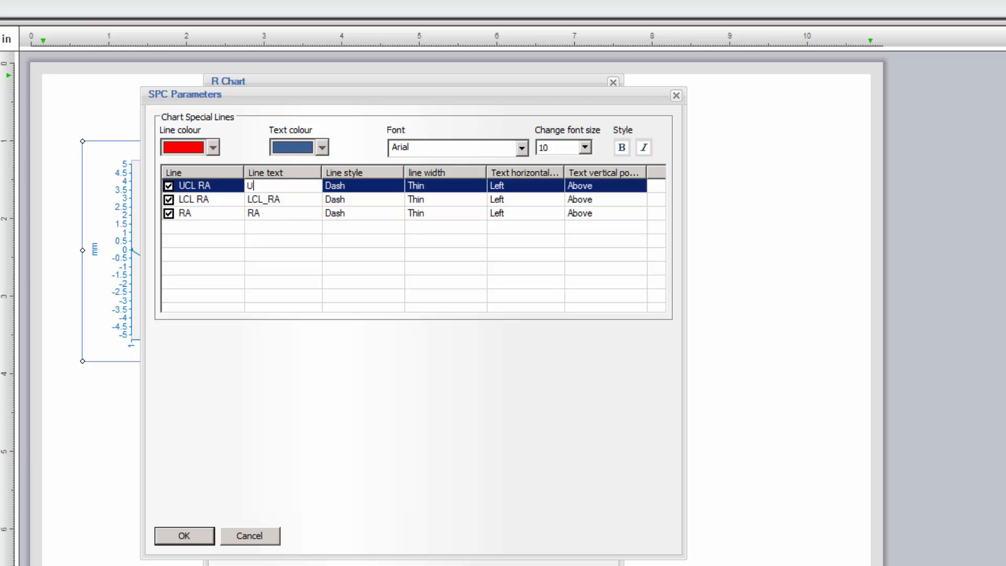
{"action": "left_click", "coordinate": [275, 200]}
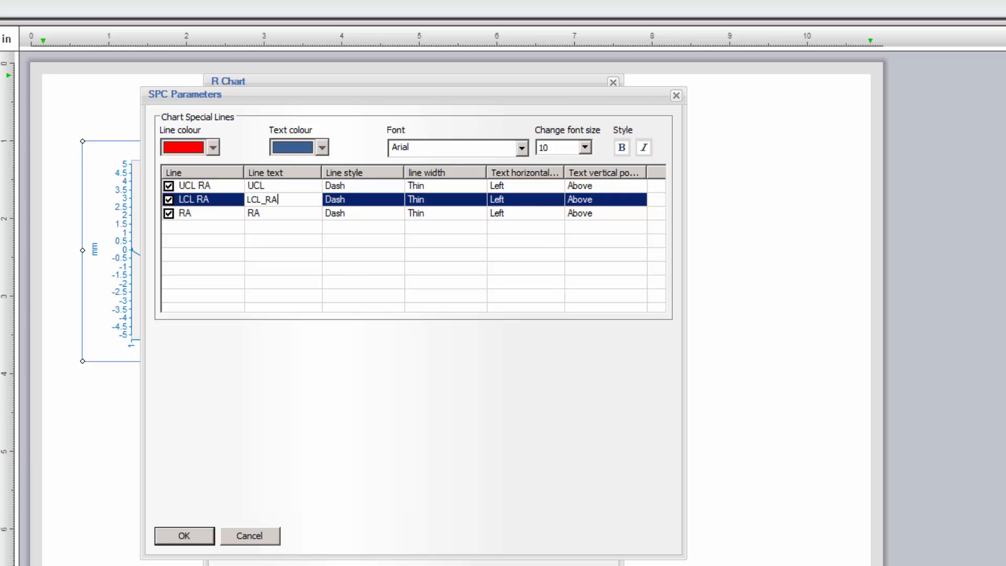
{"action": "left_click", "coordinate": [555, 199]}
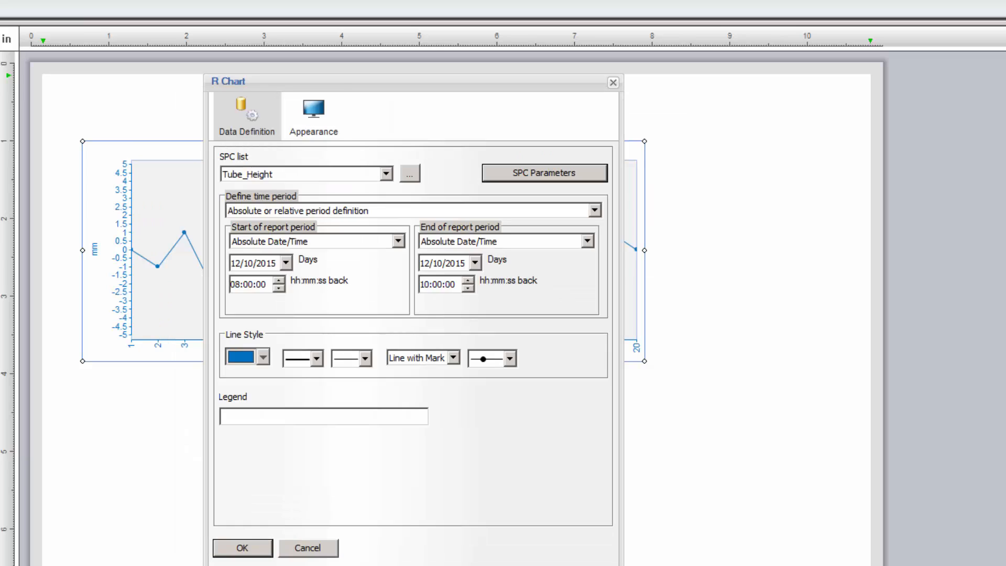
Step: Name the chart Range (R) Chart, hide its Y-axis grid and choose a chart area fill type
{"action": "left_click", "coordinate": [313, 112]}
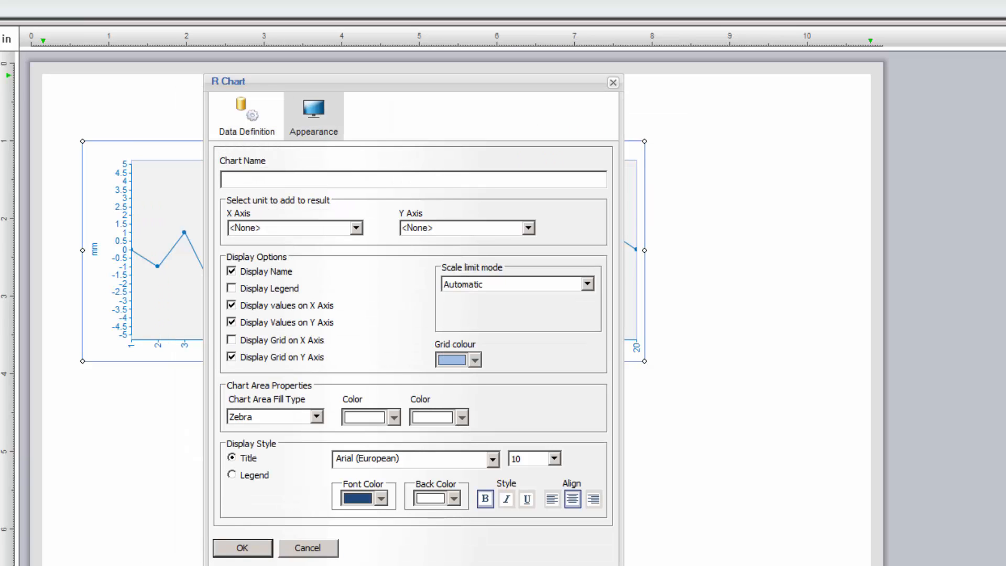
{"action": "type", "text": "Range (R) Chart"}
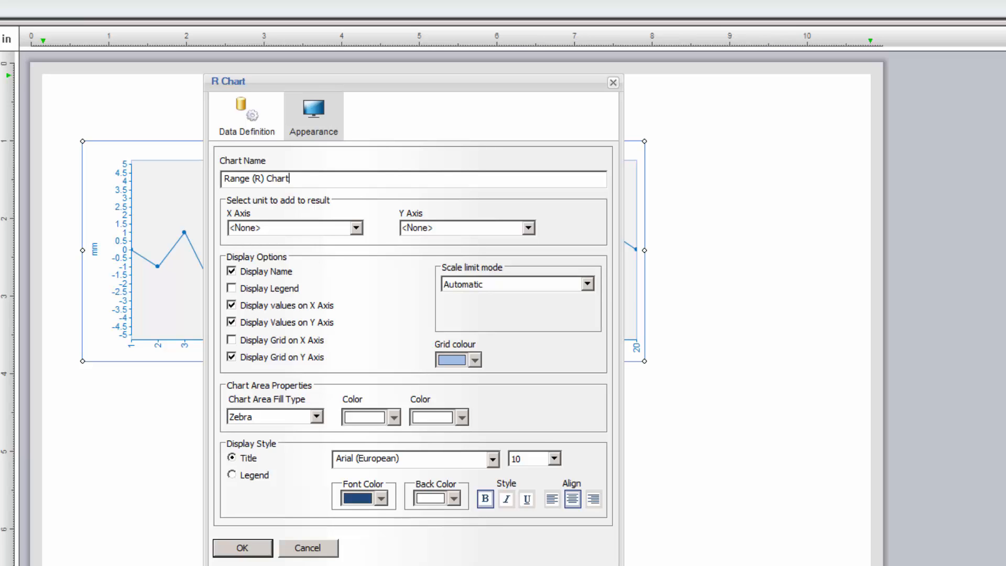
{"action": "left_click", "coordinate": [325, 416]}
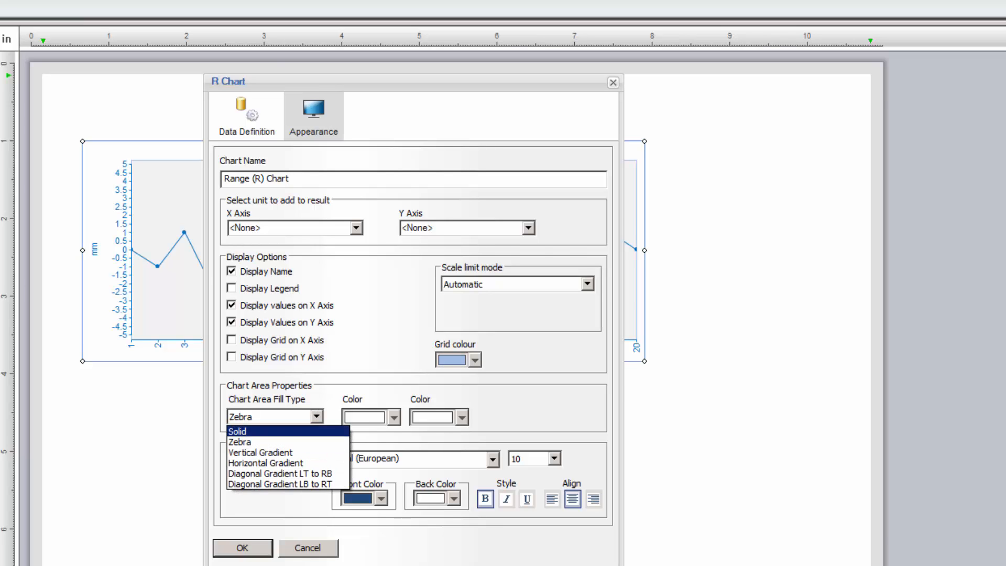
{"action": "left_click", "coordinate": [242, 548]}
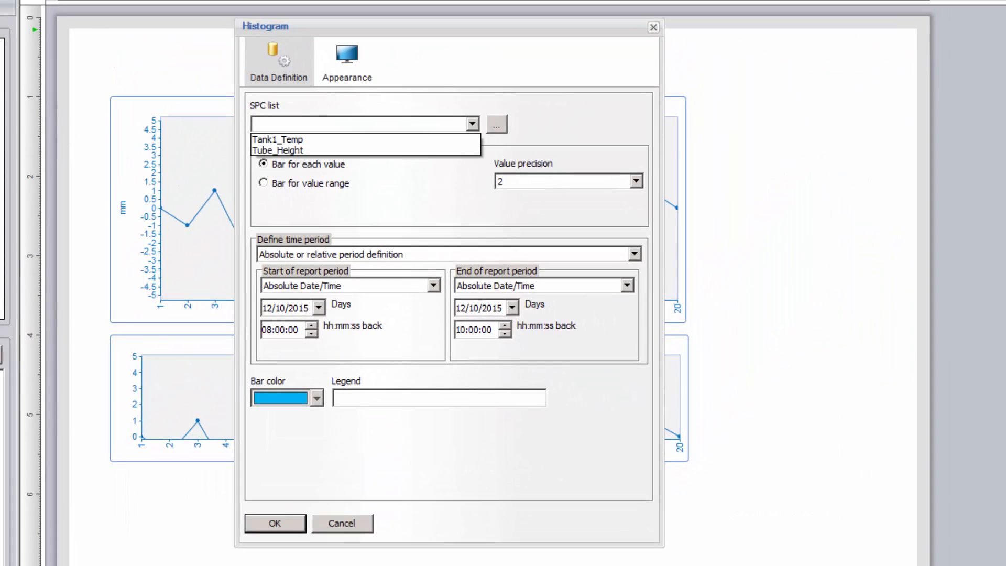
Step: Use Tube_Height as the histogram's data, keeping value precision at 2
{"action": "left_click", "coordinate": [279, 150]}
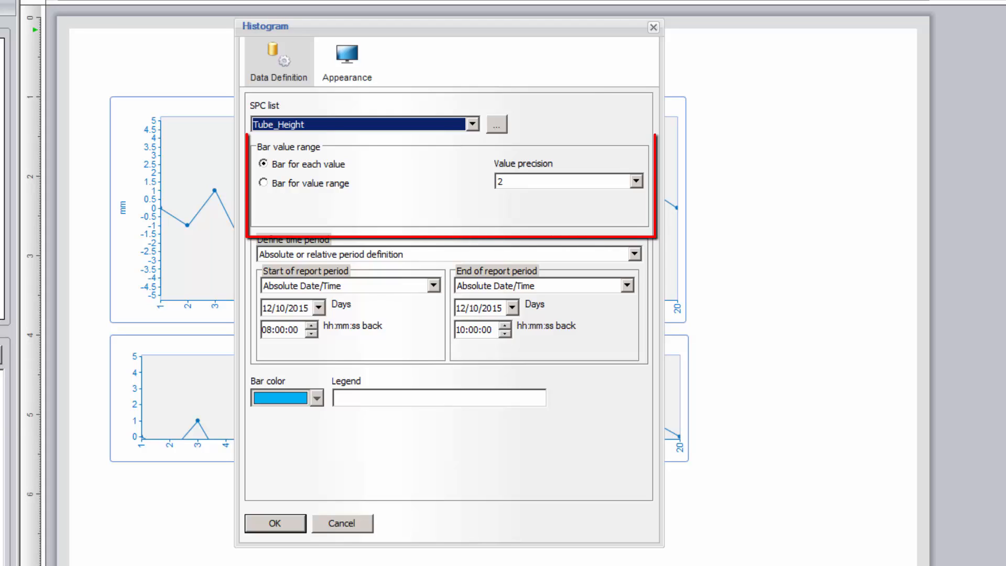
{"action": "left_click", "coordinate": [635, 182]}
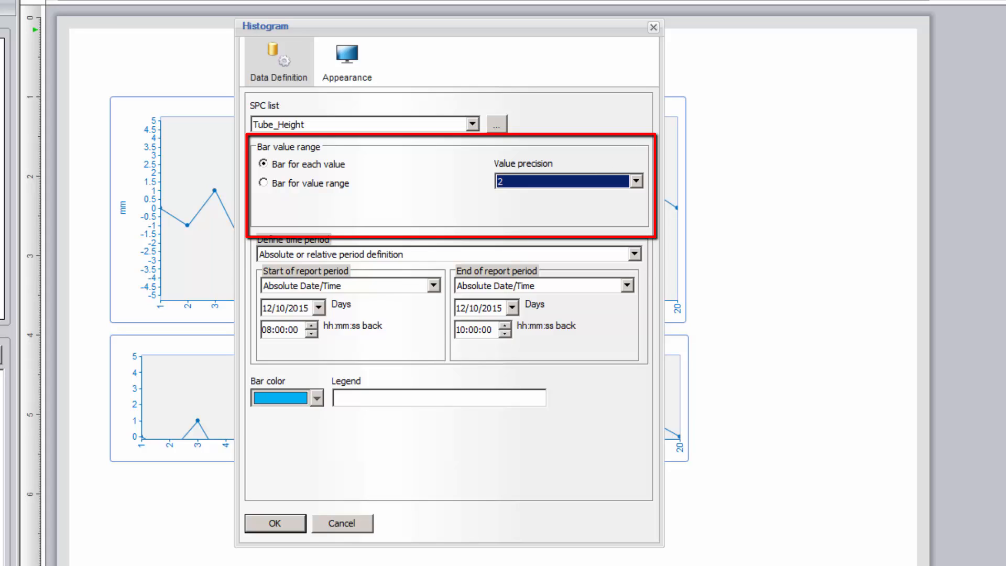
{"action": "left_click", "coordinate": [635, 182]}
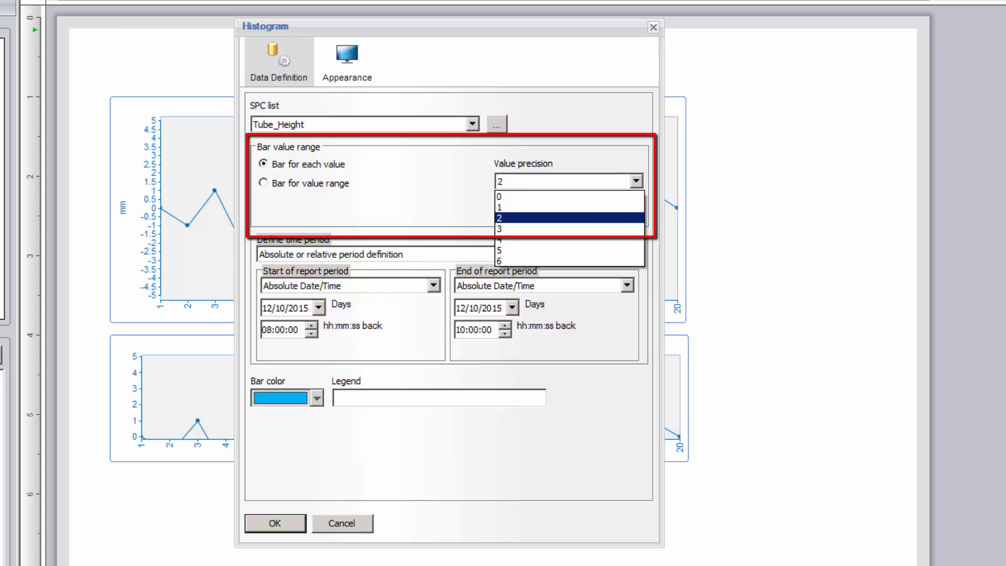
{"action": "left_click", "coordinate": [566, 217]}
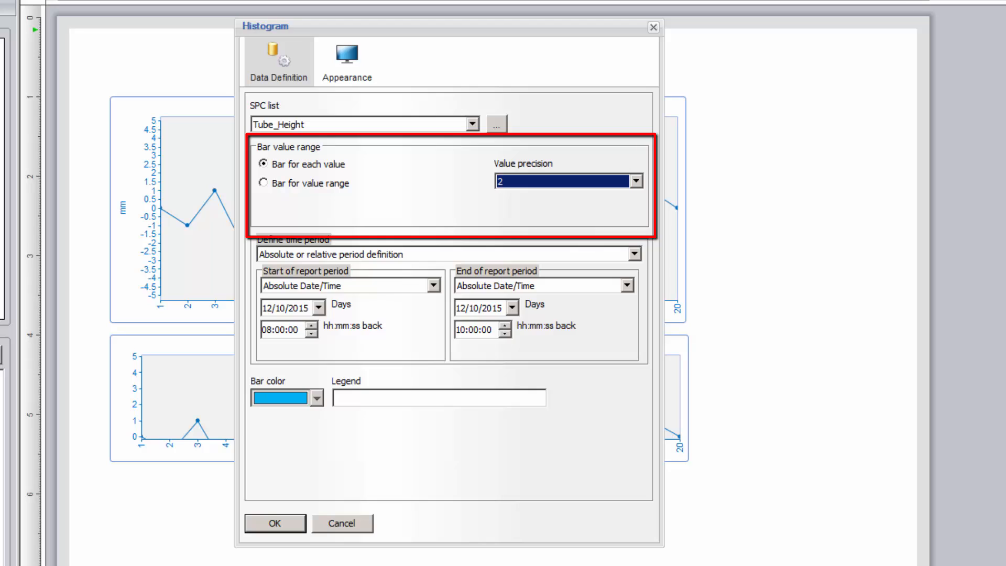
Step: Group histogram bars by a 0.2 value range and bring up the bar special lines
{"action": "left_click", "coordinate": [263, 183]}
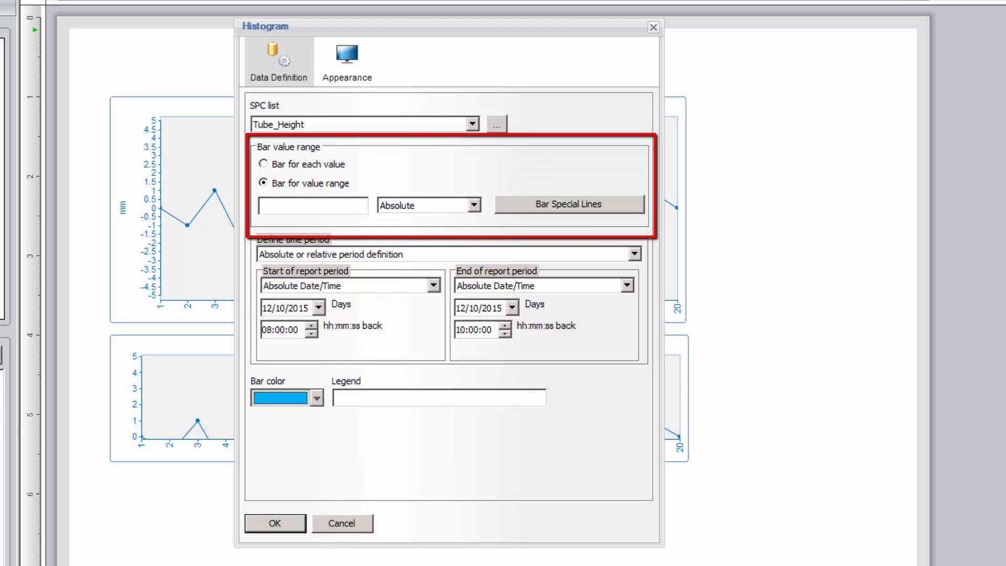
{"action": "type", "text": "0.2"}
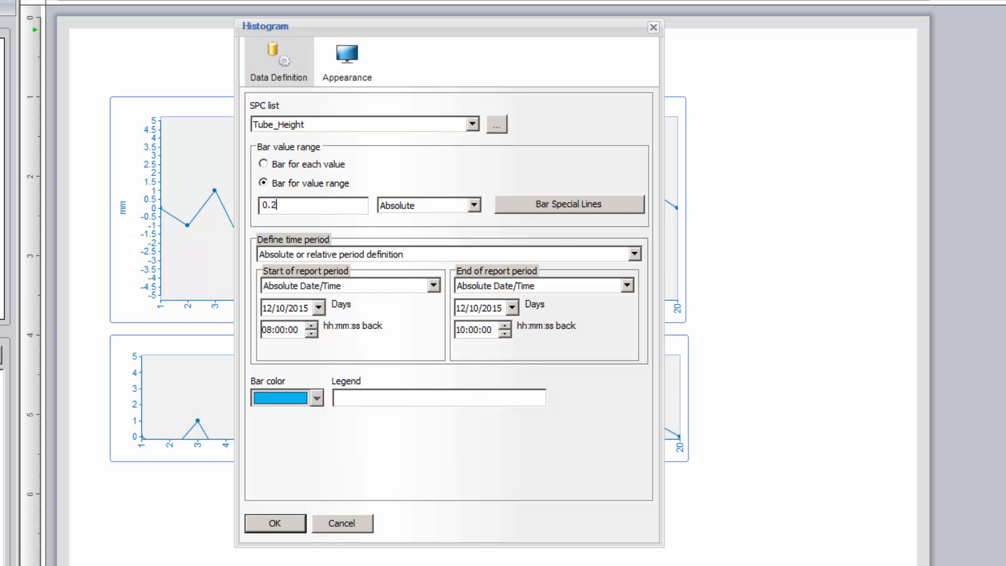
{"action": "left_click", "coordinate": [567, 205]}
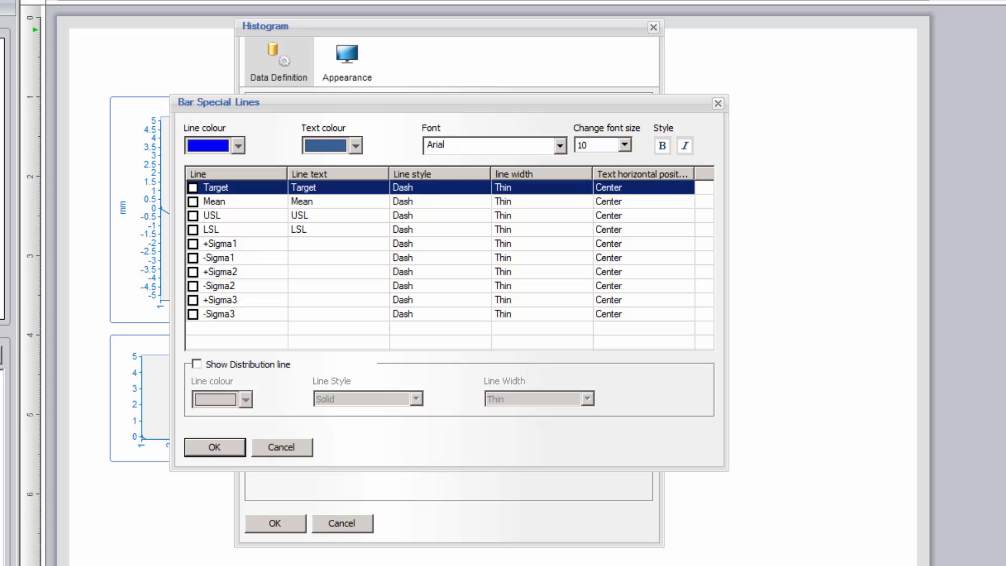
Step: Colour the histogram's distribution line dark green and confirm the special lines
{"action": "left_click", "coordinate": [244, 145]}
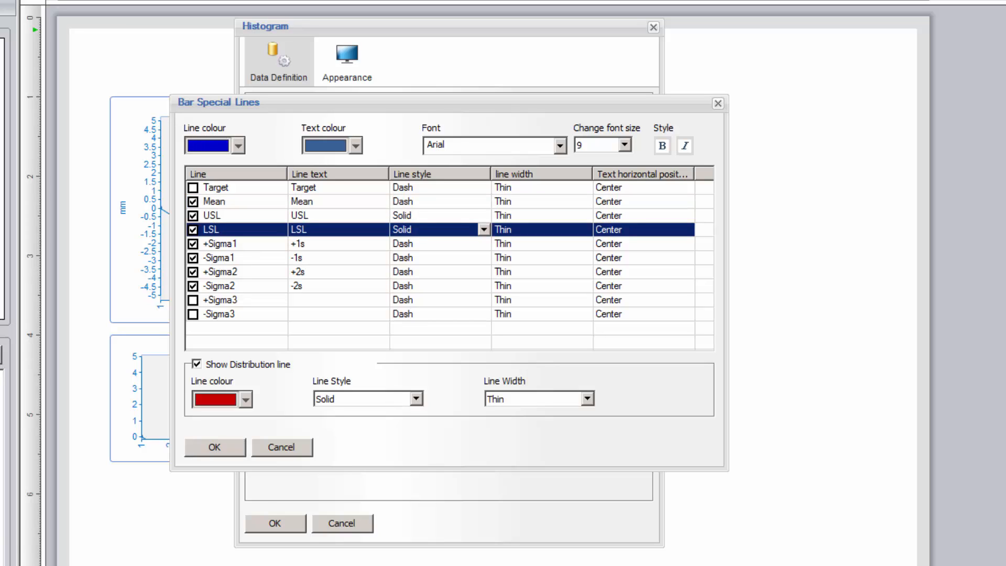
{"action": "left_click", "coordinate": [247, 399]}
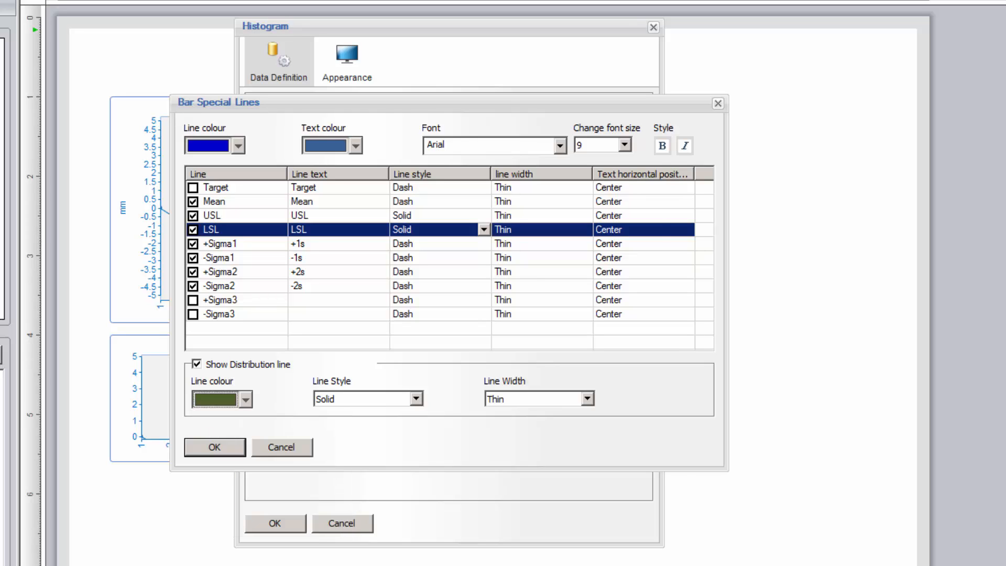
{"action": "left_click", "coordinate": [213, 446]}
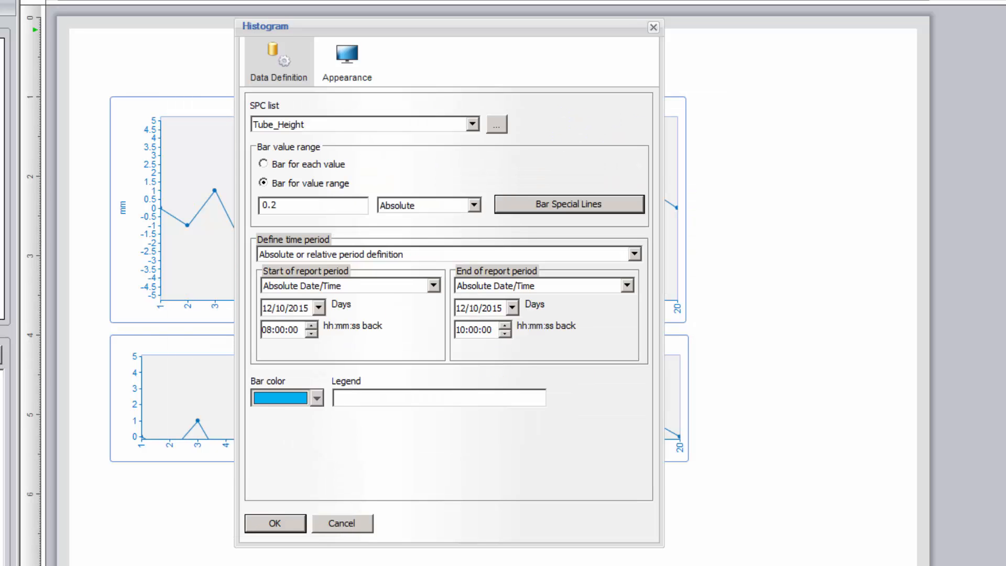
Step: Title the bar graph Histogram and place it on the report page
{"action": "left_click", "coordinate": [346, 61]}
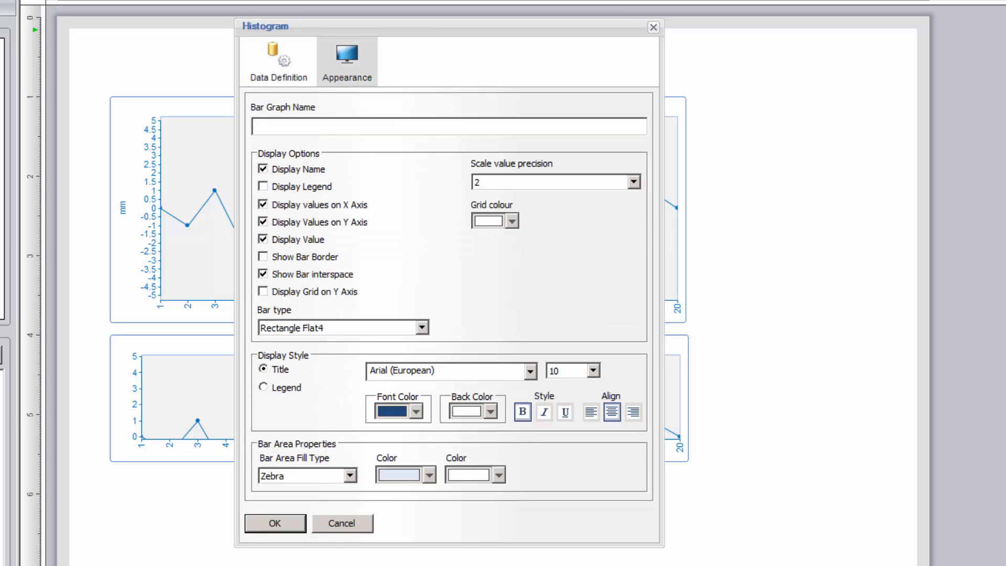
{"action": "type", "text": "Hist"}
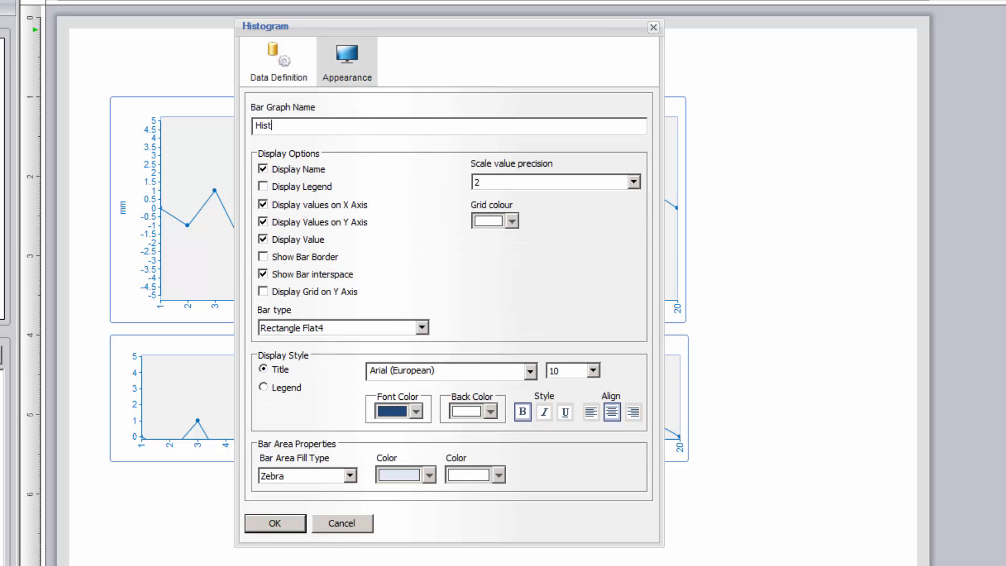
{"action": "type", "text": "ogram"}
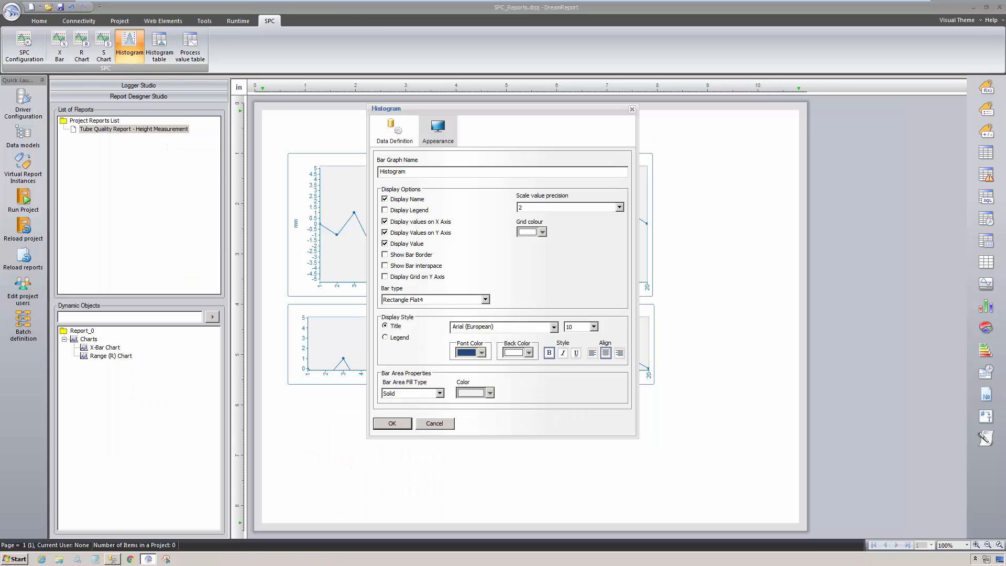
{"action": "left_click", "coordinate": [391, 423]}
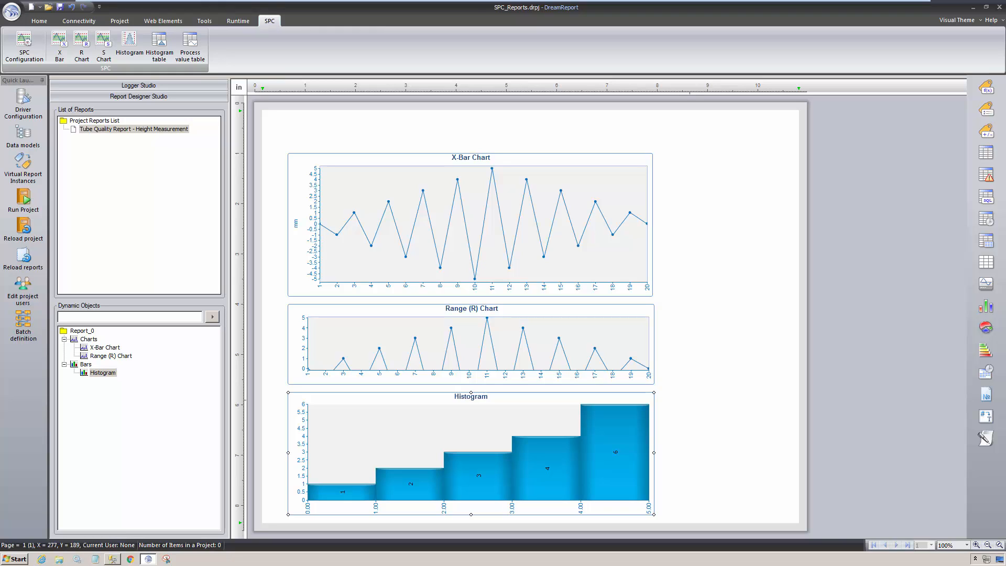
Step: Apply an existing .PTDR page template to give the page its header and footer
{"action": "left_click", "coordinate": [39, 21]}
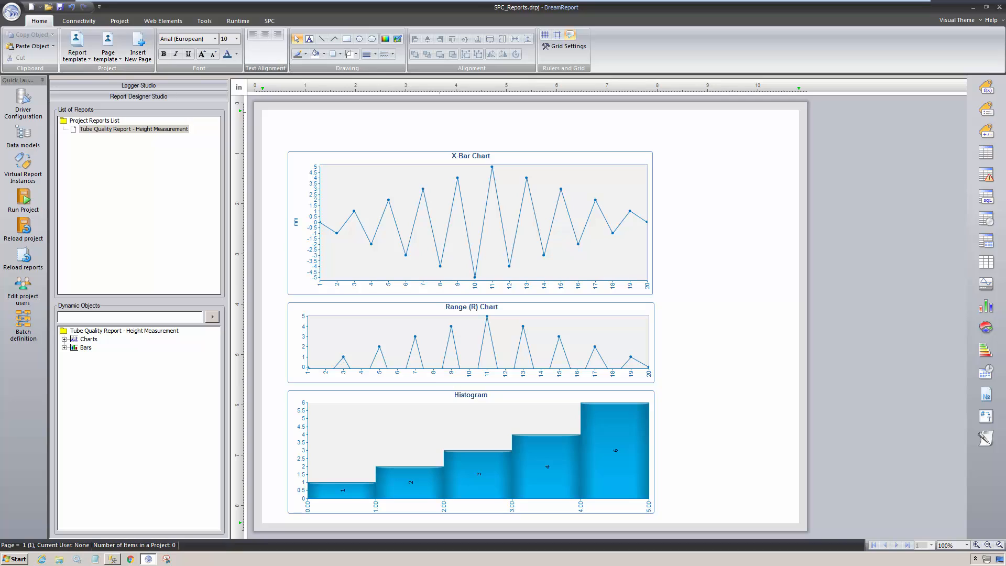
{"action": "left_click", "coordinate": [107, 45]}
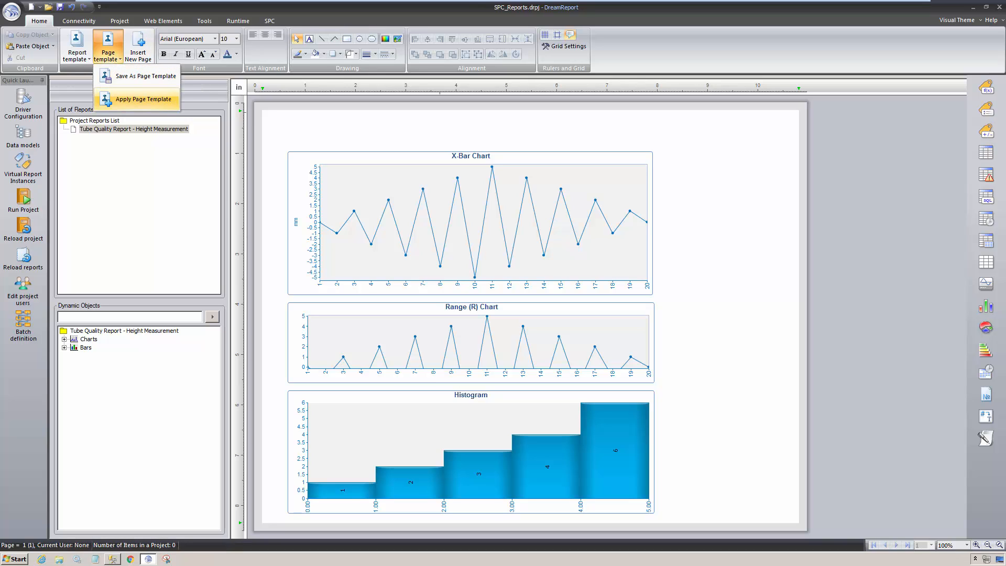
{"action": "left_click", "coordinate": [144, 98]}
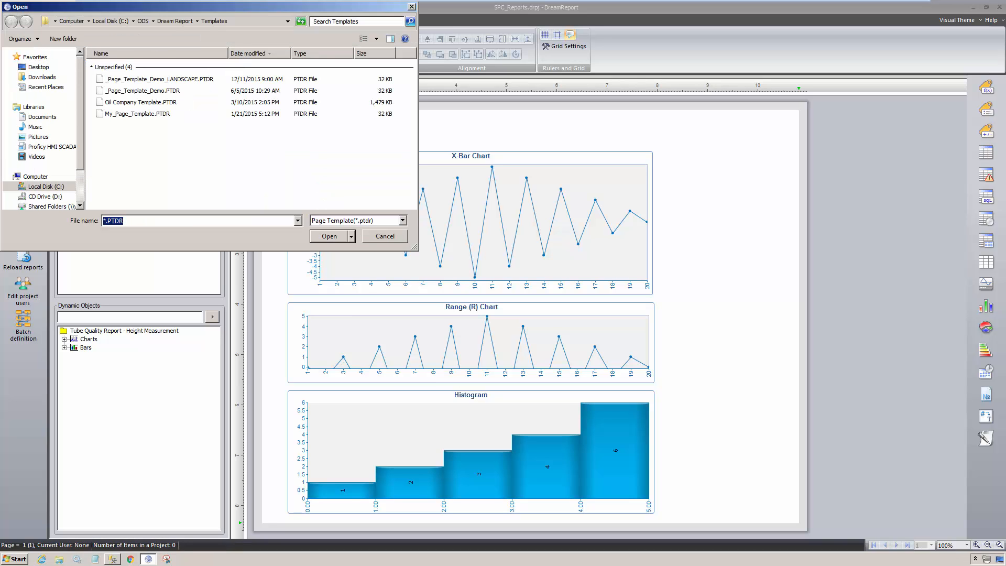
{"action": "left_click", "coordinate": [384, 236]}
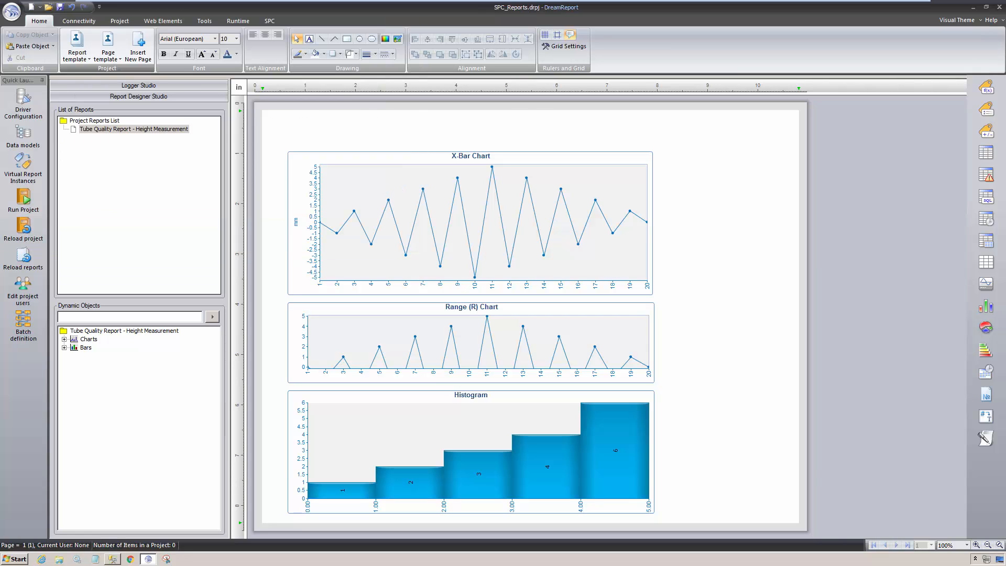
{"action": "mouse_move", "coordinate": [289, 112]}
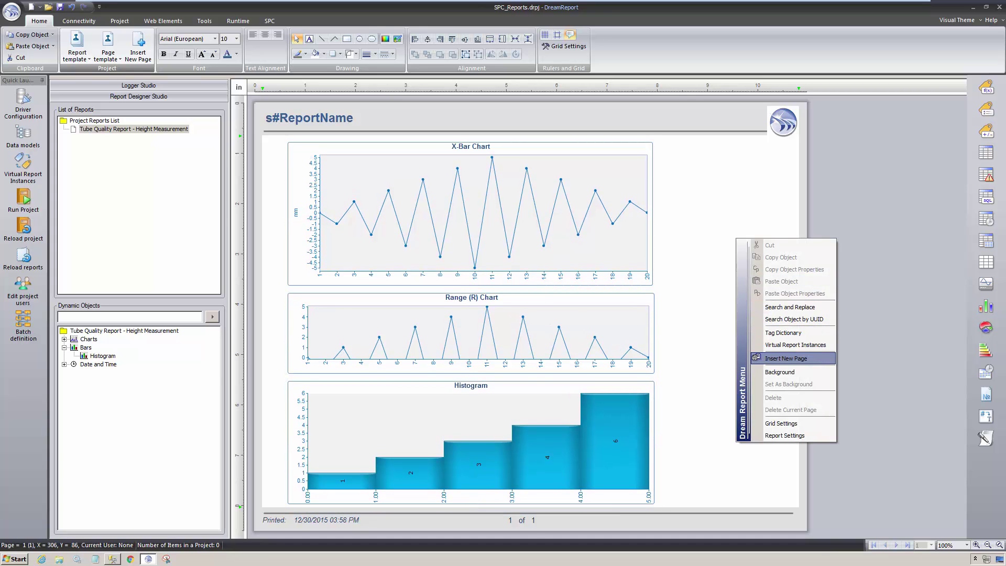
{"action": "left_click", "coordinate": [787, 358]}
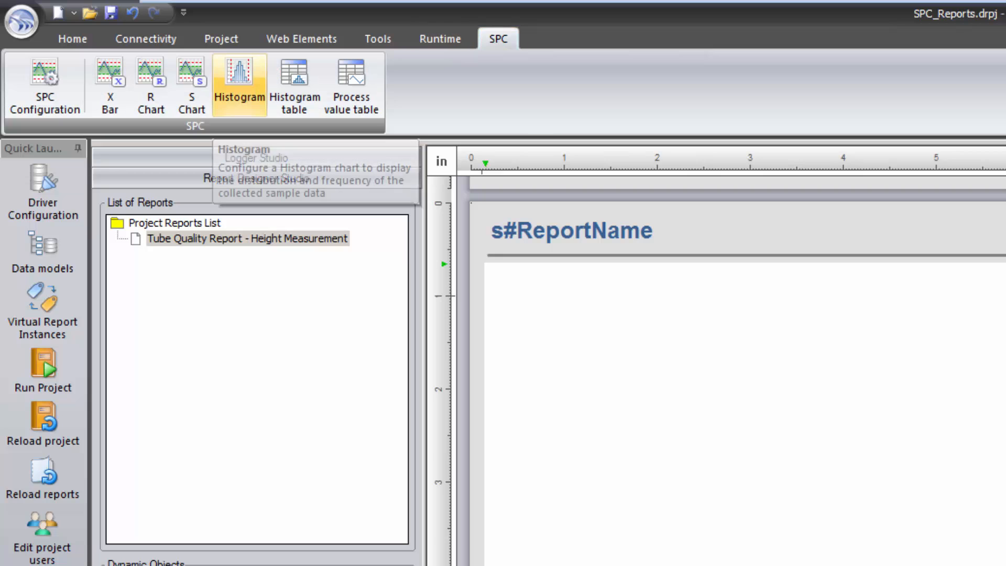
{"action": "mouse_move", "coordinate": [294, 84]}
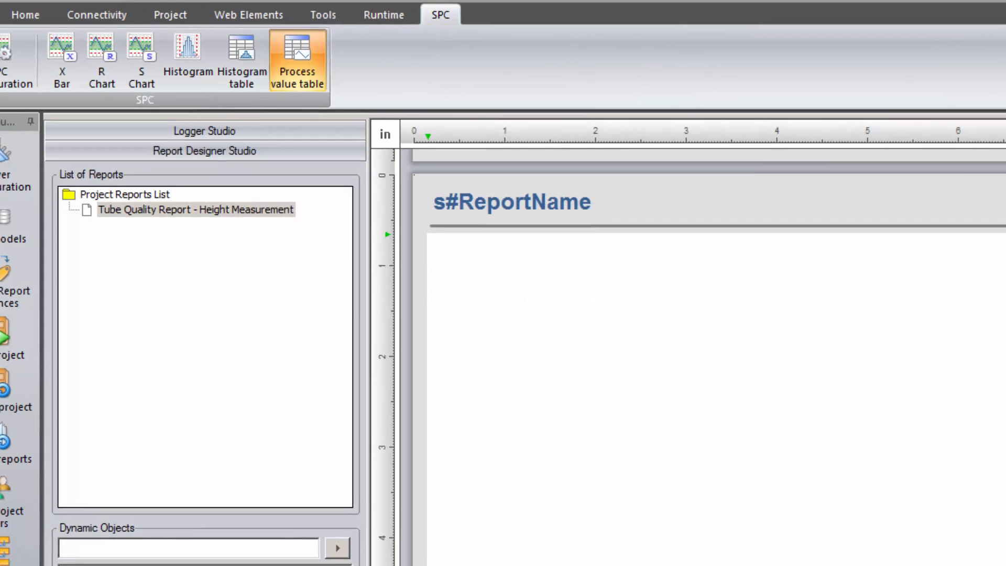
Step: Insert a process value table named SPC Samples using Tube_Height data
{"action": "left_click", "coordinate": [296, 61]}
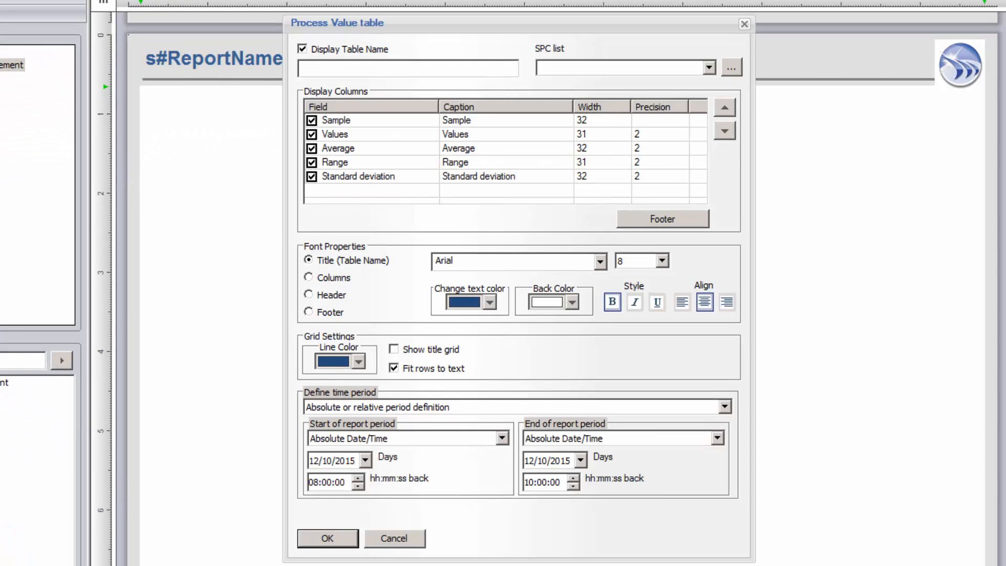
{"action": "type", "text": "SPC Samples"}
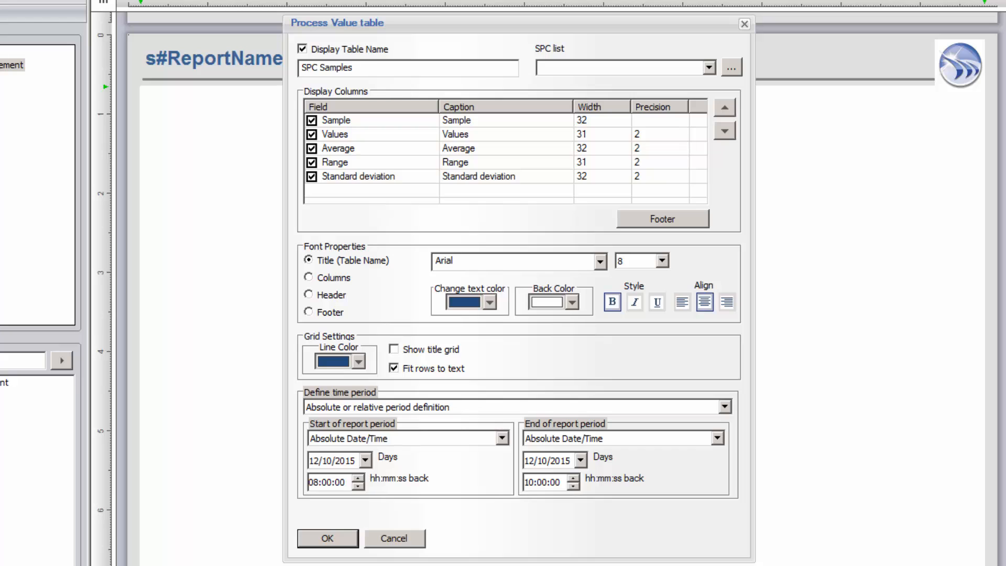
{"action": "left_click", "coordinate": [725, 69]}
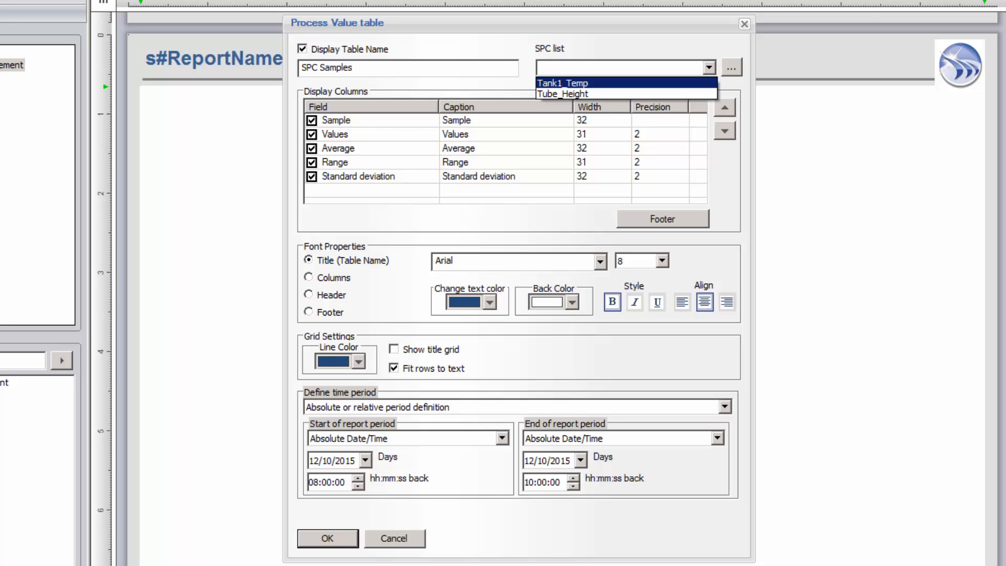
{"action": "left_click", "coordinate": [567, 93]}
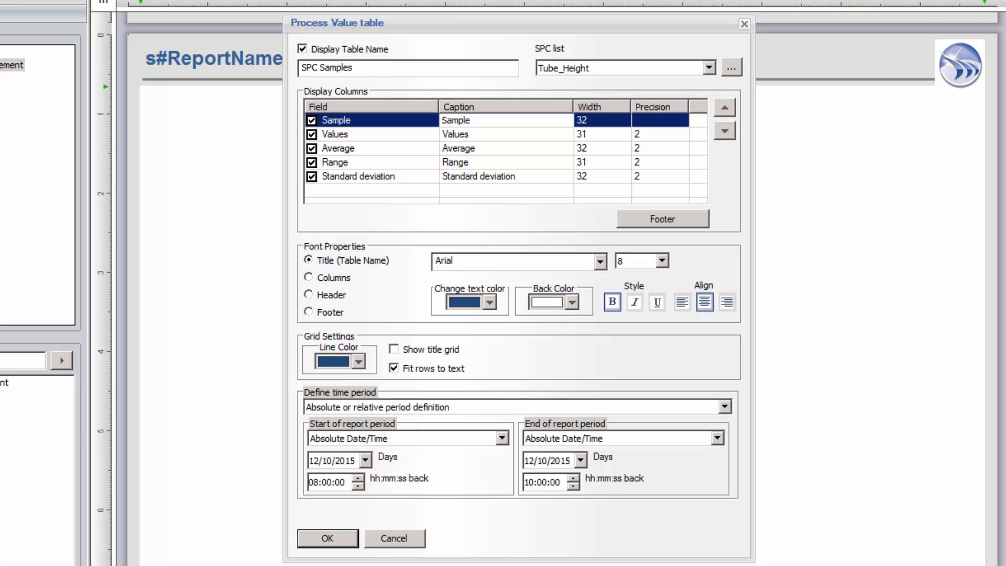
Step: Caption the columns Sample # and Std Dev, set the header font and confirm the table
{"action": "type", "text": "#"}
{"action": "left_click", "coordinate": [506, 134]}
{"action": "type", "text": "Measurement"}
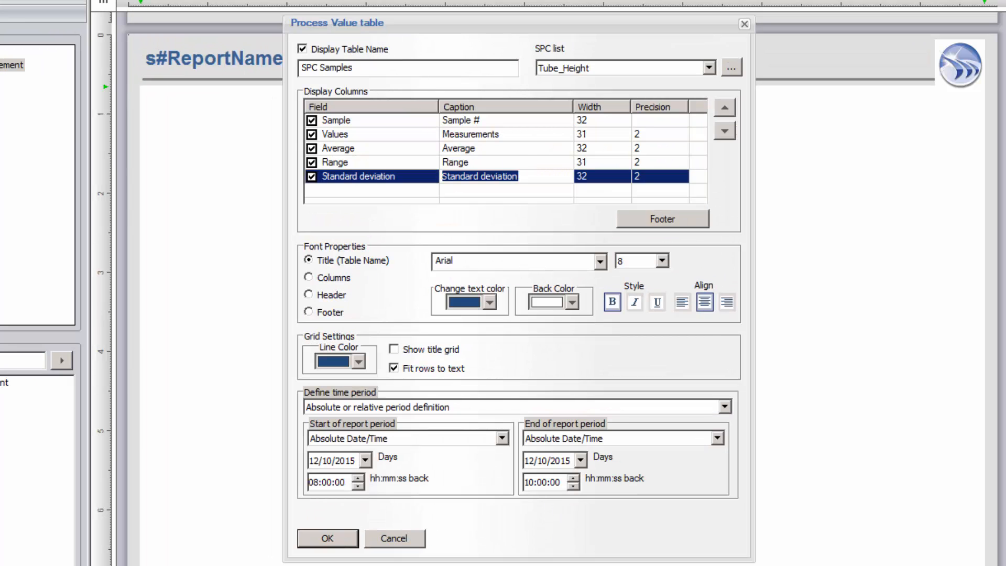
{"action": "type", "text": "Std Dev"}
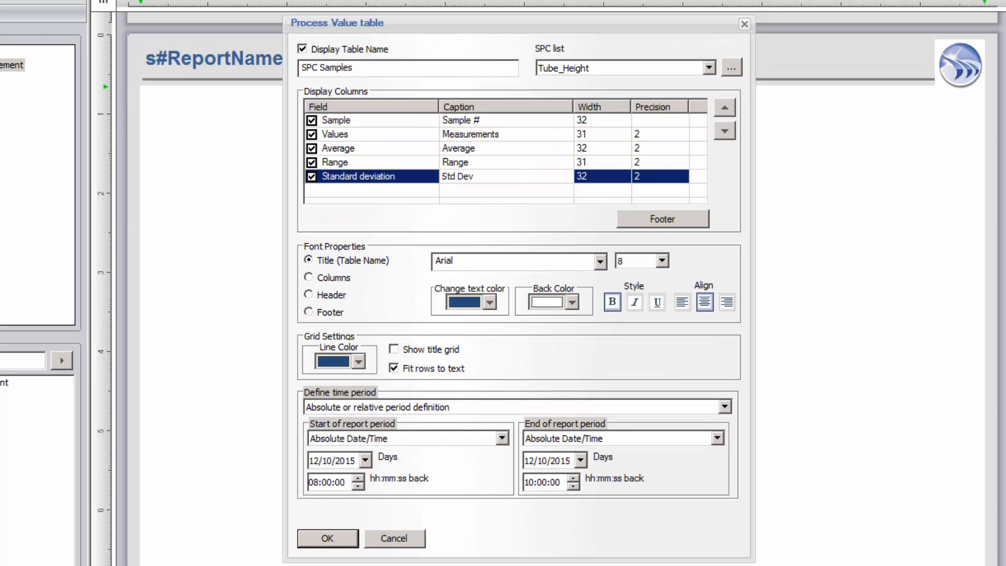
{"action": "left_click", "coordinate": [385, 134]}
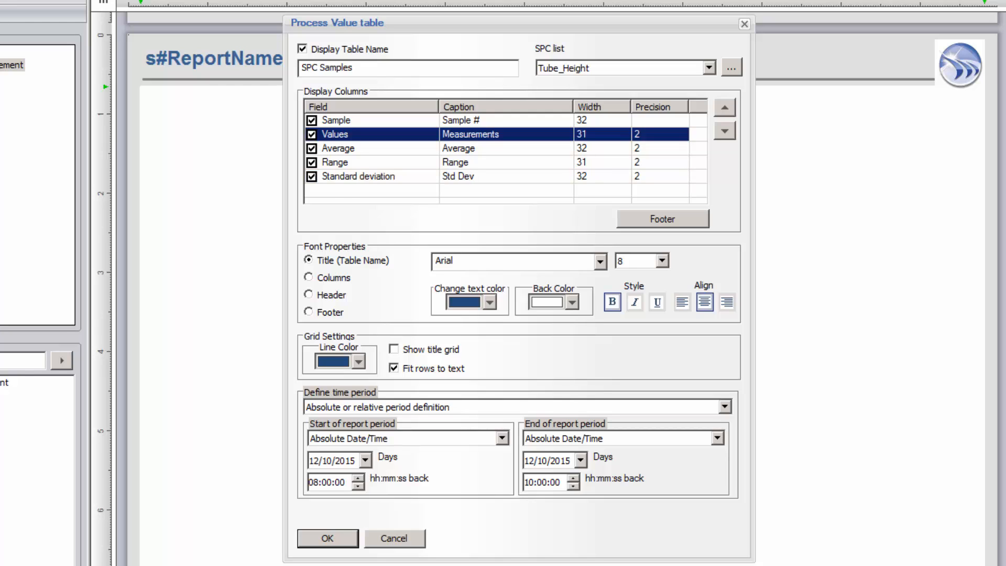
{"action": "left_click", "coordinate": [308, 294]}
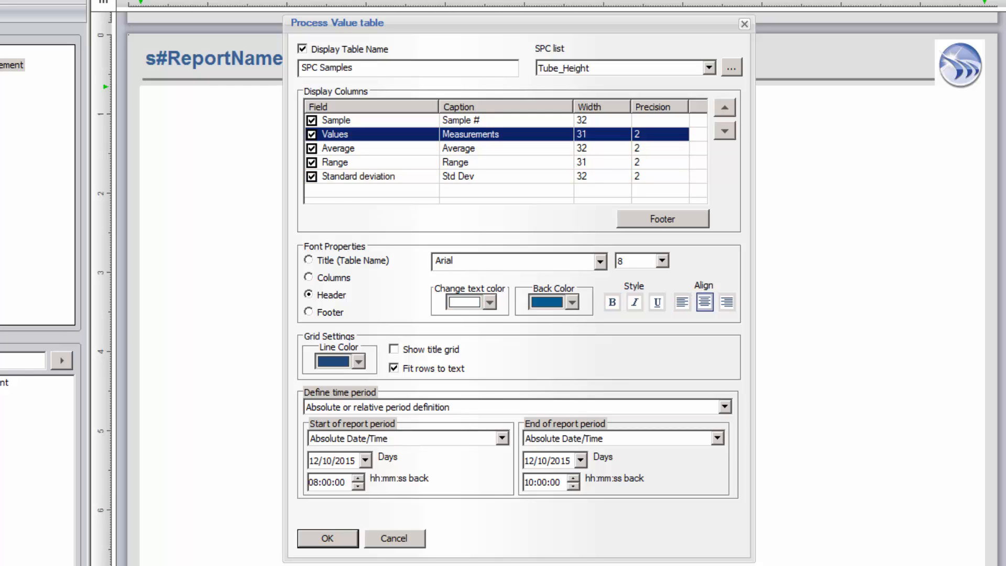
{"action": "left_click", "coordinate": [327, 539]}
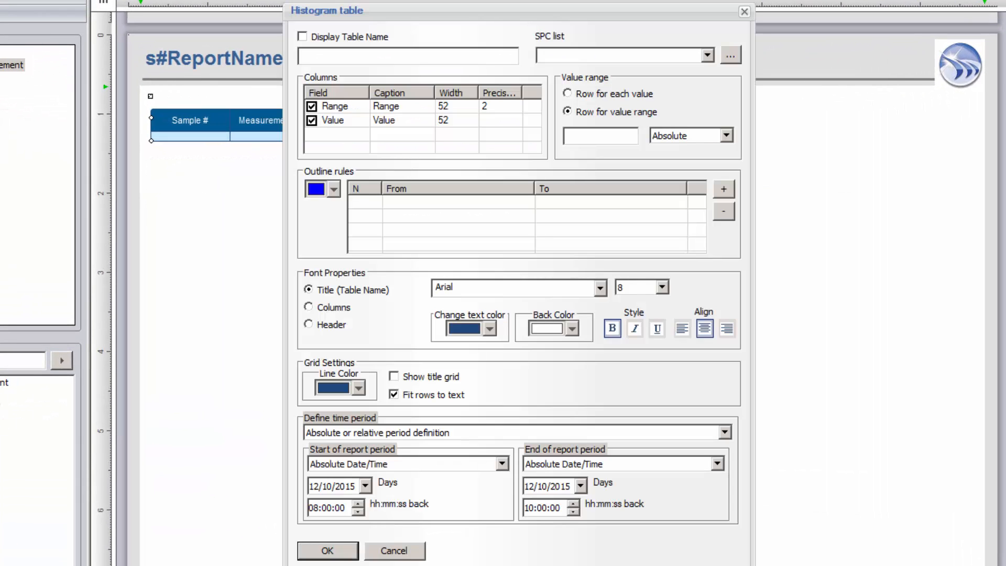
Step: Display the name Histogram Table, use Tube_Height data with 0.2 row value ranges, and confirm
{"action": "left_click", "coordinate": [303, 37]}
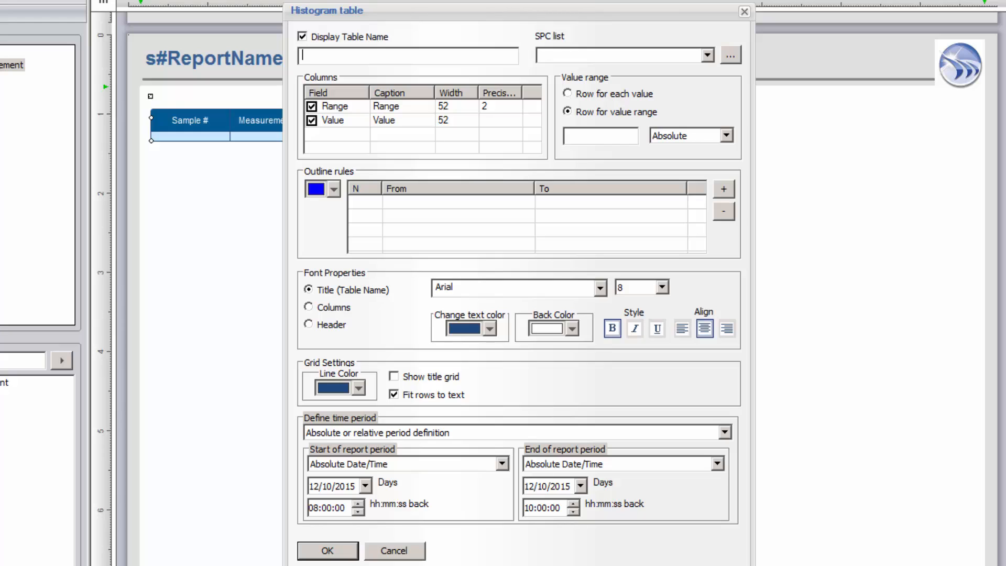
{"action": "type", "text": "Histogram Table"}
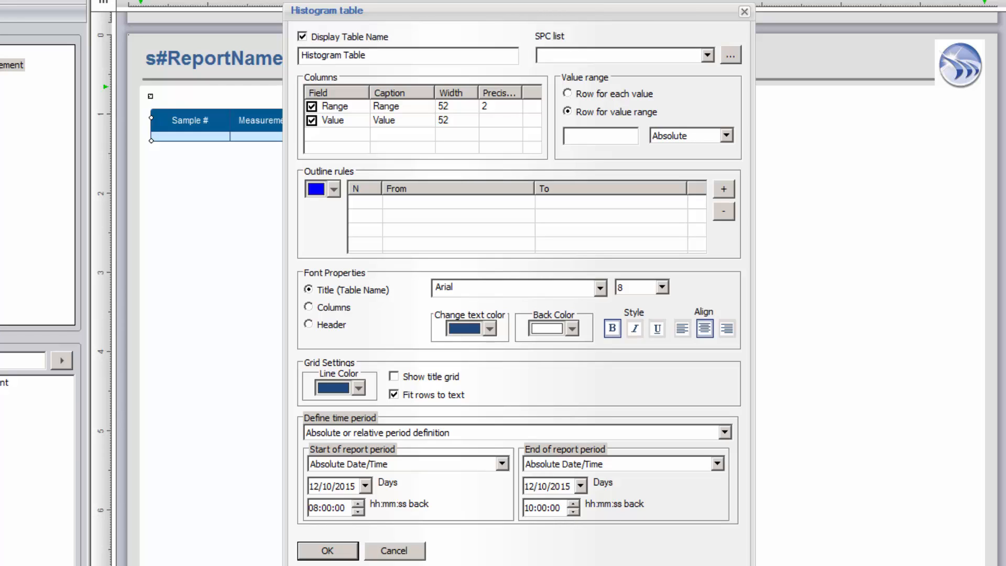
{"action": "left_click", "coordinate": [706, 56]}
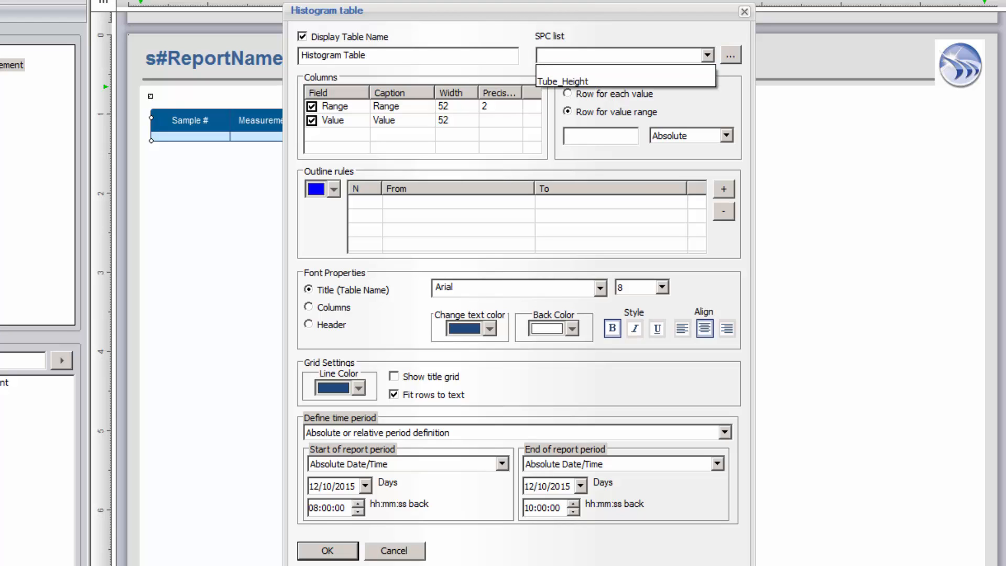
{"action": "left_click", "coordinate": [622, 80]}
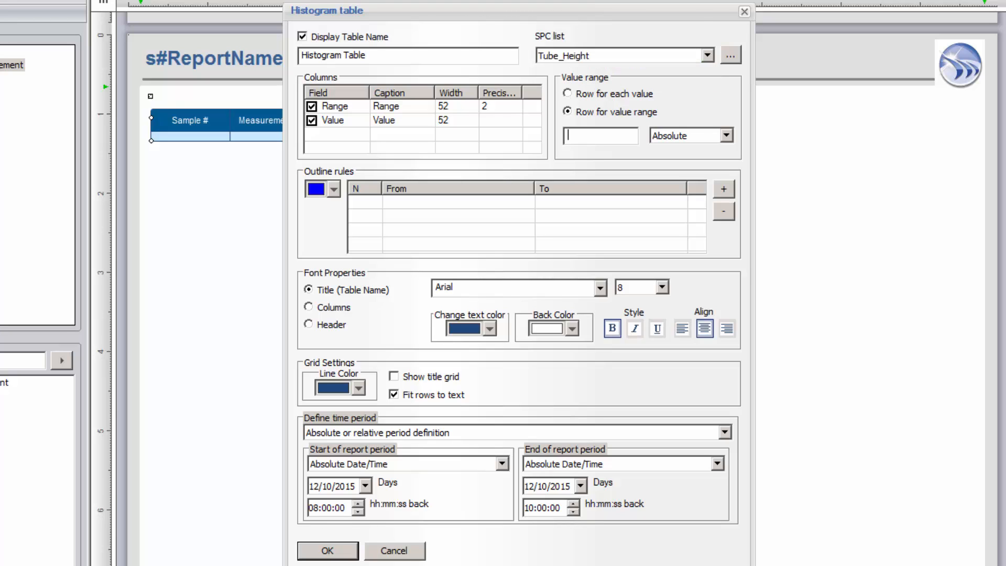
{"action": "type", "text": "0."}
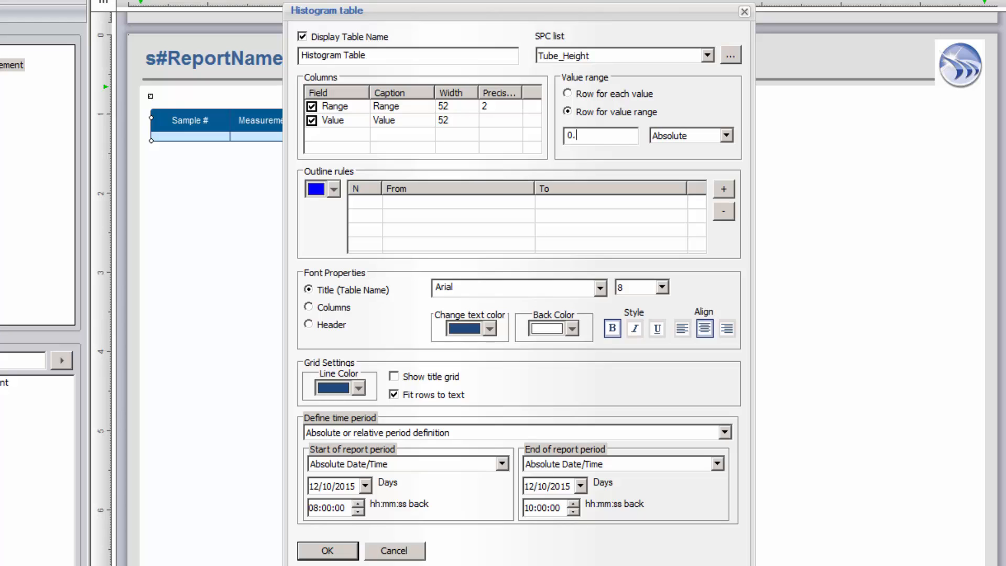
{"action": "type", "text": "2"}
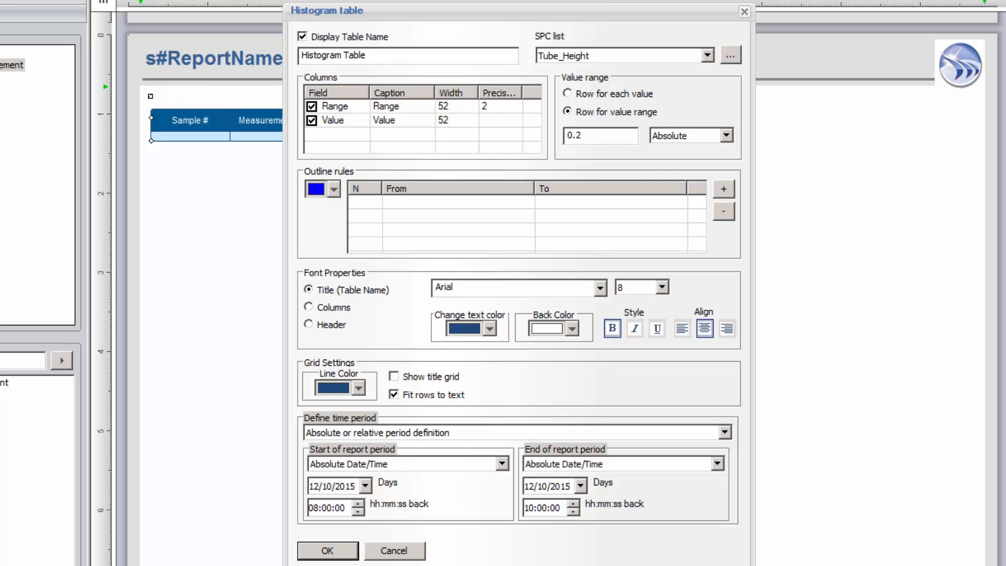
{"action": "left_click", "coordinate": [327, 550]}
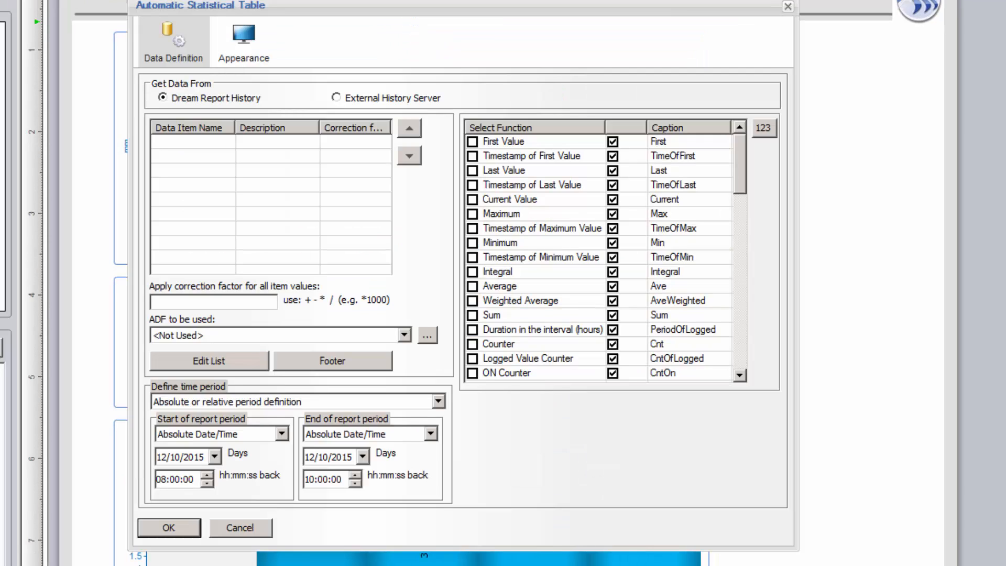
Step: Source the statistical table from the external SPC_Data history server and include the SPC XGA statistic
{"action": "left_click", "coordinate": [336, 98]}
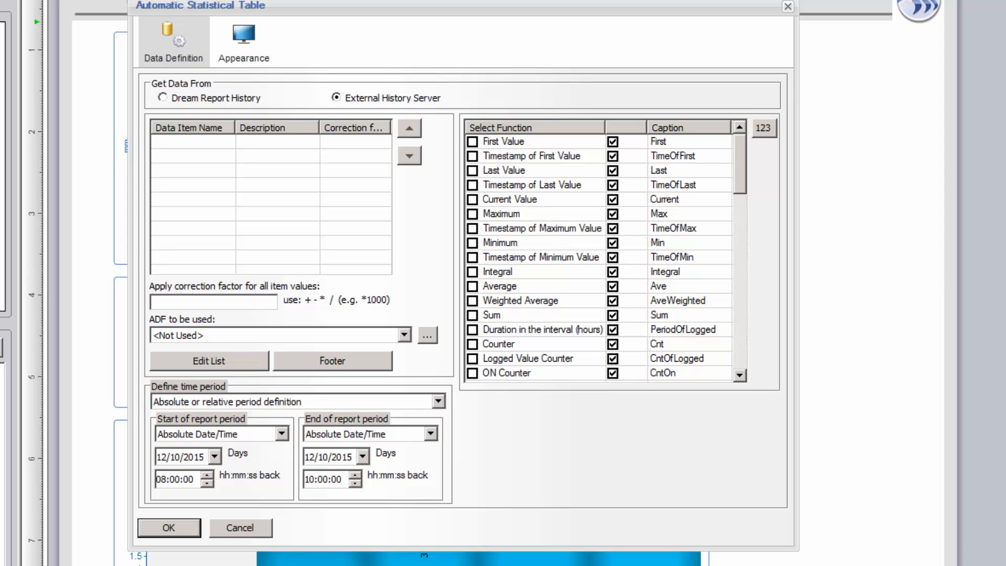
{"action": "left_click", "coordinate": [207, 360]}
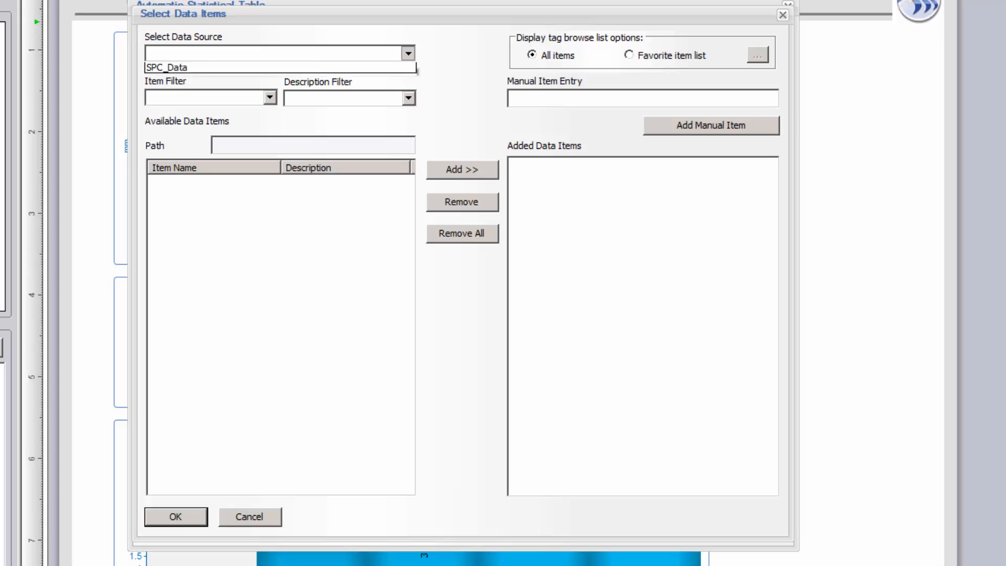
{"action": "left_click", "coordinate": [278, 67]}
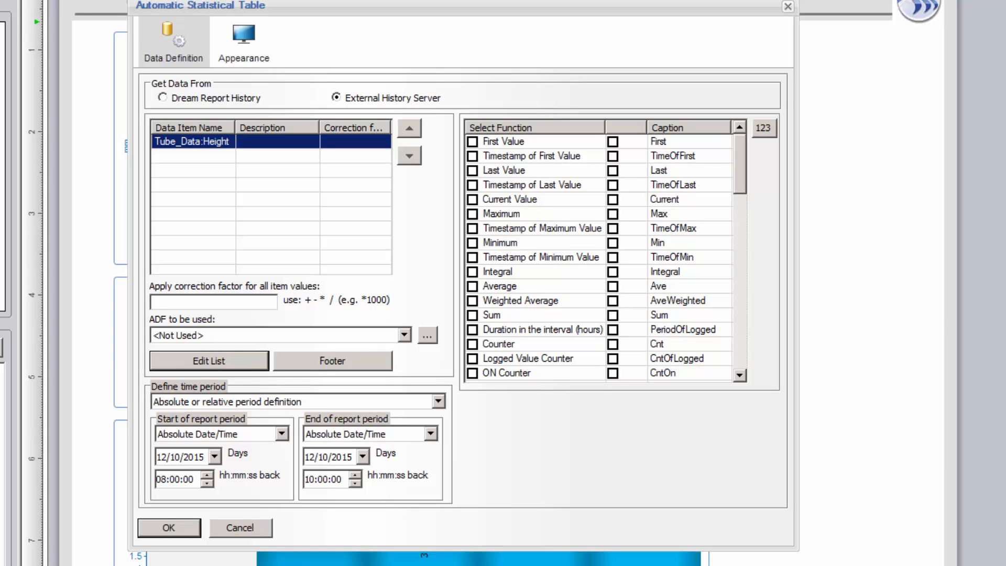
{"action": "scroll", "scroll_direction": "down", "scroll_amount": 3}
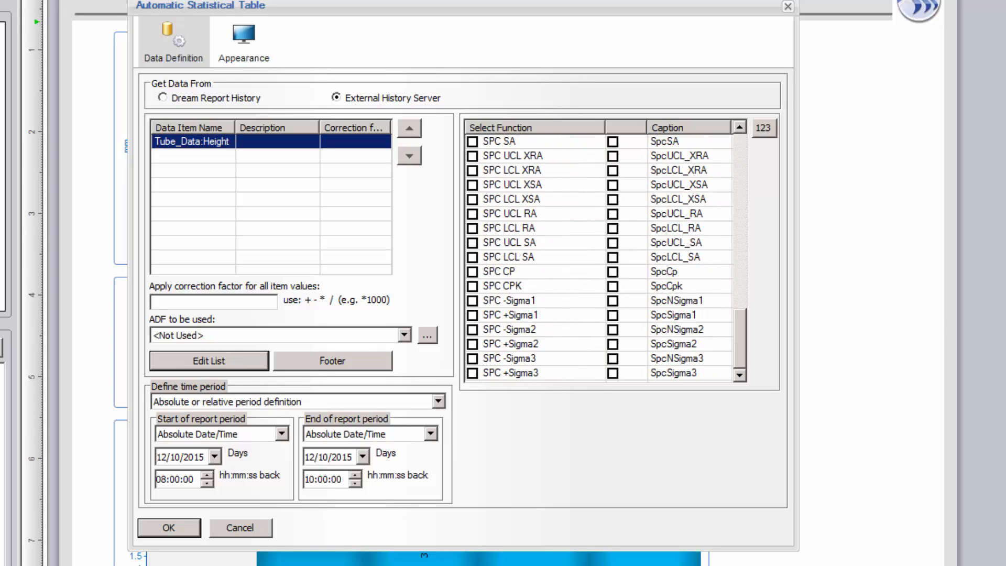
{"action": "left_click", "coordinate": [472, 213]}
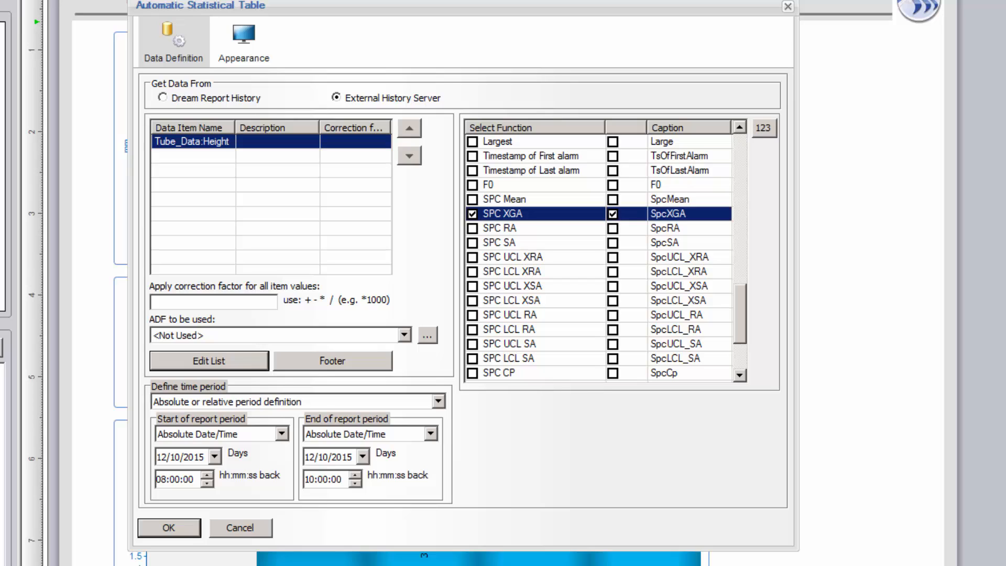
Step: Caption the XGA statistic and base its calculation on the Tube_Height SPC configuration
{"action": "scroll", "scroll_direction": "up", "scroll_amount": 3}
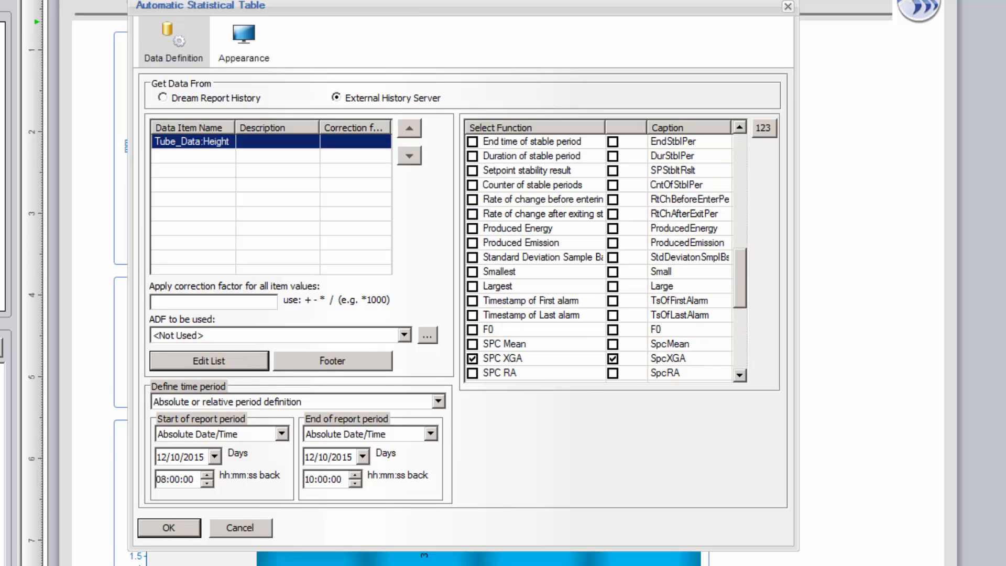
{"action": "left_click", "coordinate": [507, 358]}
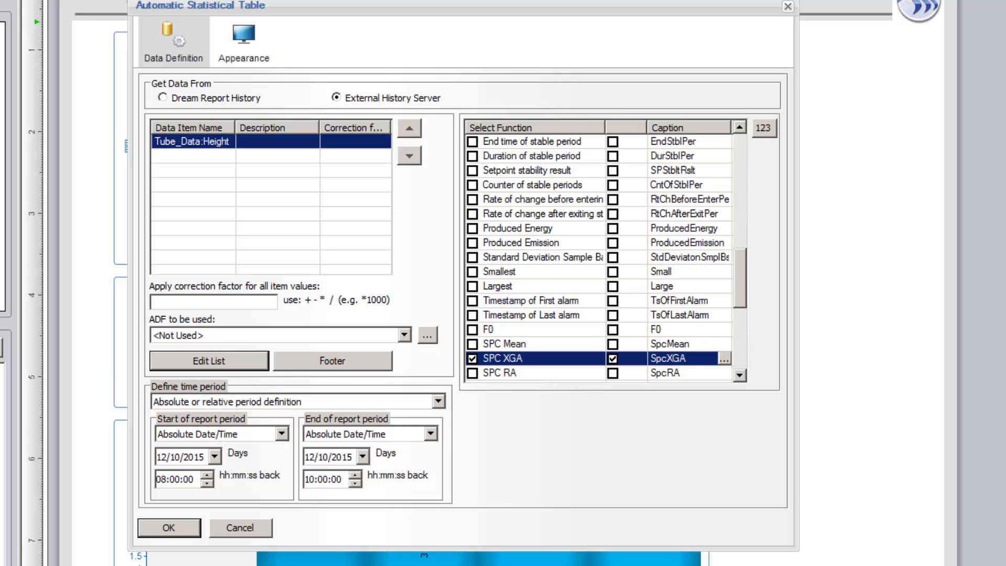
{"action": "left_click", "coordinate": [724, 359]}
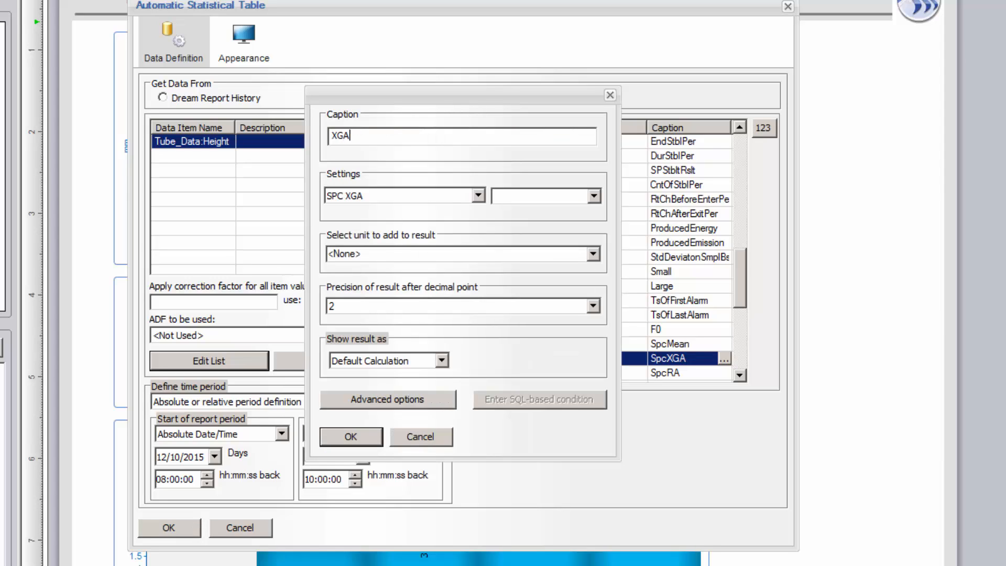
{"action": "left_click", "coordinate": [592, 196]}
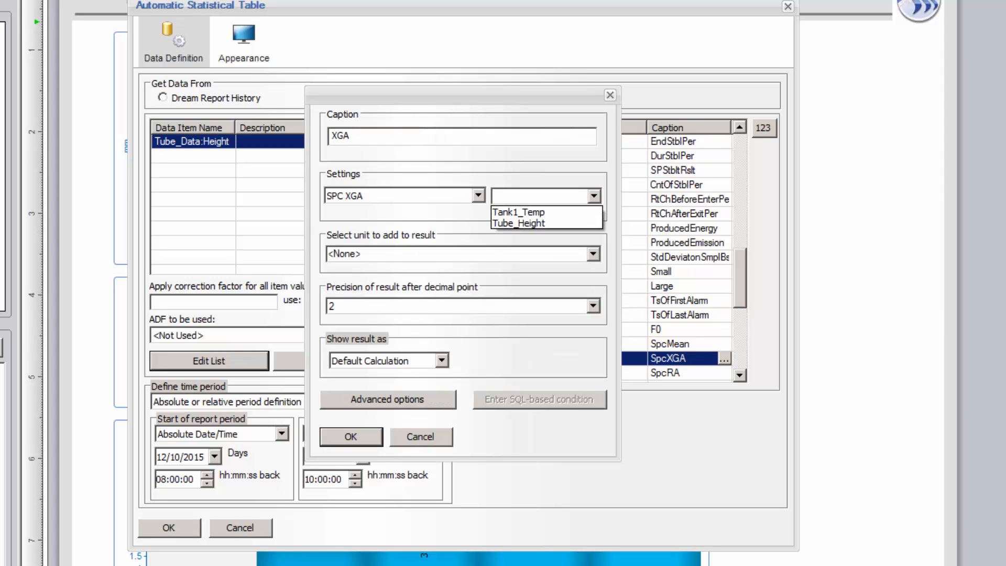
{"action": "left_click", "coordinate": [518, 222]}
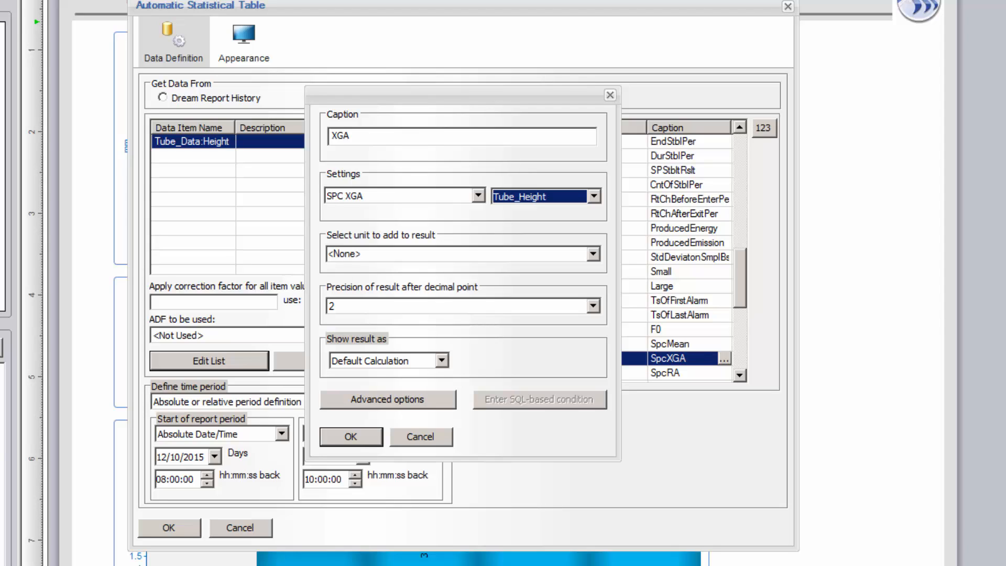
{"action": "left_click", "coordinate": [350, 437]}
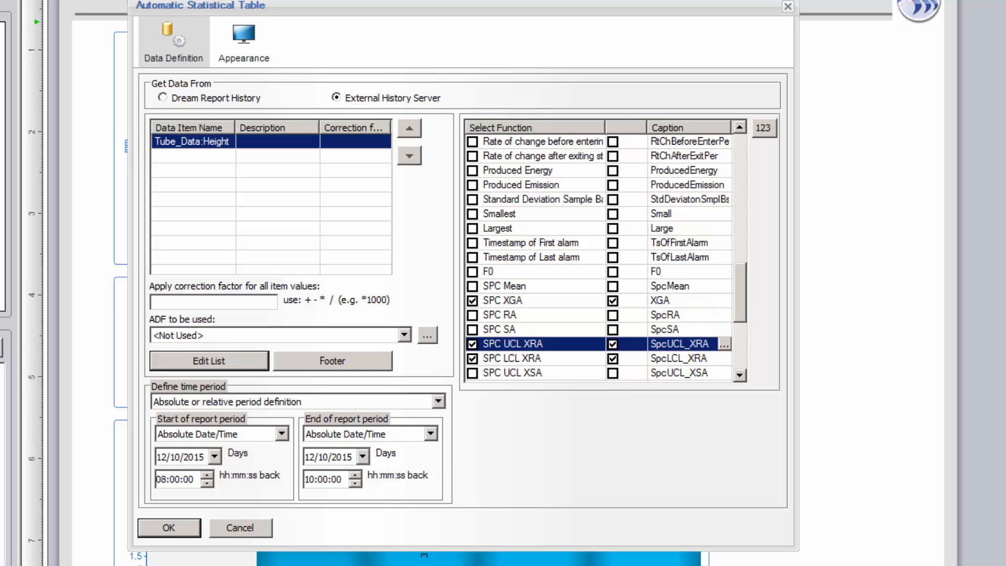
{"action": "left_click", "coordinate": [724, 344]}
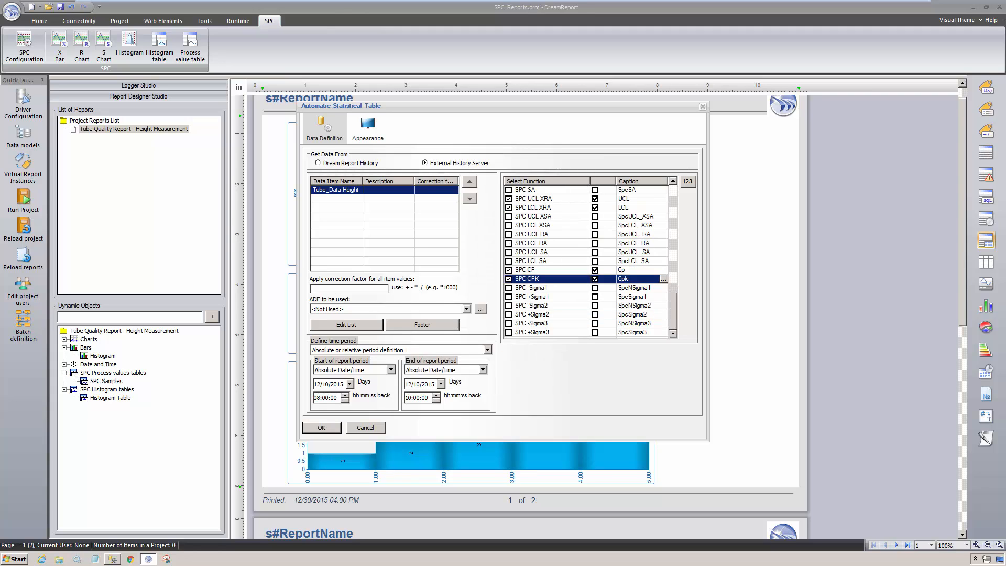
Step: Place the XGA/UCL/LCL/Cp/Cpk table beside the X-Bar chart and review its appearance settings
{"action": "left_click", "coordinate": [321, 428]}
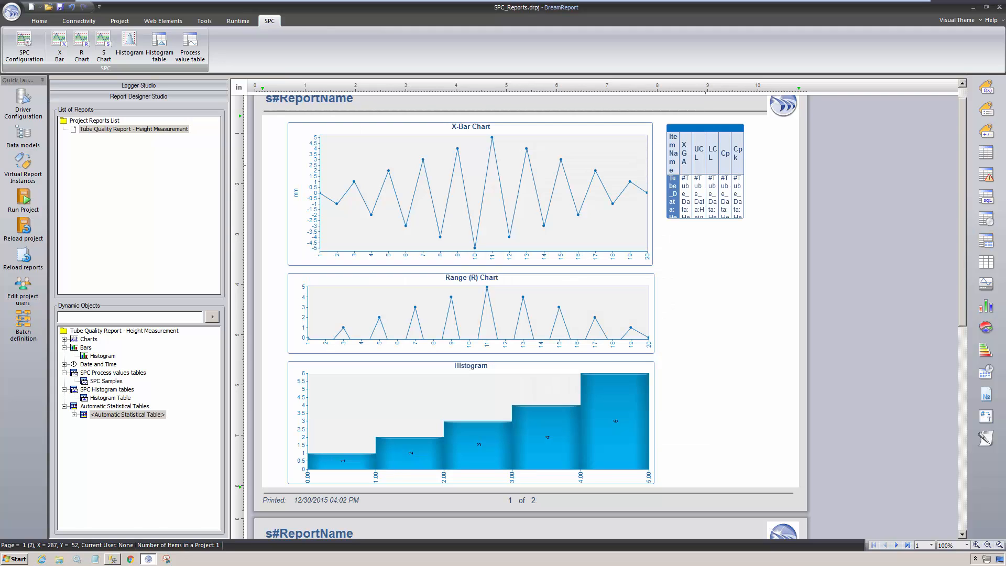
{"action": "double_click", "coordinate": [127, 415]}
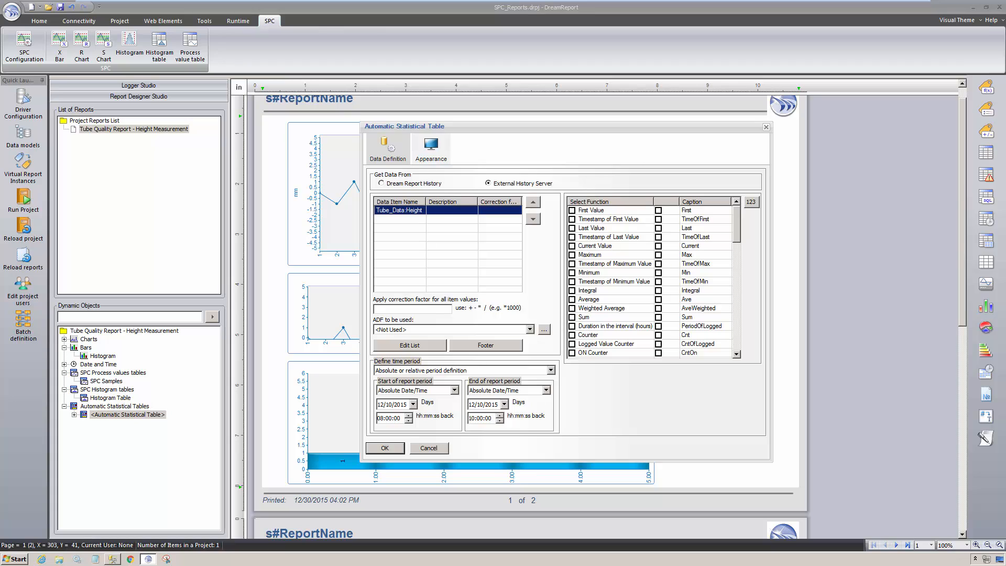
{"action": "left_click", "coordinate": [429, 148]}
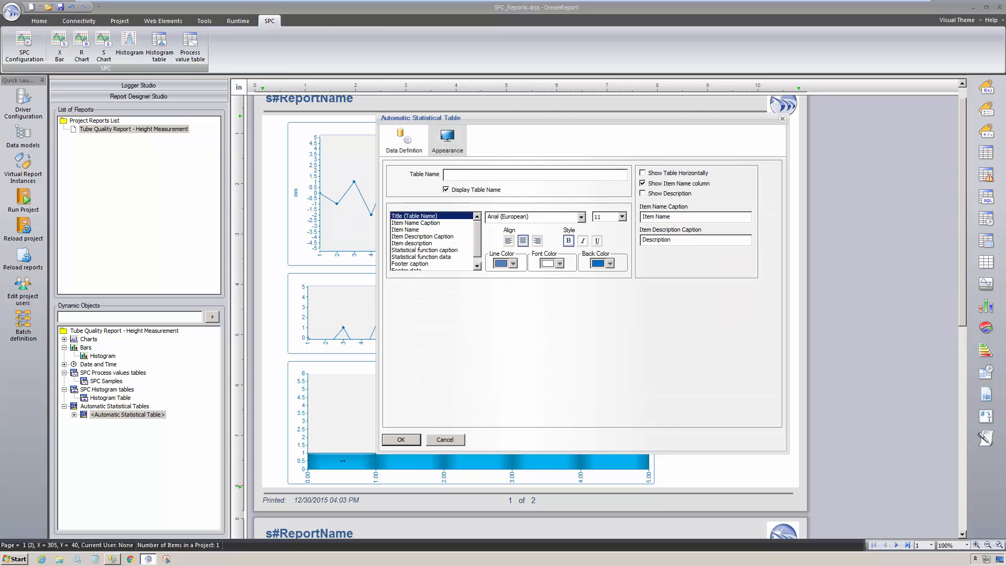
{"action": "left_click", "coordinate": [402, 440]}
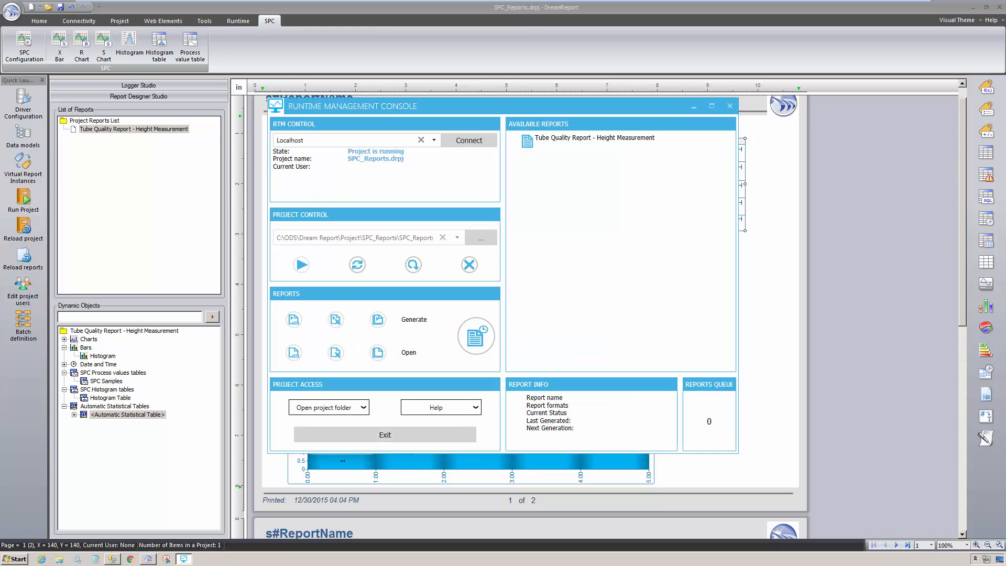
Step: Generate and open the Tube Quality Report - Height Measurement from the runtime console
{"action": "left_click", "coordinate": [594, 137]}
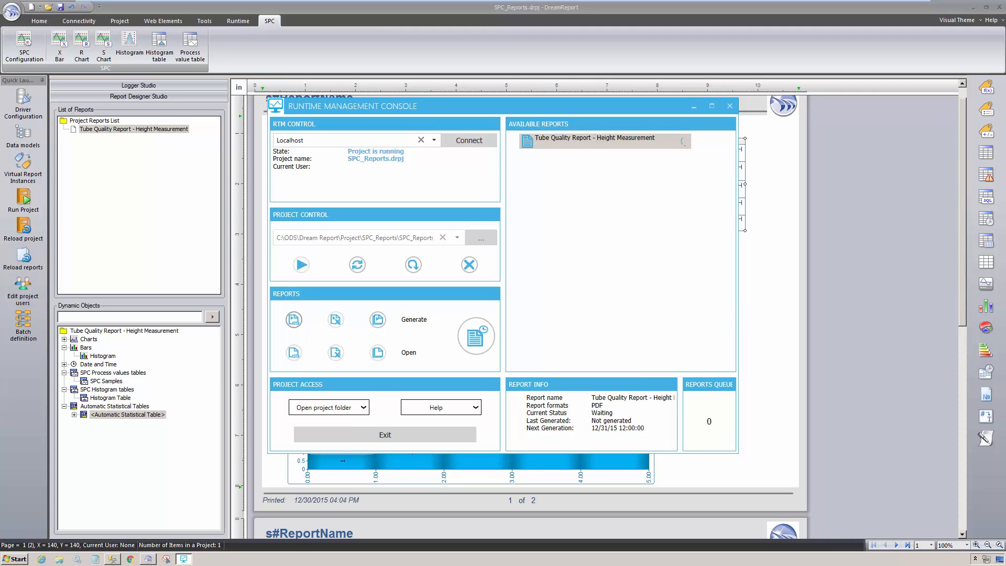
{"action": "left_click", "coordinate": [377, 352]}
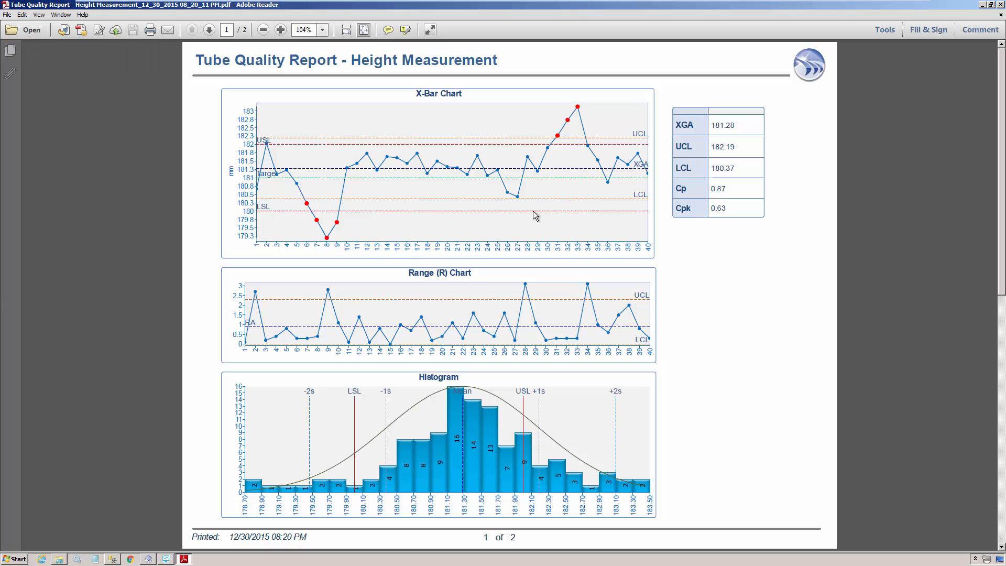
{"action": "mouse_move", "coordinate": [523, 151]}
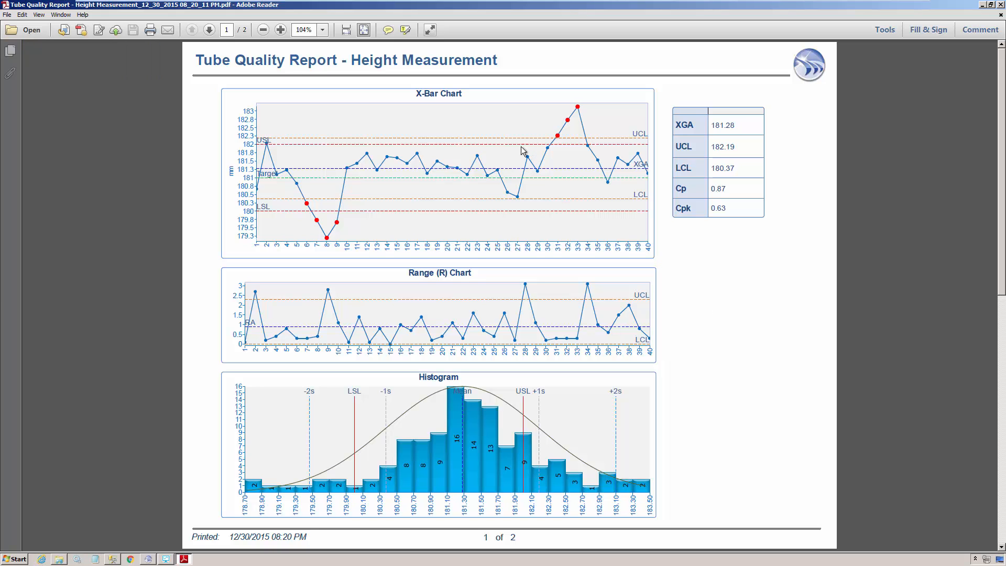
{"action": "mouse_move", "coordinate": [507, 182]}
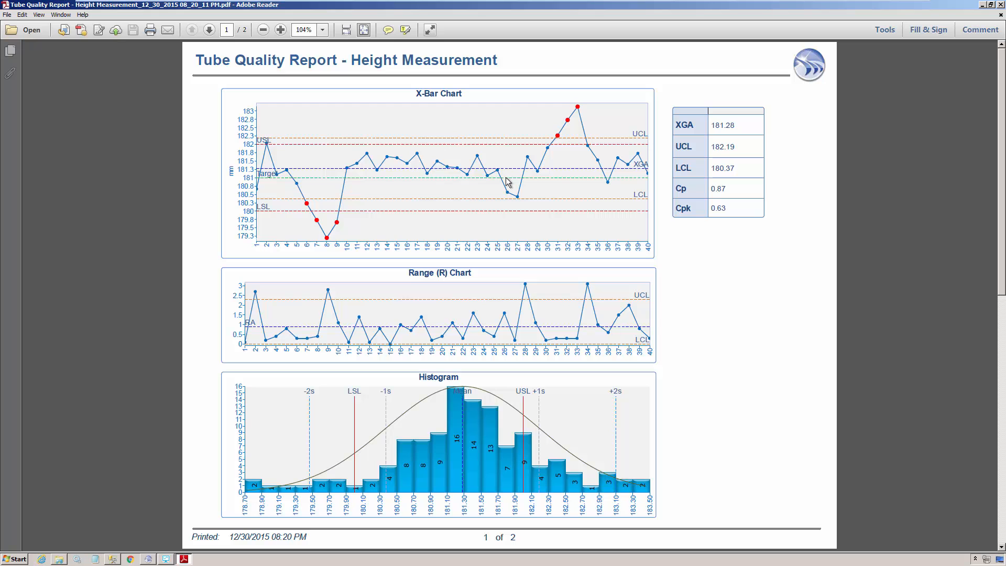
{"action": "mouse_move", "coordinate": [395, 227]}
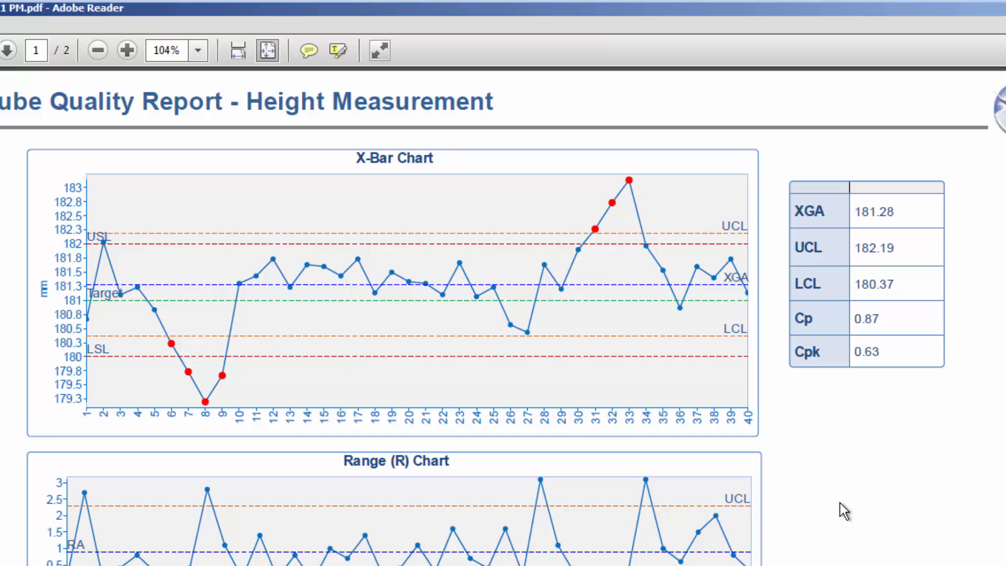
Step: Scroll the generated PDF past the X-Bar and Range charts to the histogram and statistics table
{"action": "scroll", "scroll_direction": "down", "scroll_amount": 3}
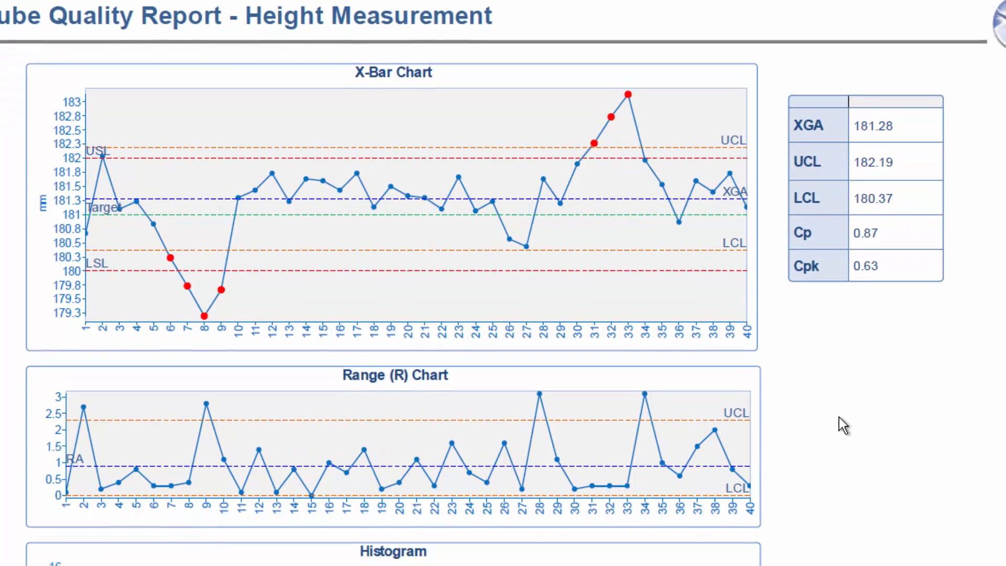
{"action": "scroll", "scroll_direction": "down", "scroll_amount": 3}
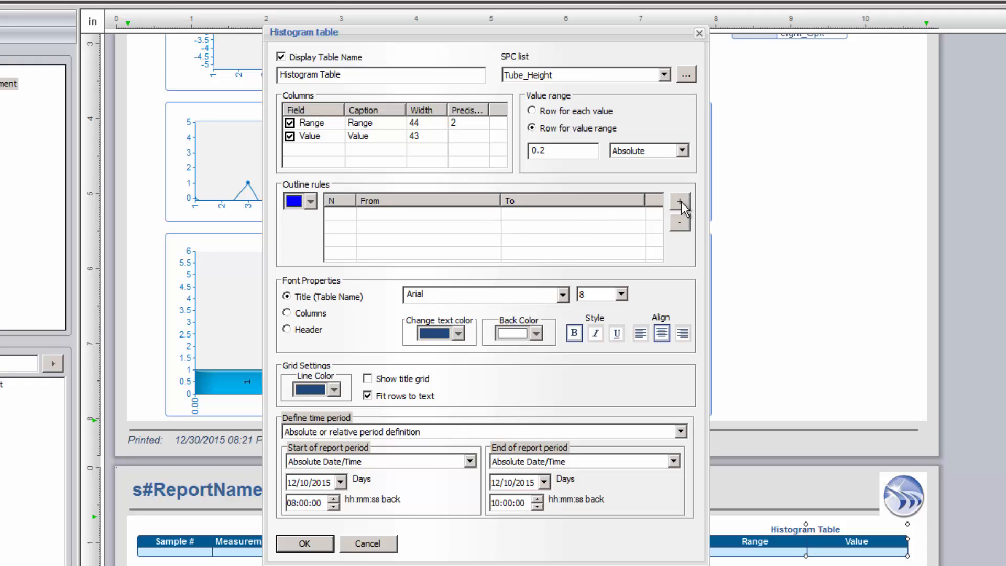
Step: Add an outline rule highlighting histogram values from 0 to 2
{"action": "left_click", "coordinate": [679, 202]}
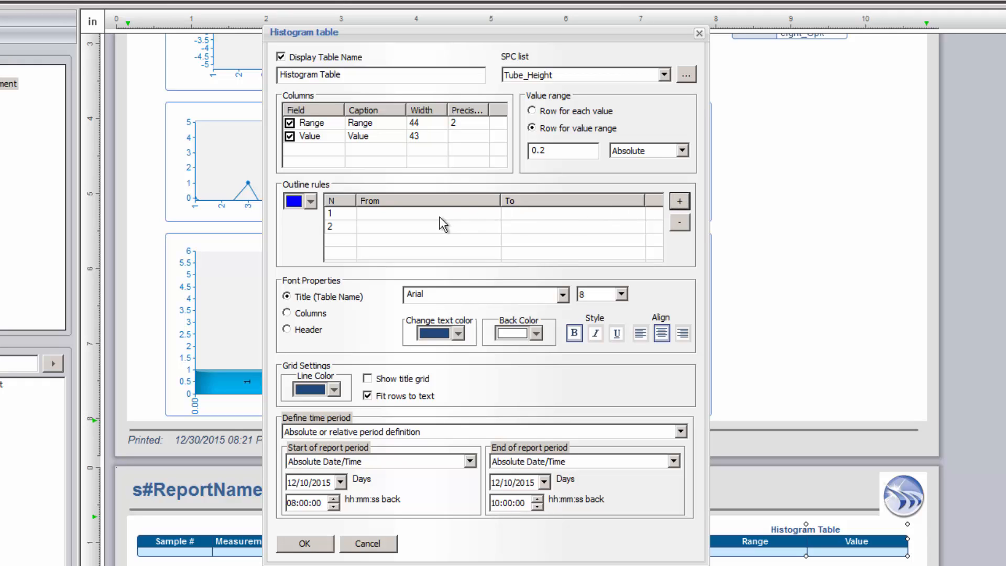
{"action": "left_click", "coordinate": [417, 213]}
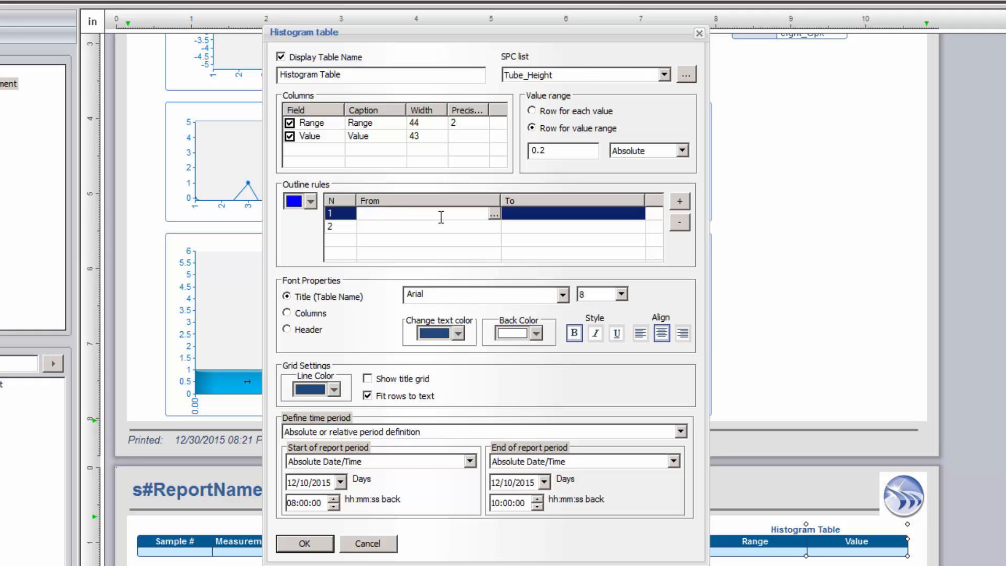
{"action": "type", "text": "0"}
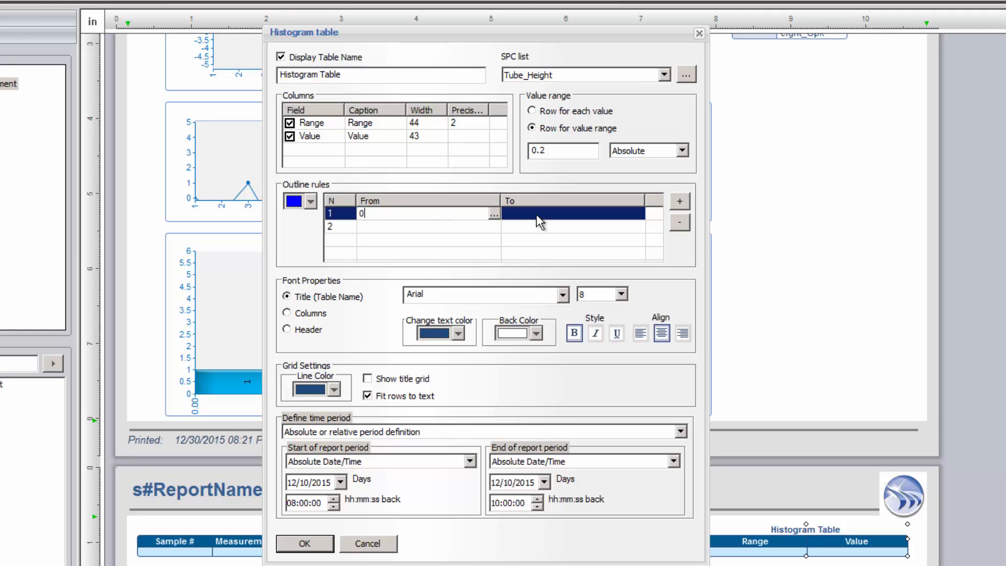
{"action": "left_click", "coordinate": [571, 212]}
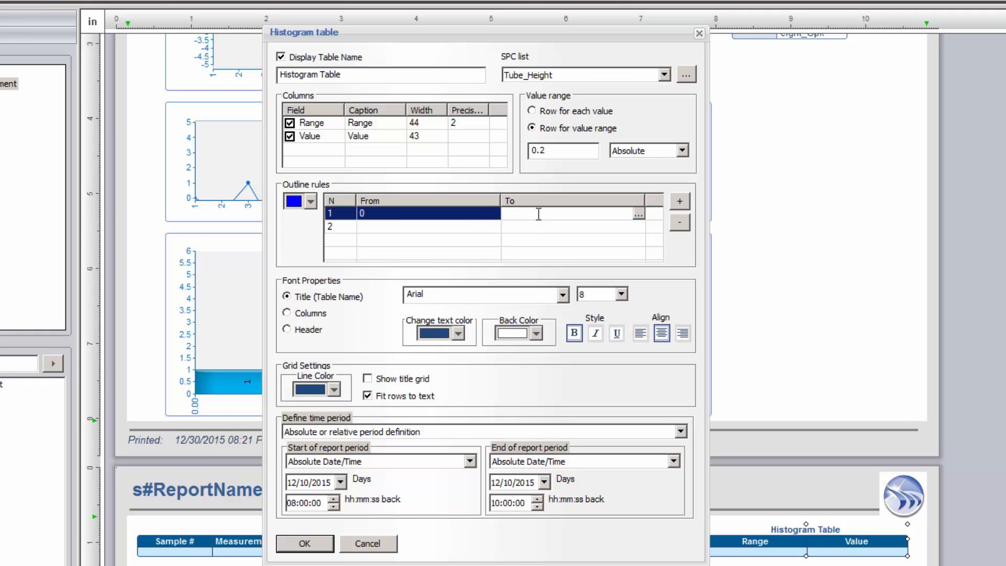
{"action": "type", "text": "2"}
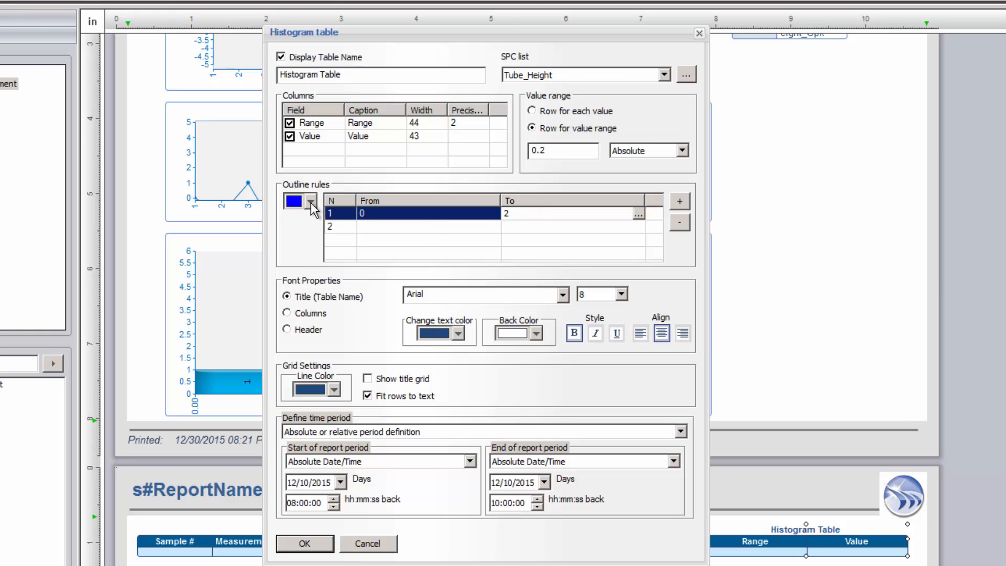
Step: Add a second outline rule for values from 14 to 16 coloured green
{"action": "left_click", "coordinate": [314, 201]}
{"action": "type", "text": "1"}
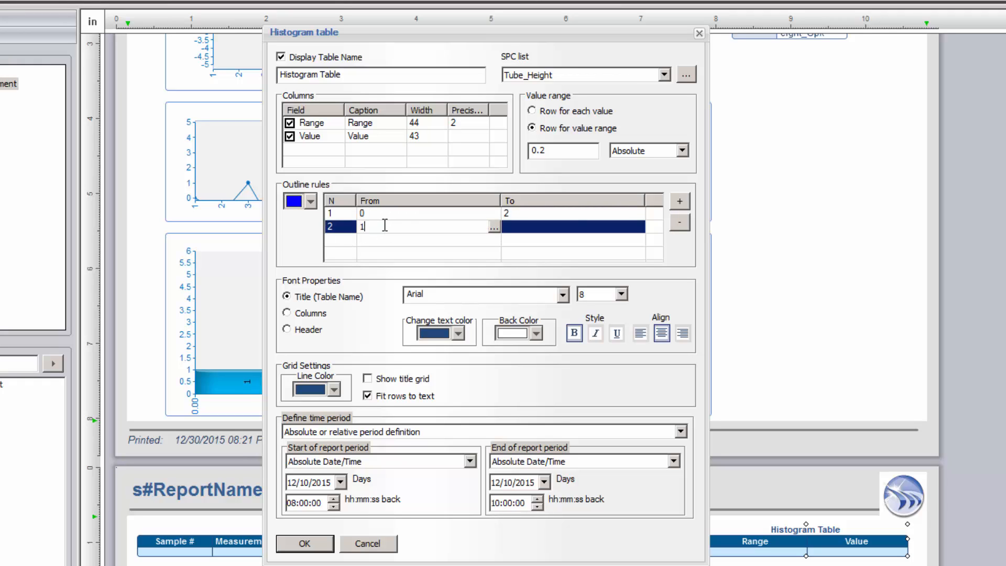
{"action": "type", "text": "4"}
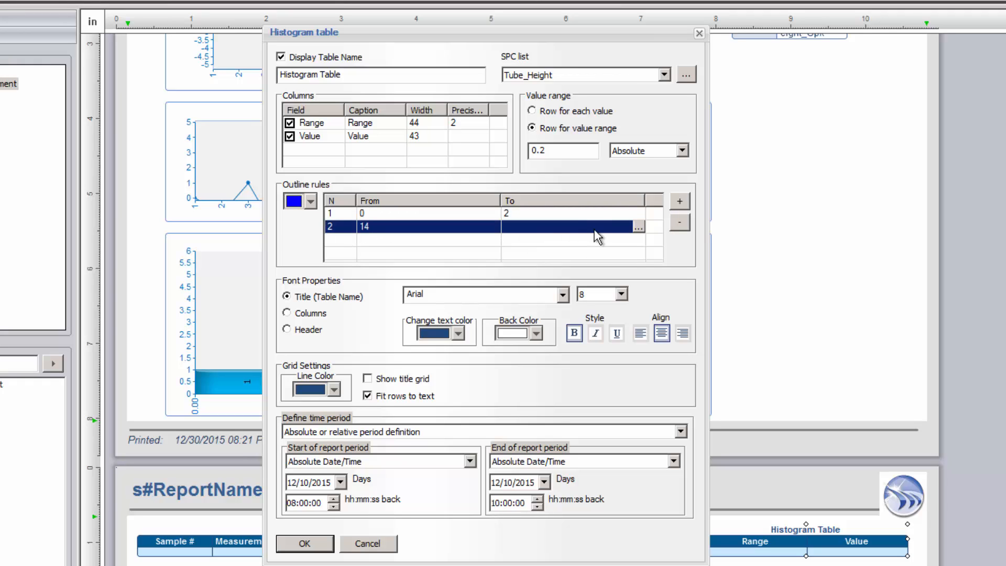
{"action": "mouse_move", "coordinate": [634, 233]}
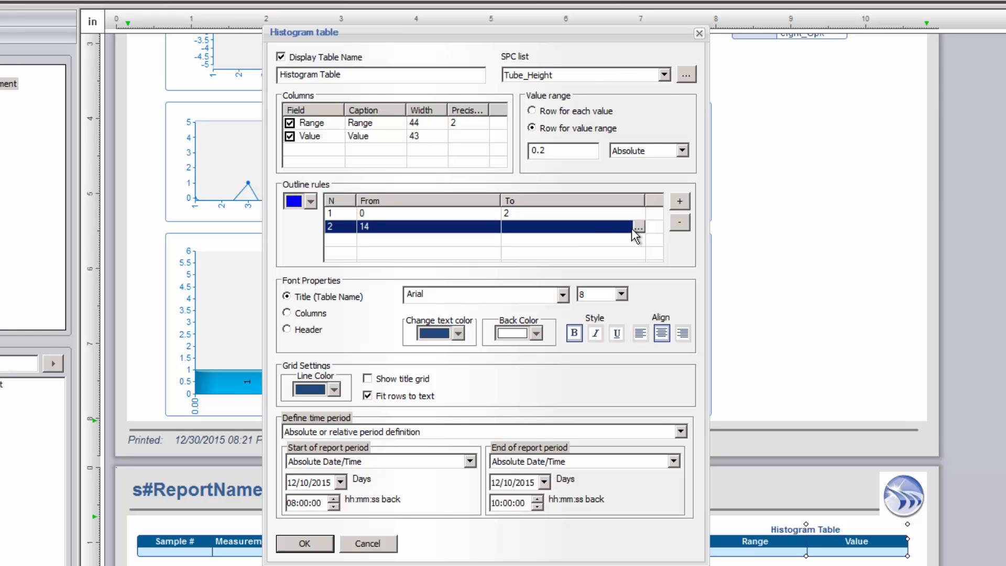
{"action": "left_click", "coordinate": [638, 226]}
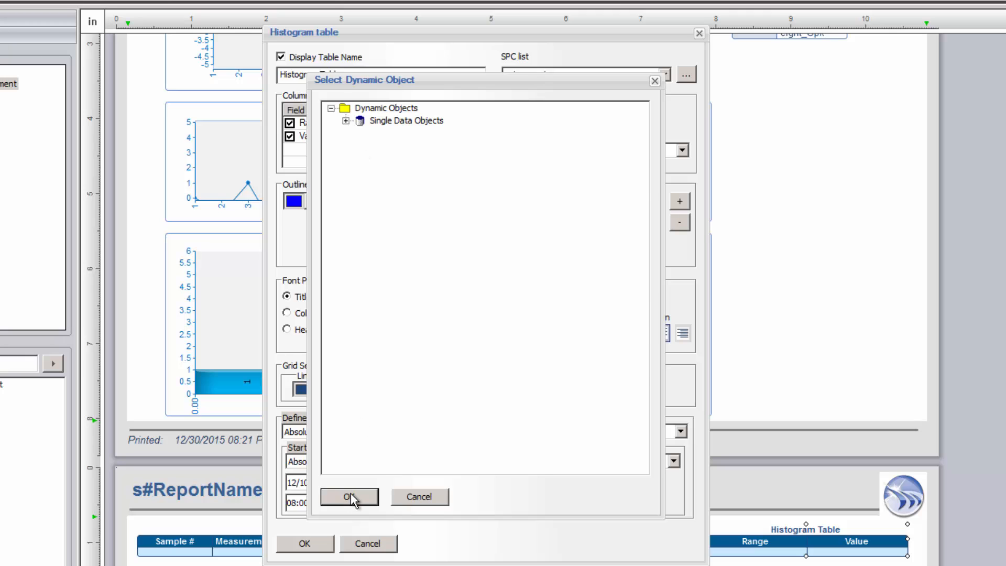
{"action": "left_click", "coordinate": [348, 497]}
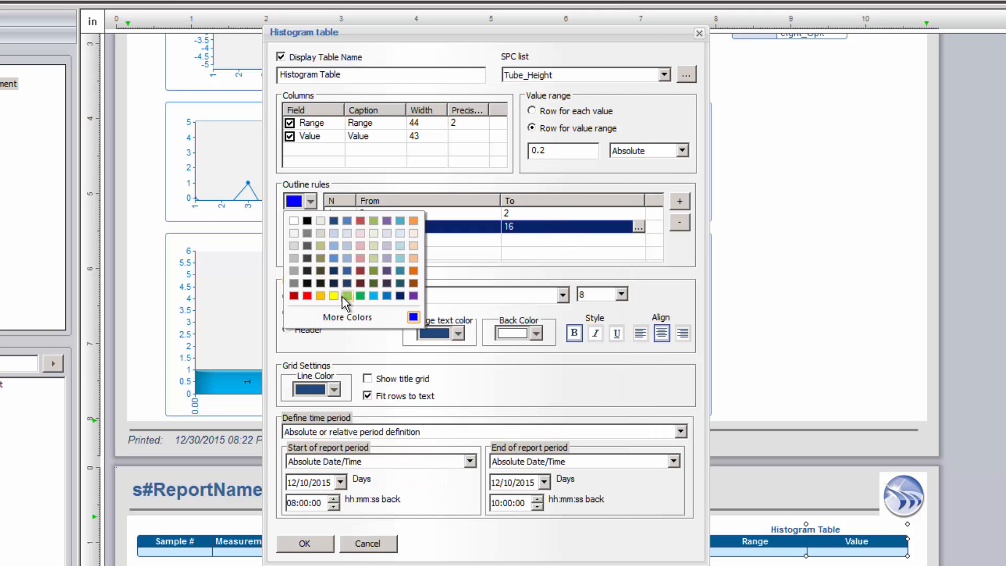
{"action": "left_click", "coordinate": [347, 292]}
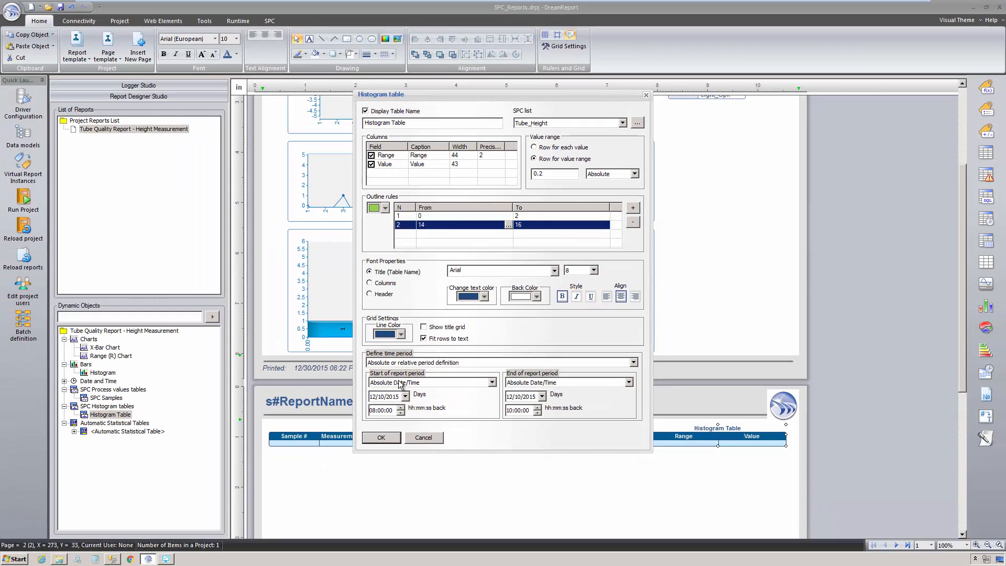
Step: Confirm the histogram table, save the design changes and reload the reports into the runtime
{"action": "left_click", "coordinate": [380, 437]}
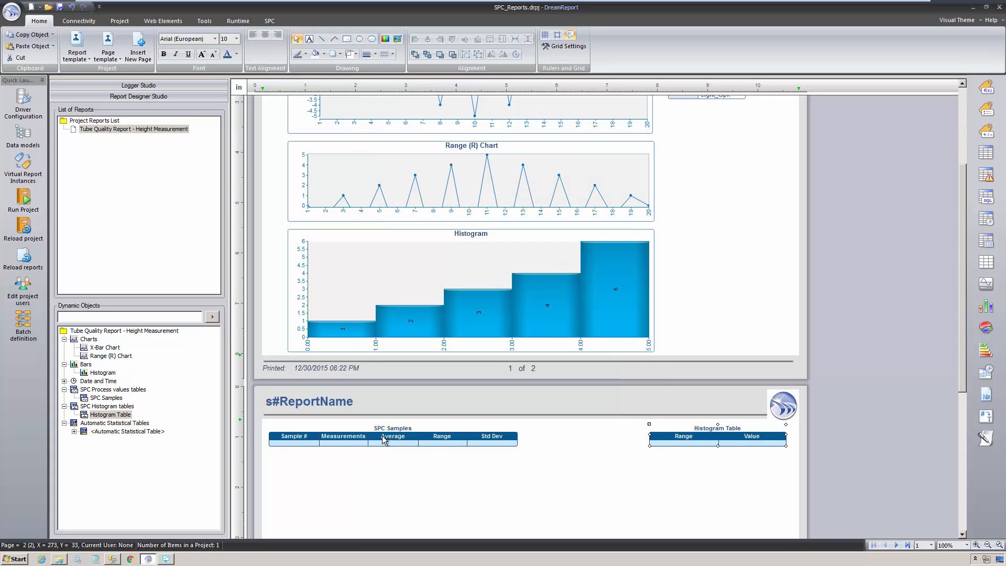
{"action": "mouse_move", "coordinate": [22, 253]}
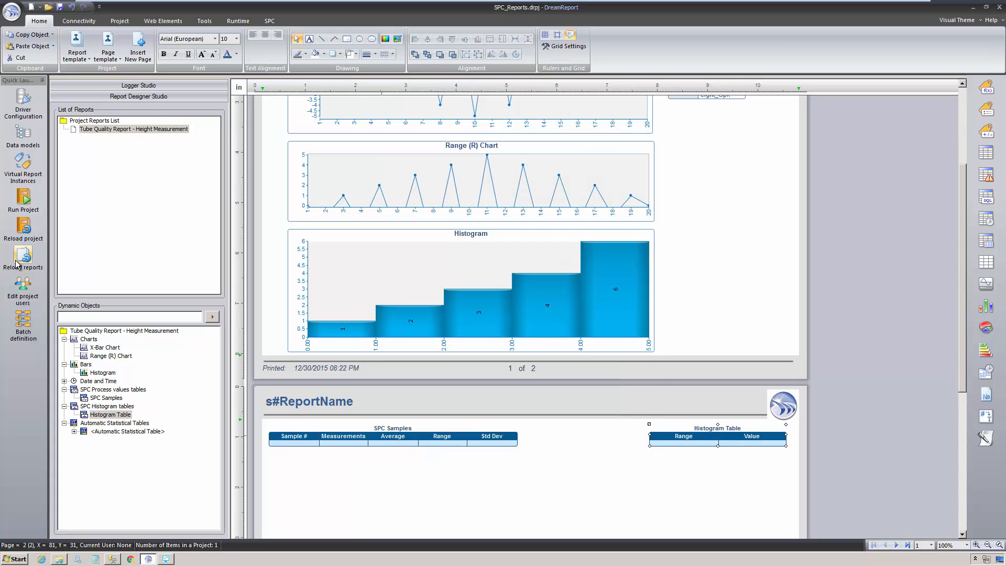
{"action": "left_click", "coordinate": [23, 254]}
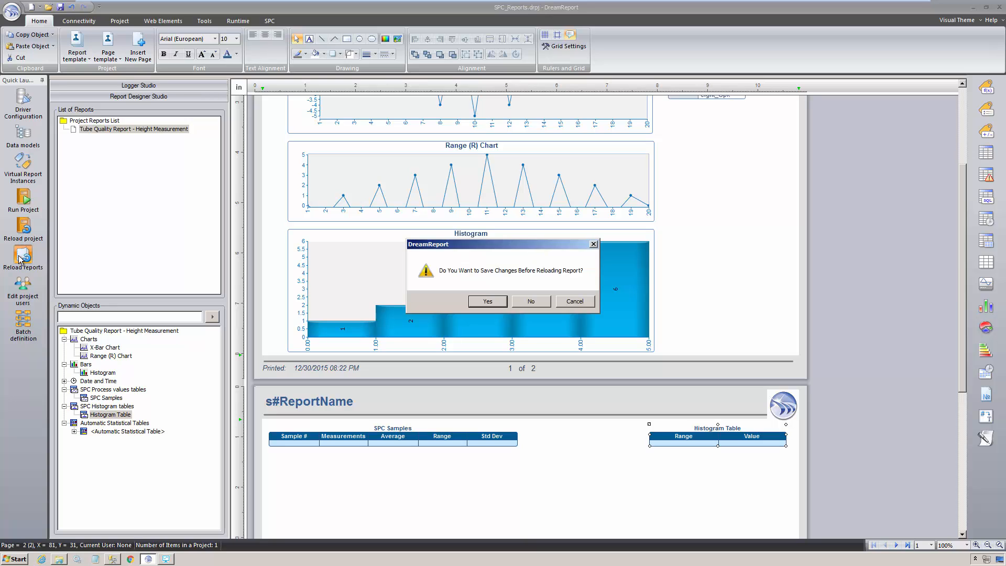
{"action": "left_click", "coordinate": [530, 301]}
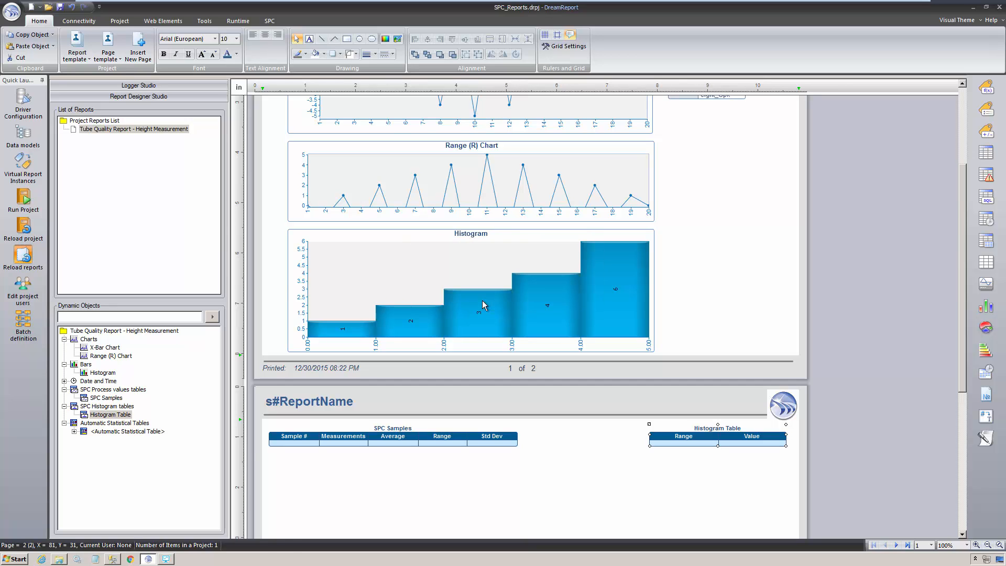
Step: Generate a new PDF of the height measurement report from the runtime console
{"action": "left_click", "coordinate": [24, 200]}
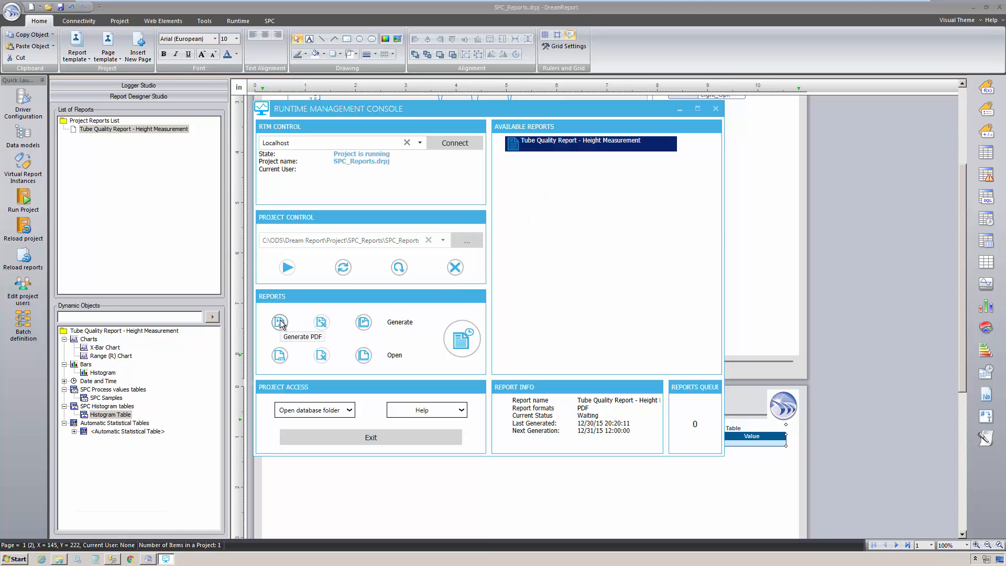
{"action": "left_click", "coordinate": [279, 322]}
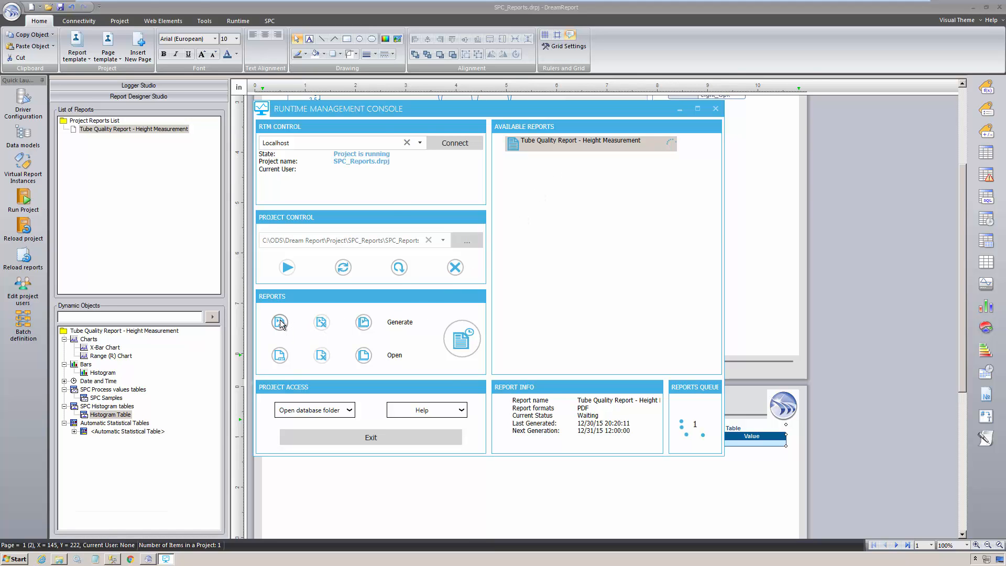
{"action": "left_click", "coordinate": [279, 321]}
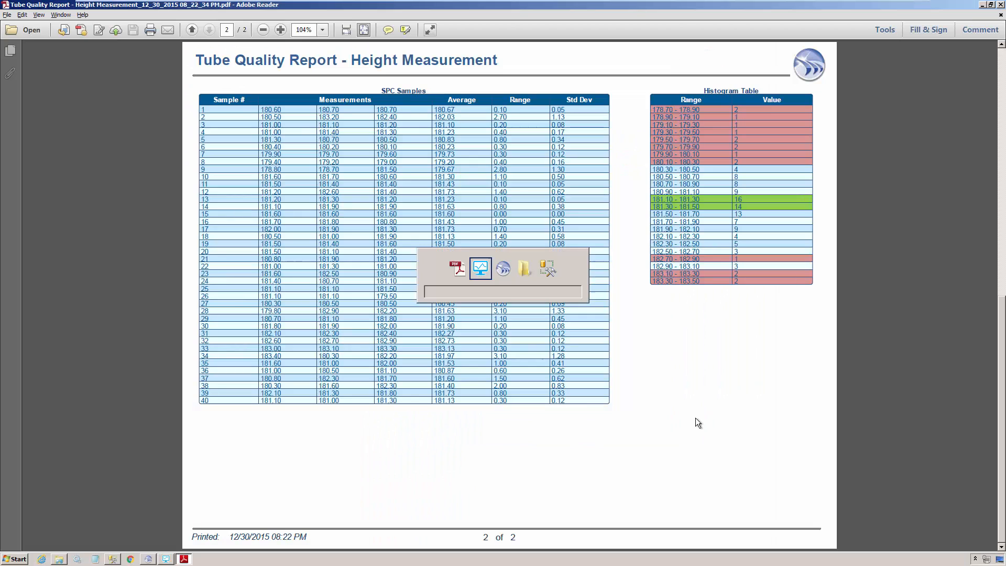
Step: Review the highlighted PDF, then open the SPC_Reports web portal from the Project Access shortcuts
{"action": "left_click", "coordinate": [480, 267]}
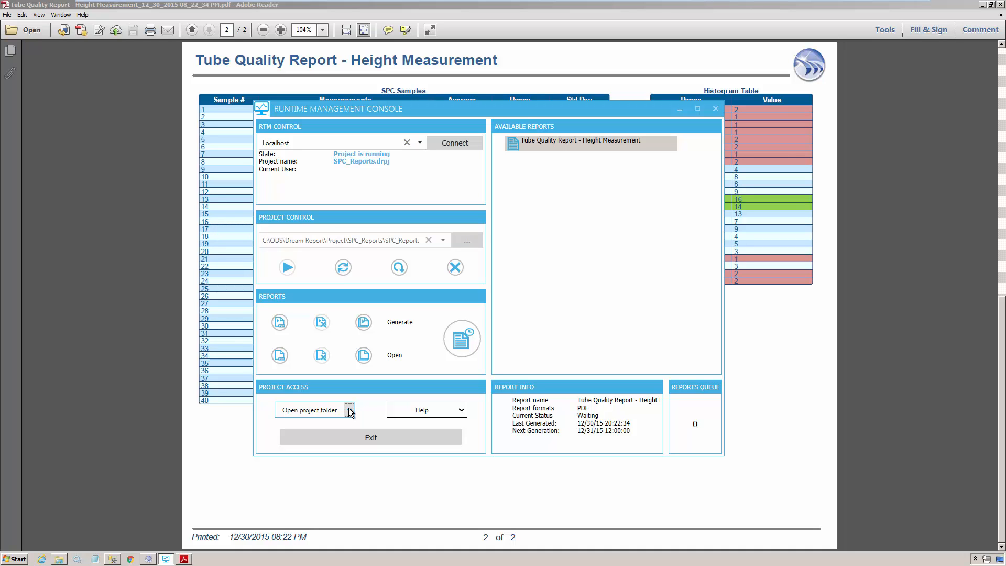
{"action": "scroll", "scroll_direction": "down", "scroll_amount": 3}
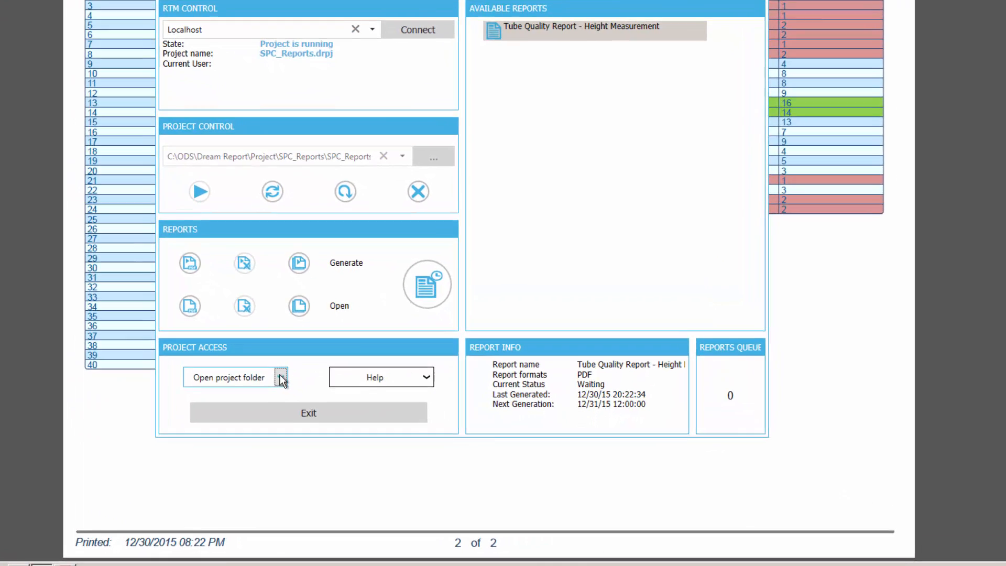
{"action": "left_click", "coordinate": [281, 376]}
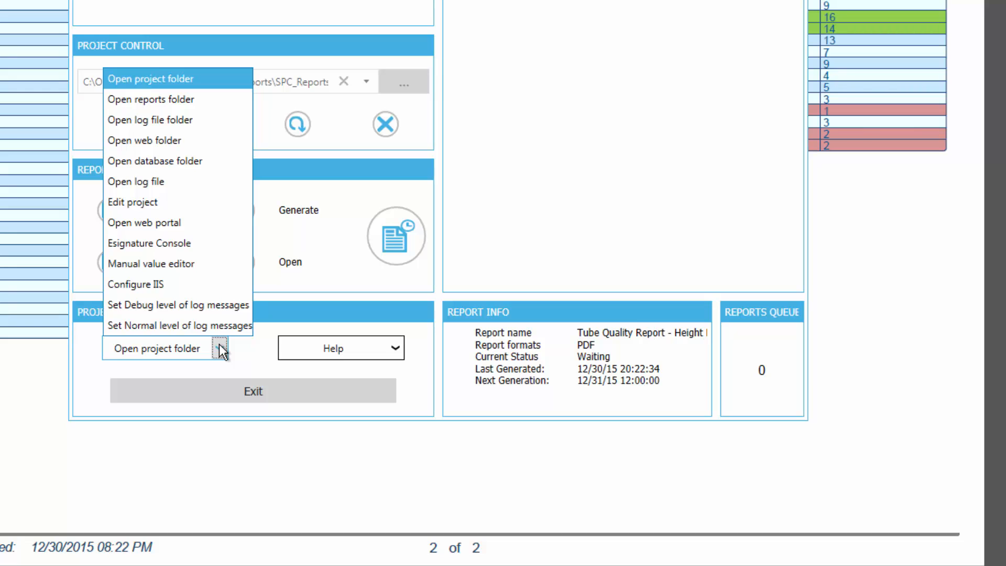
{"action": "mouse_move", "coordinate": [163, 222]}
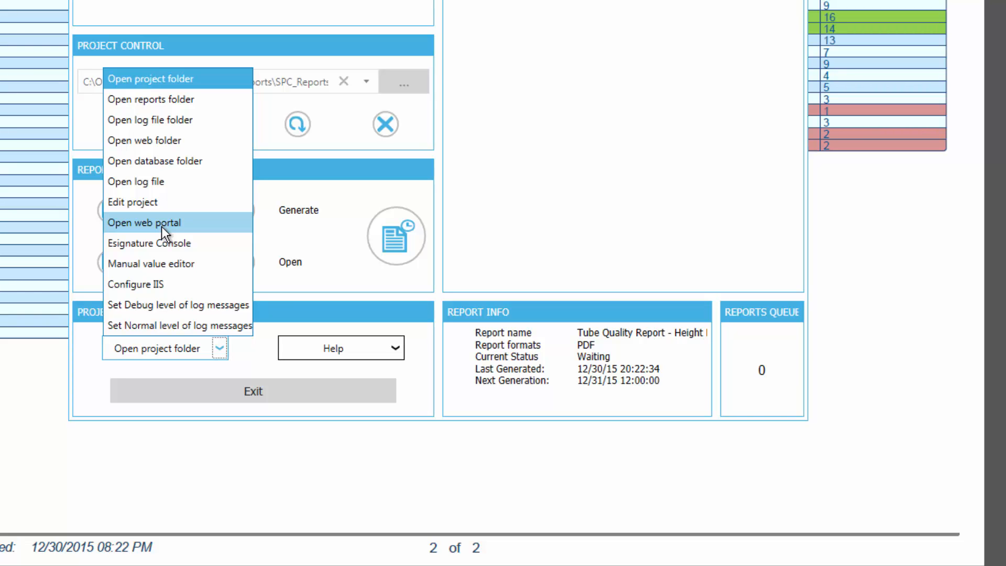
{"action": "left_click", "coordinate": [144, 222]}
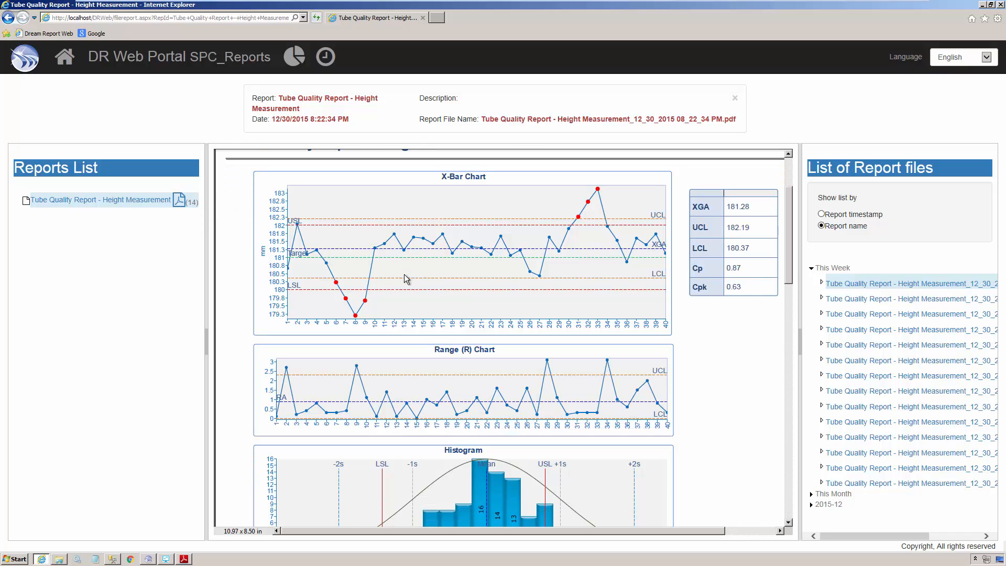
Step: Scroll the portal's report viewer back up to the Tube Quality Report title and X-Bar chart
{"action": "scroll", "scroll_direction": "up", "scroll_amount": 3}
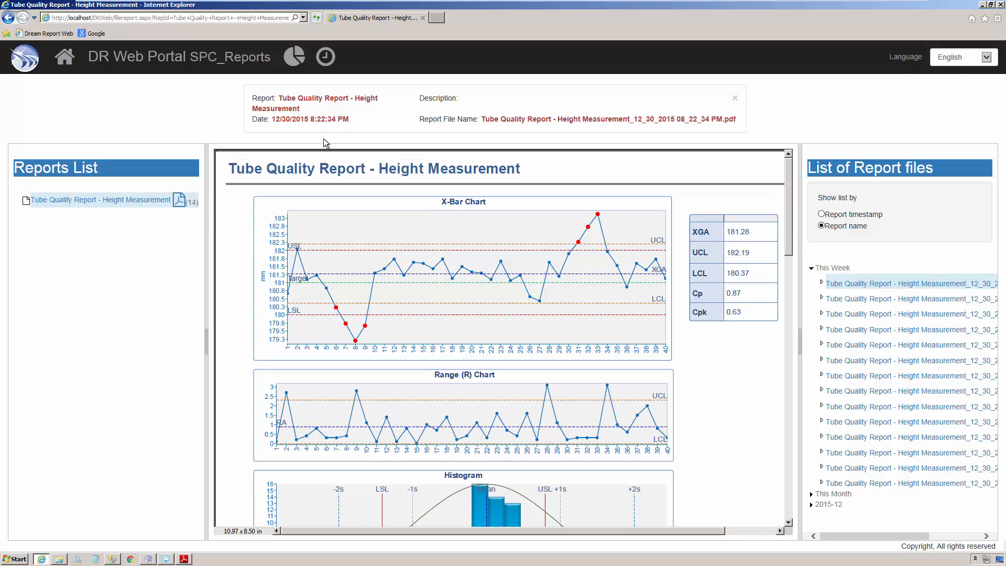
{"action": "mouse_move", "coordinate": [325, 56]}
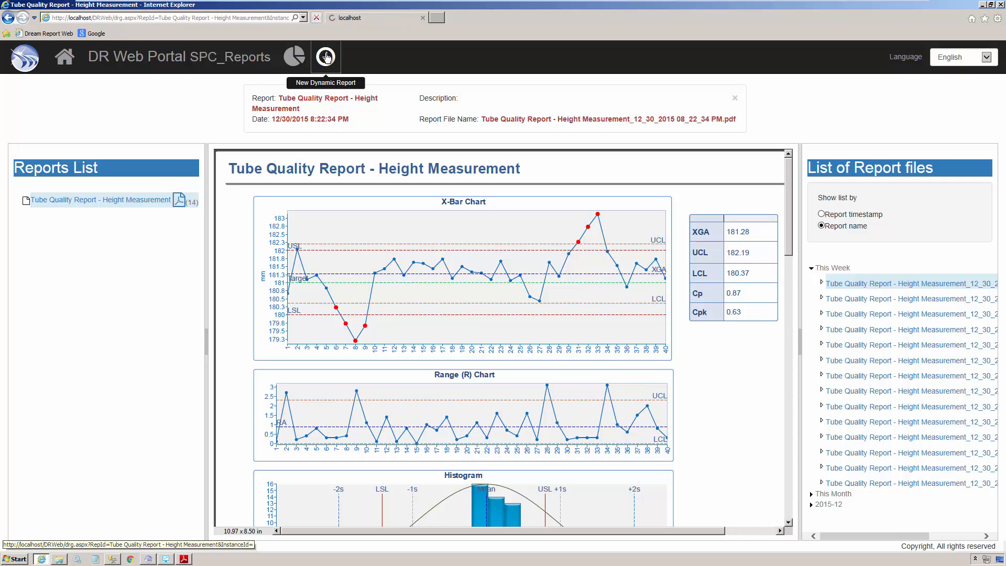
Step: Generate a dynamic report for 10/12/2015 from 12:00:00 to 15:00:00
{"action": "left_click", "coordinate": [325, 56]}
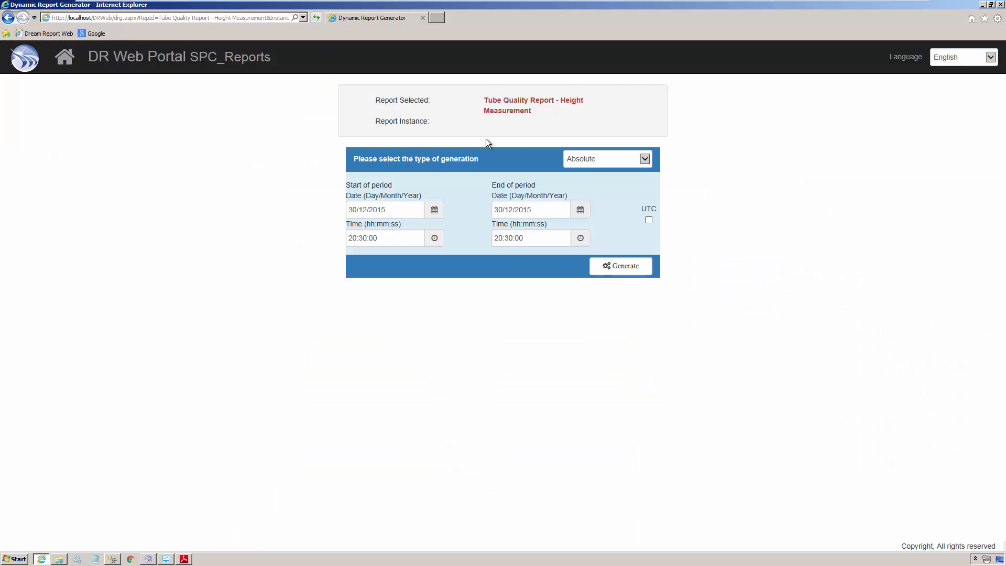
{"action": "mouse_move", "coordinate": [434, 210]}
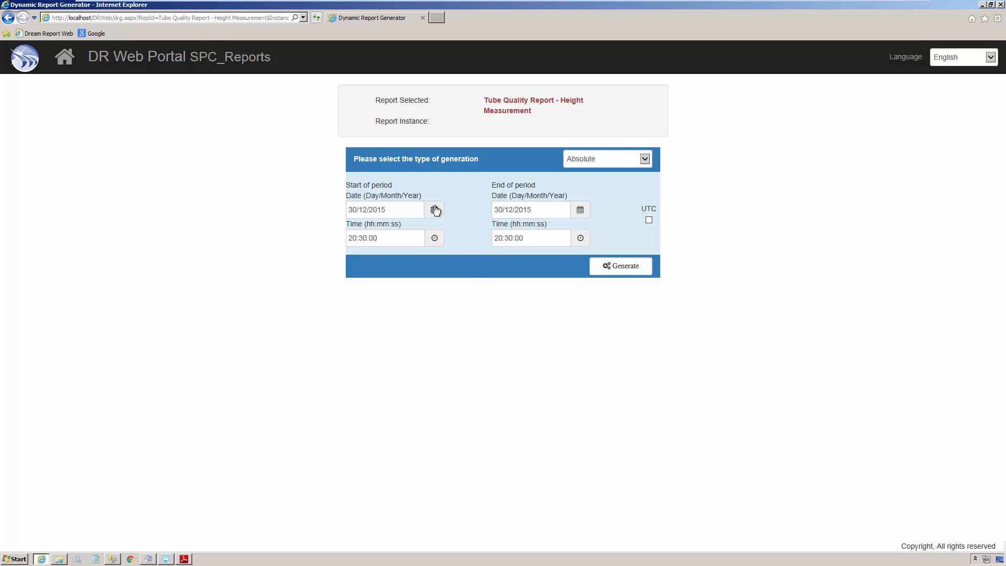
{"action": "left_click", "coordinate": [434, 210]}
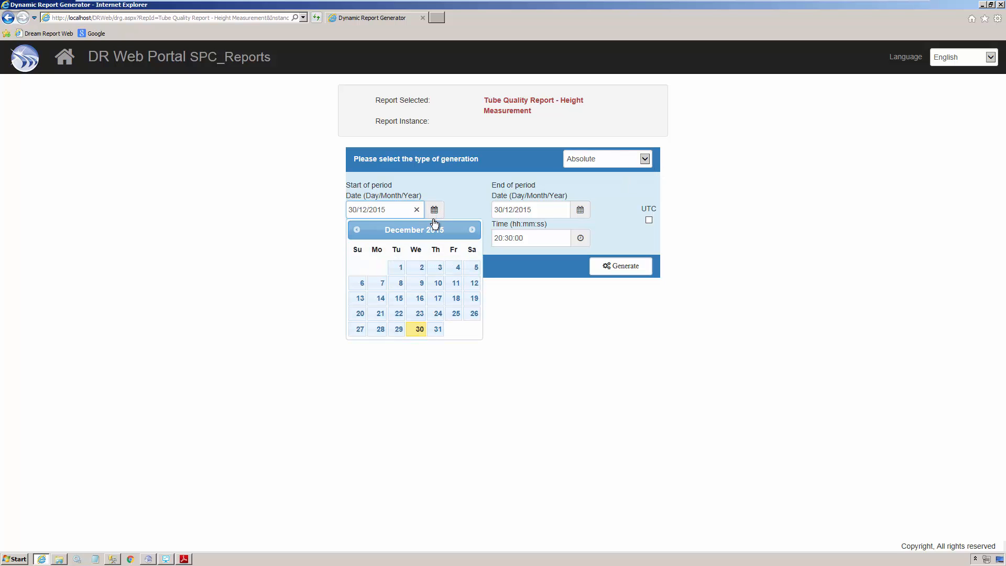
{"action": "left_click", "coordinate": [438, 282]}
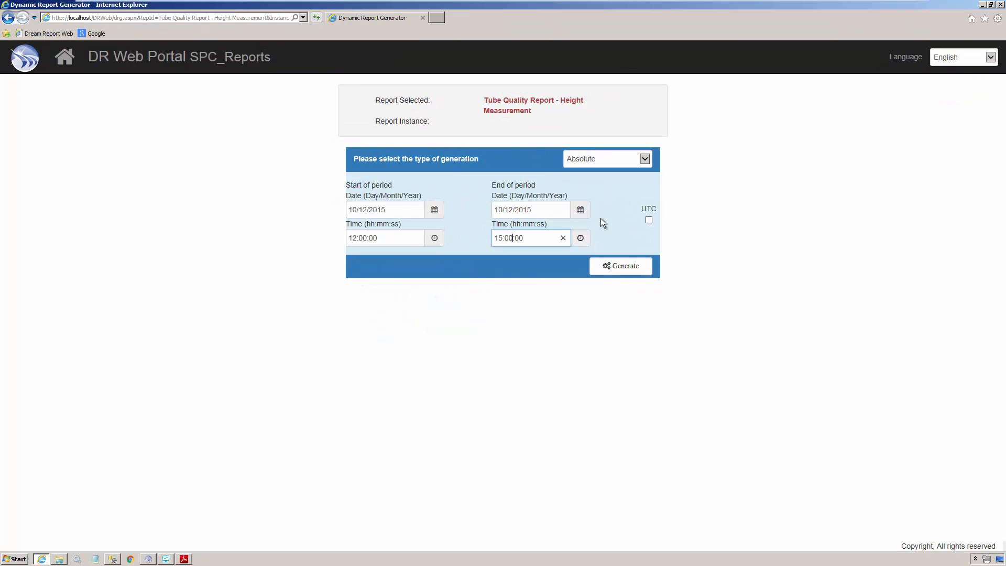
{"action": "left_click", "coordinate": [619, 265]}
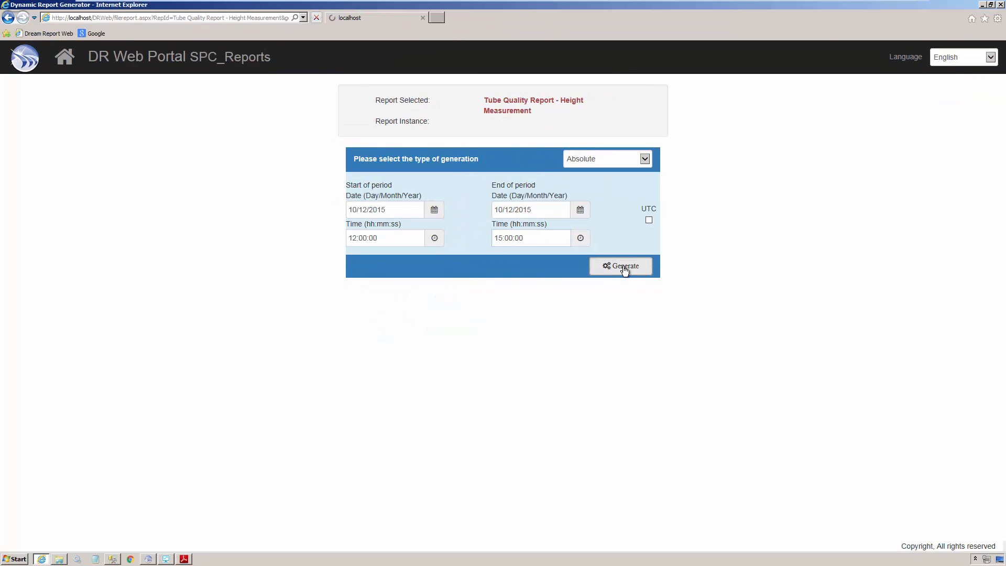
{"action": "left_click", "coordinate": [620, 265]}
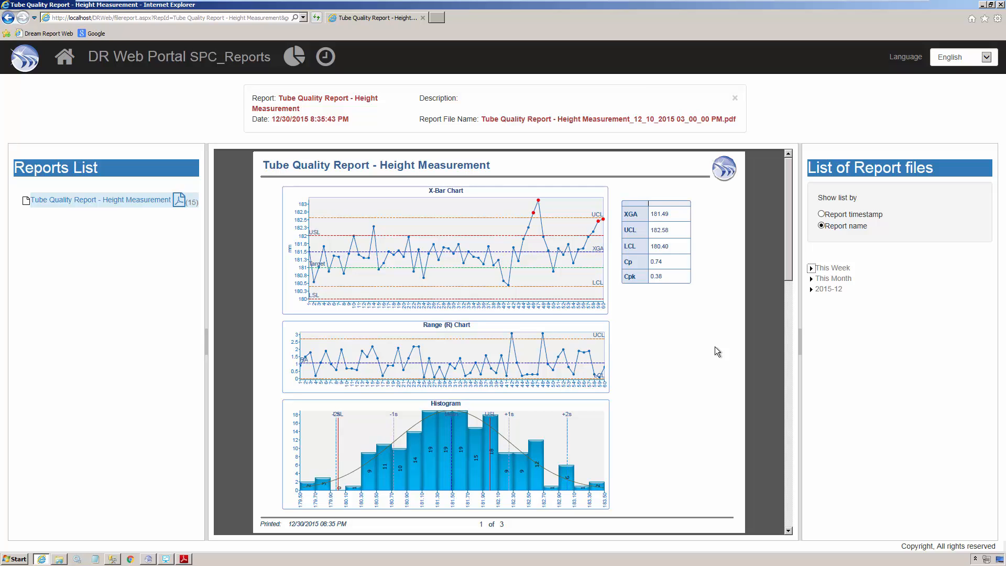
{"action": "mouse_move", "coordinate": [847, 451]}
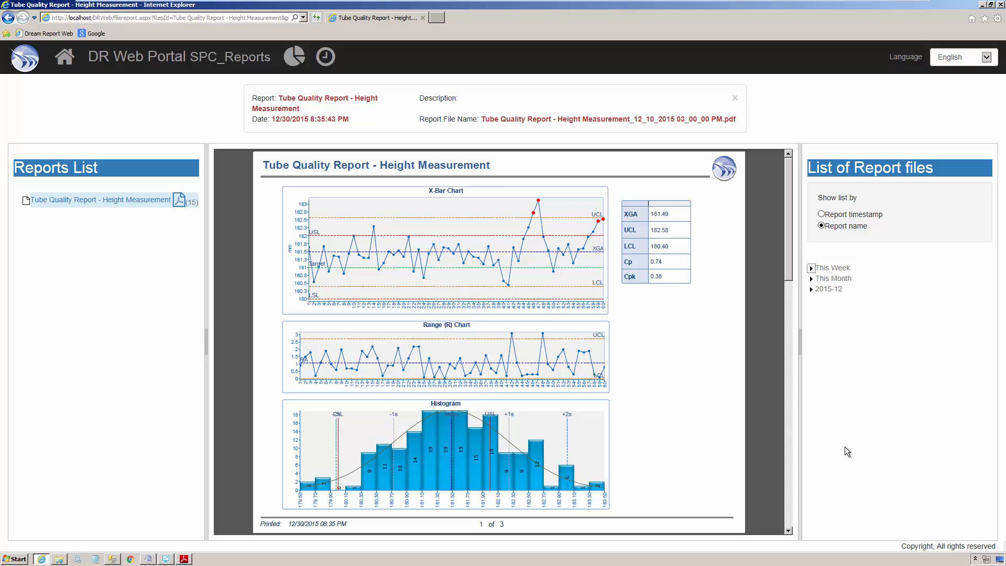
Step: Scroll through all three pages of the on-demand report, including the highlighted histogram table, and return to page 1
{"action": "scroll", "scroll_direction": "down", "scroll_amount": 3}
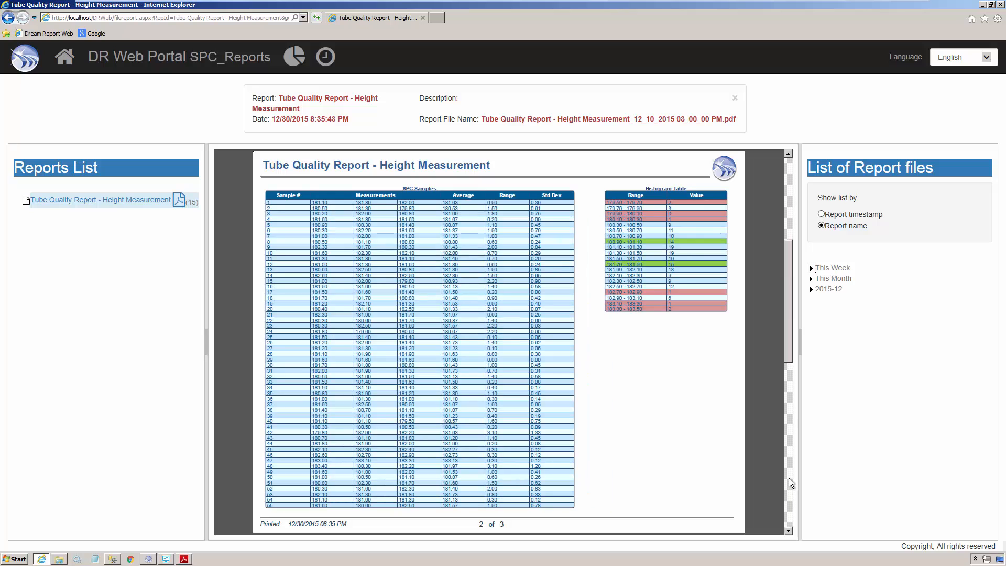
{"action": "mouse_move", "coordinate": [493, 337]}
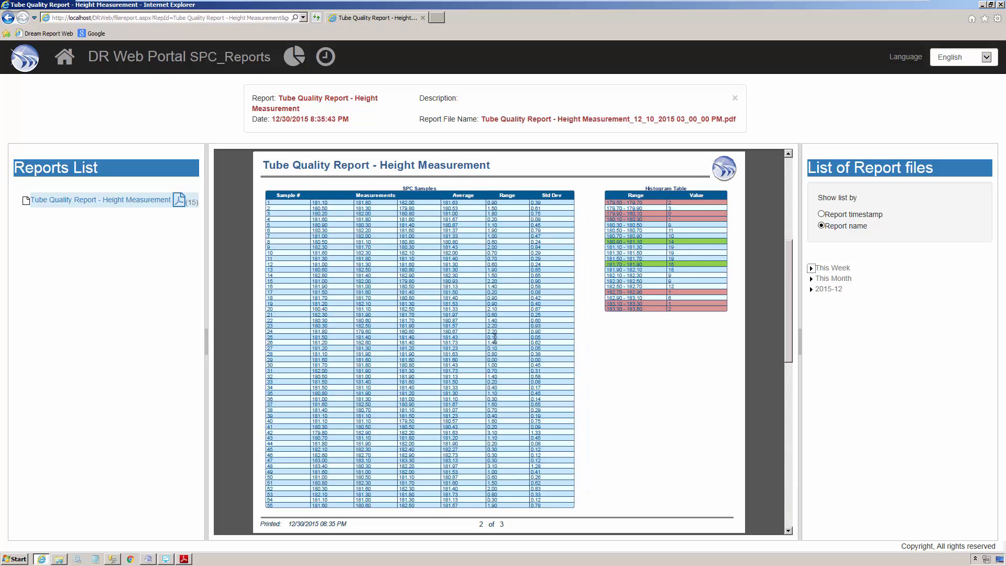
{"action": "scroll", "scroll_direction": "down", "scroll_amount": 3}
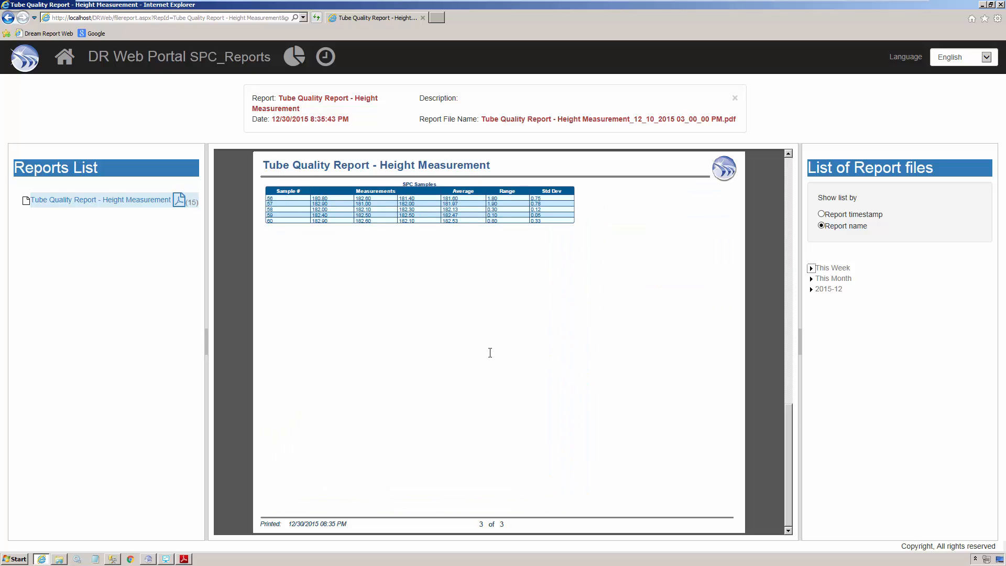
{"action": "scroll", "scroll_direction": "up", "scroll_amount": 3}
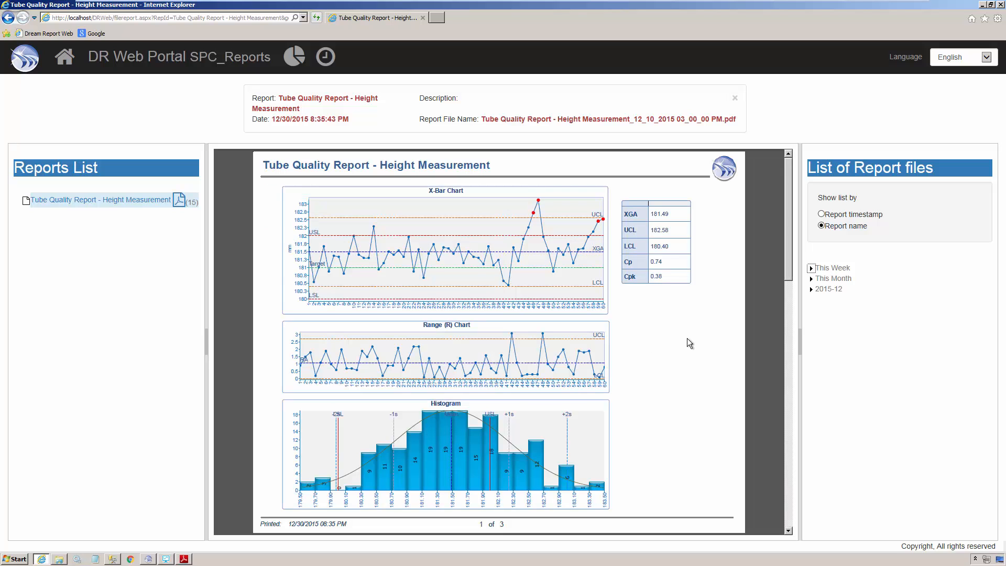